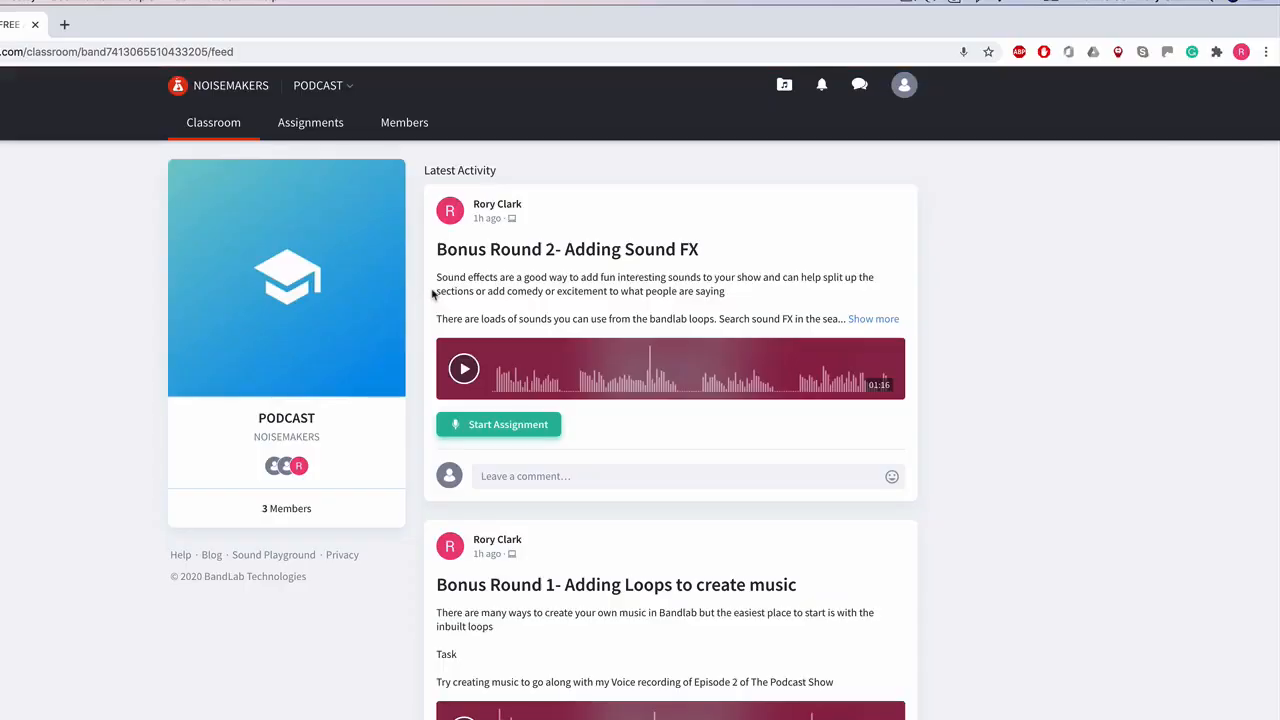
mouse_move(905, 617)
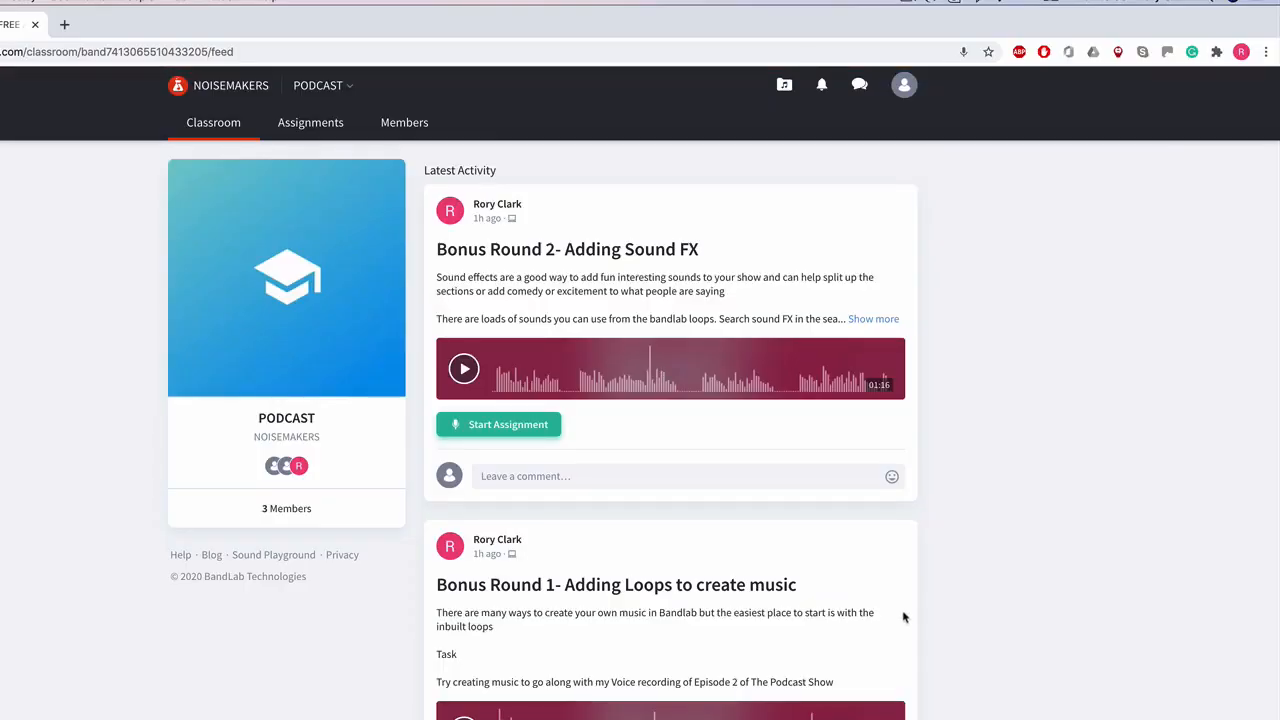
Scroll the classroom feed and start the '4. Add Music to Your Podcast' assignment
scroll(down, 3)
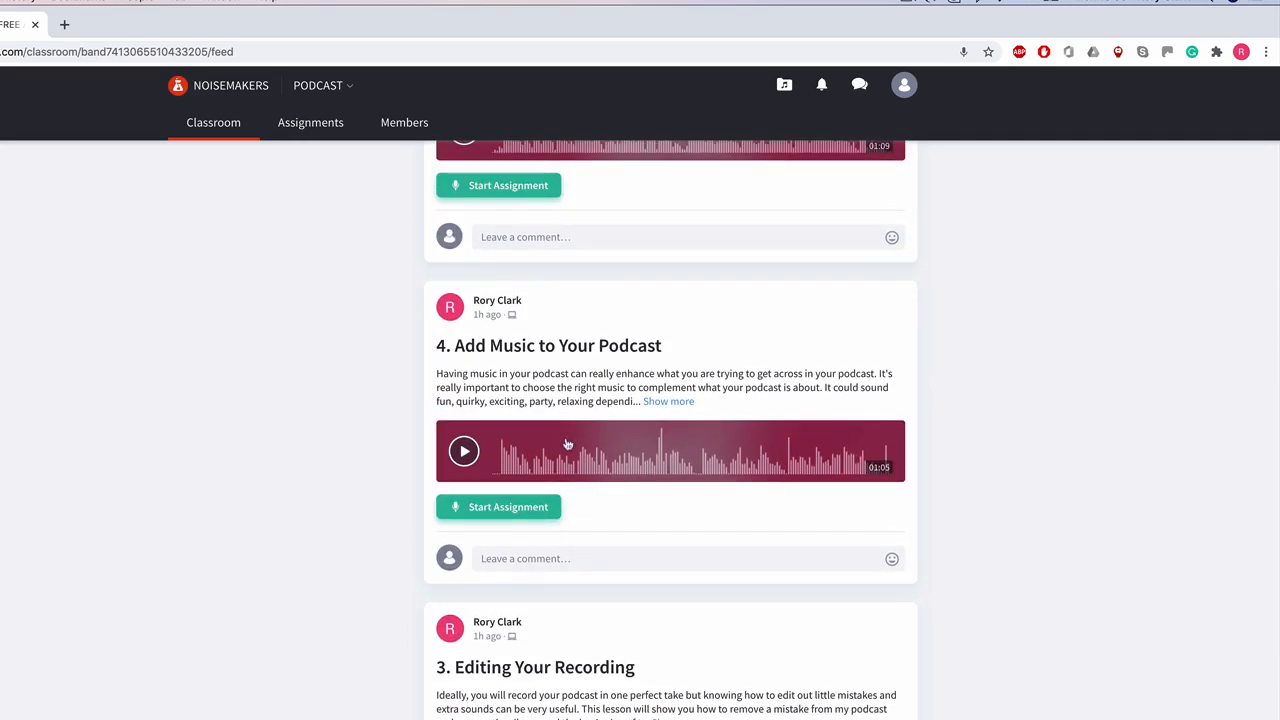
mouse_move(480, 520)
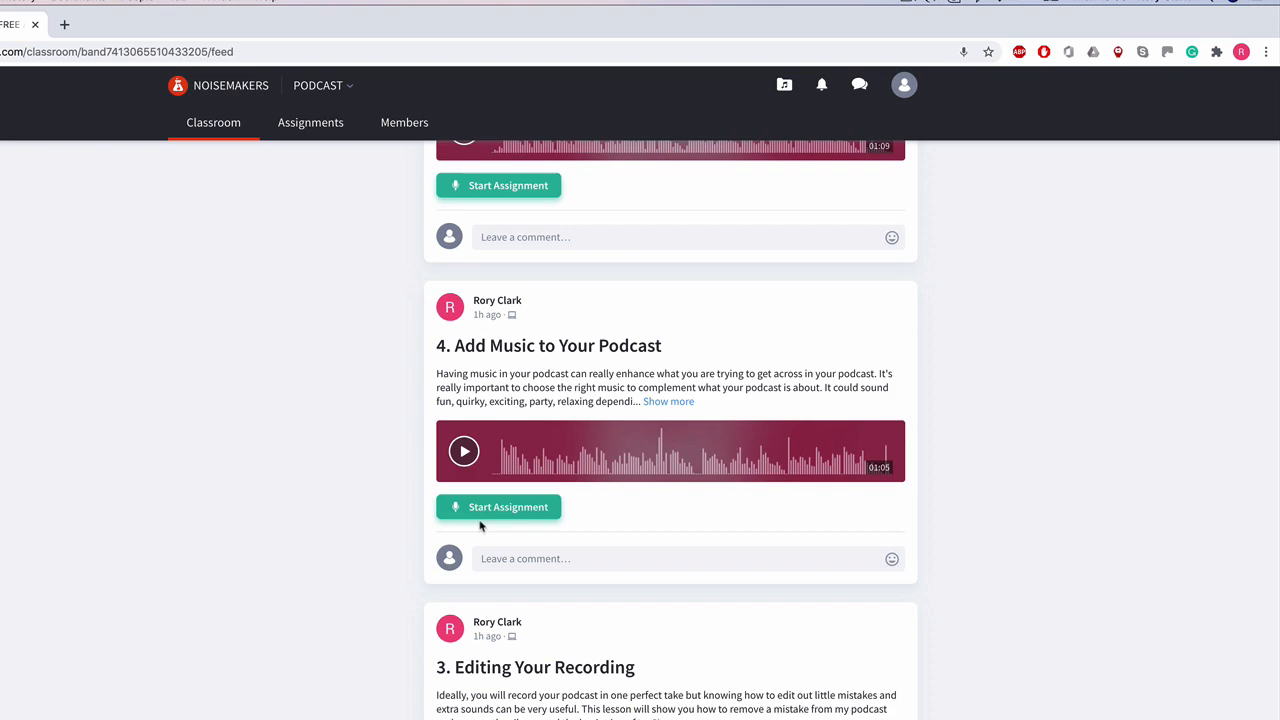
click(498, 507)
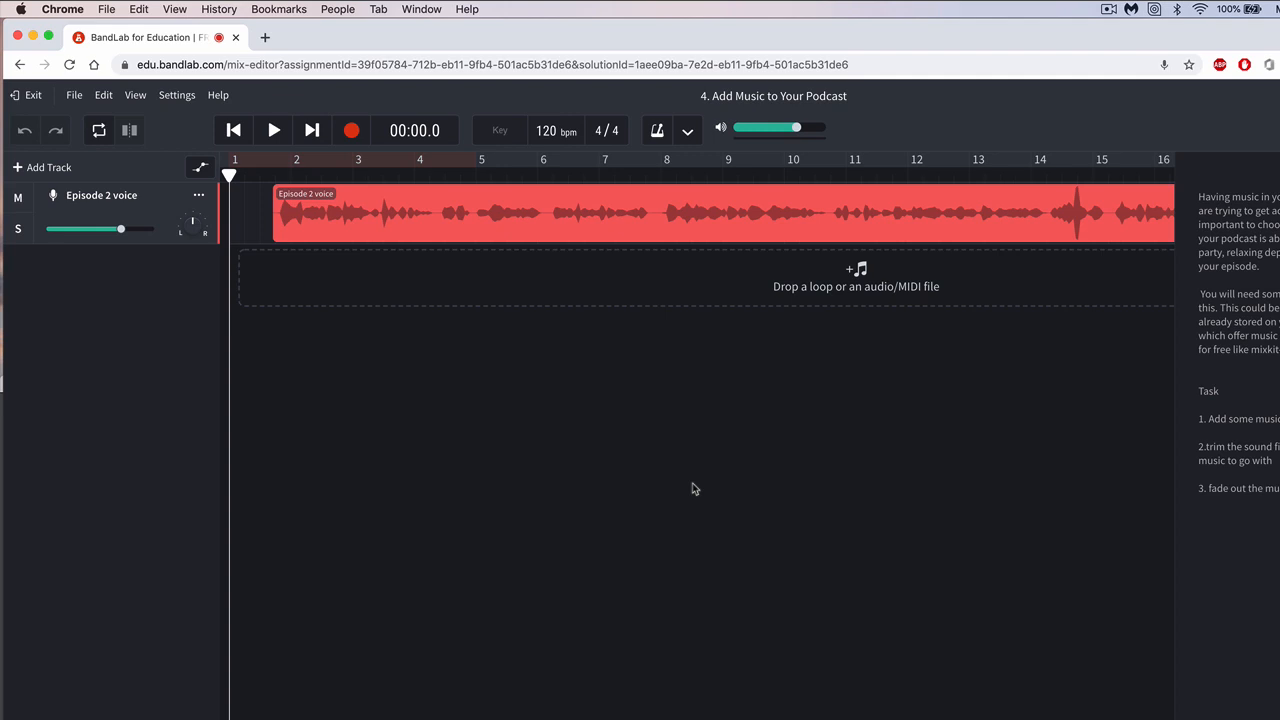
mouse_move(408, 385)
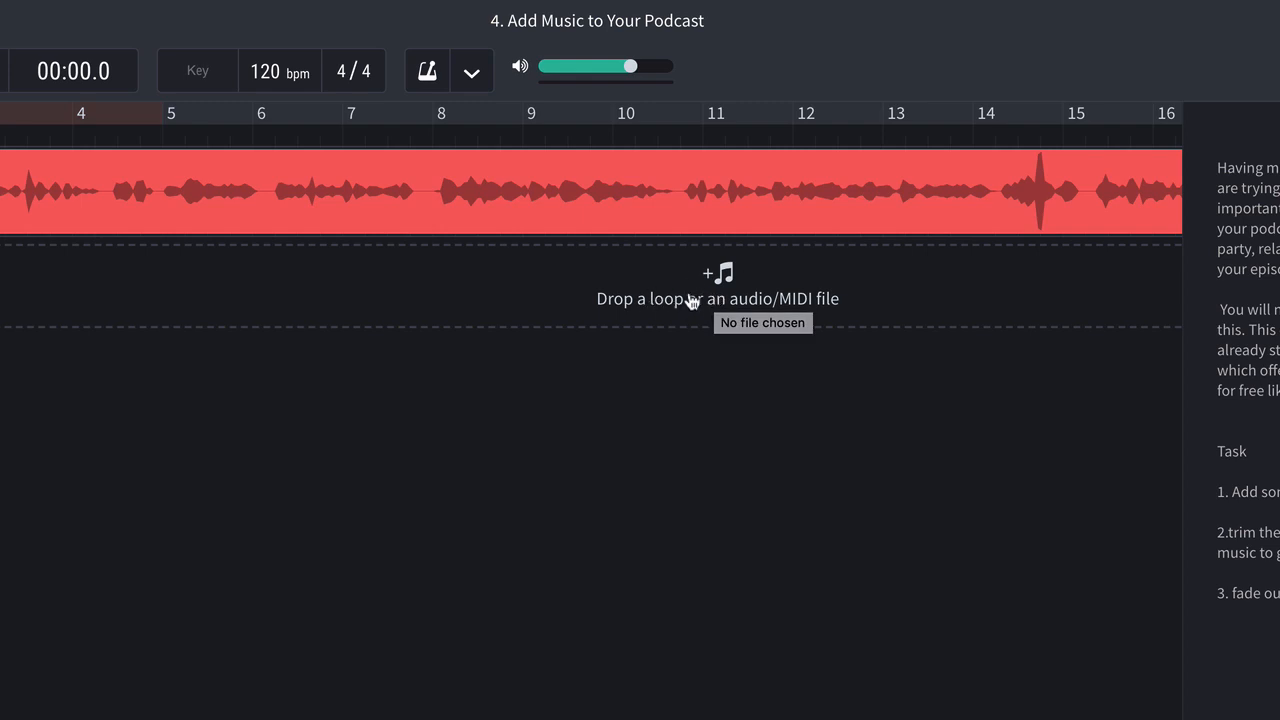
mouse_move(723, 288)
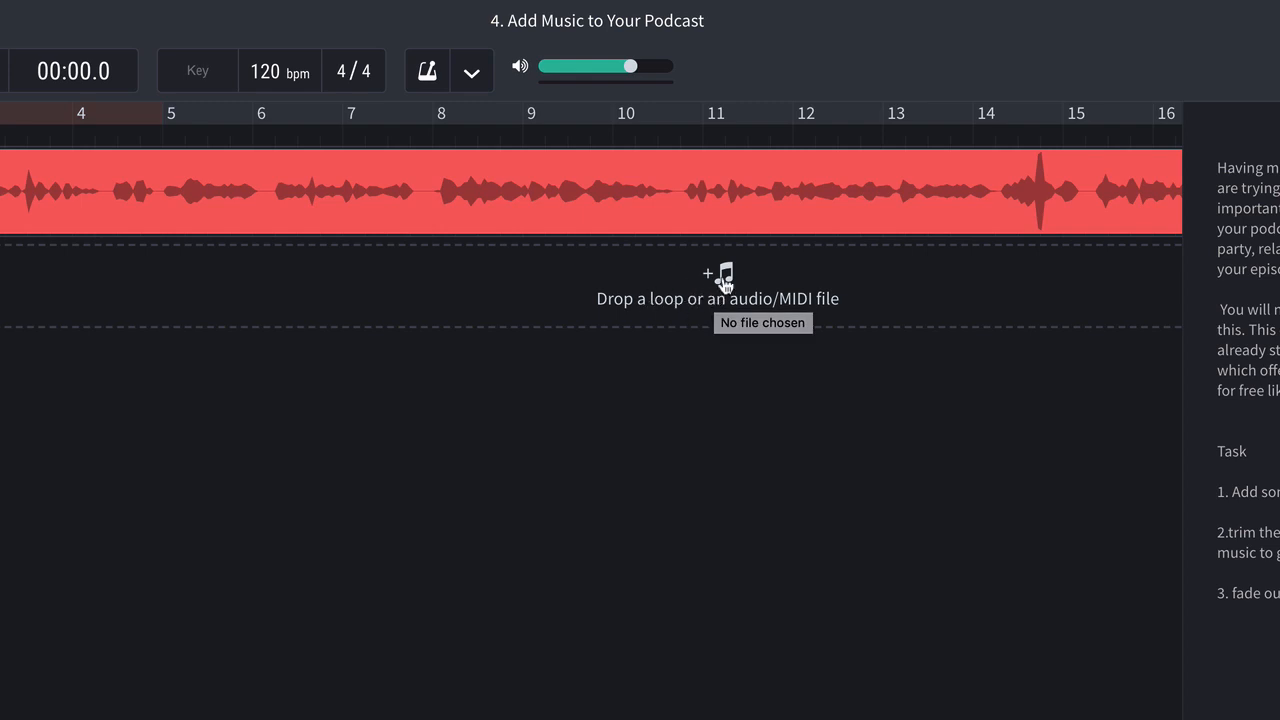
Import '01 Still Sky Let Go.m4a' from the Desktop's 'music tracks' folder
click(762, 323)
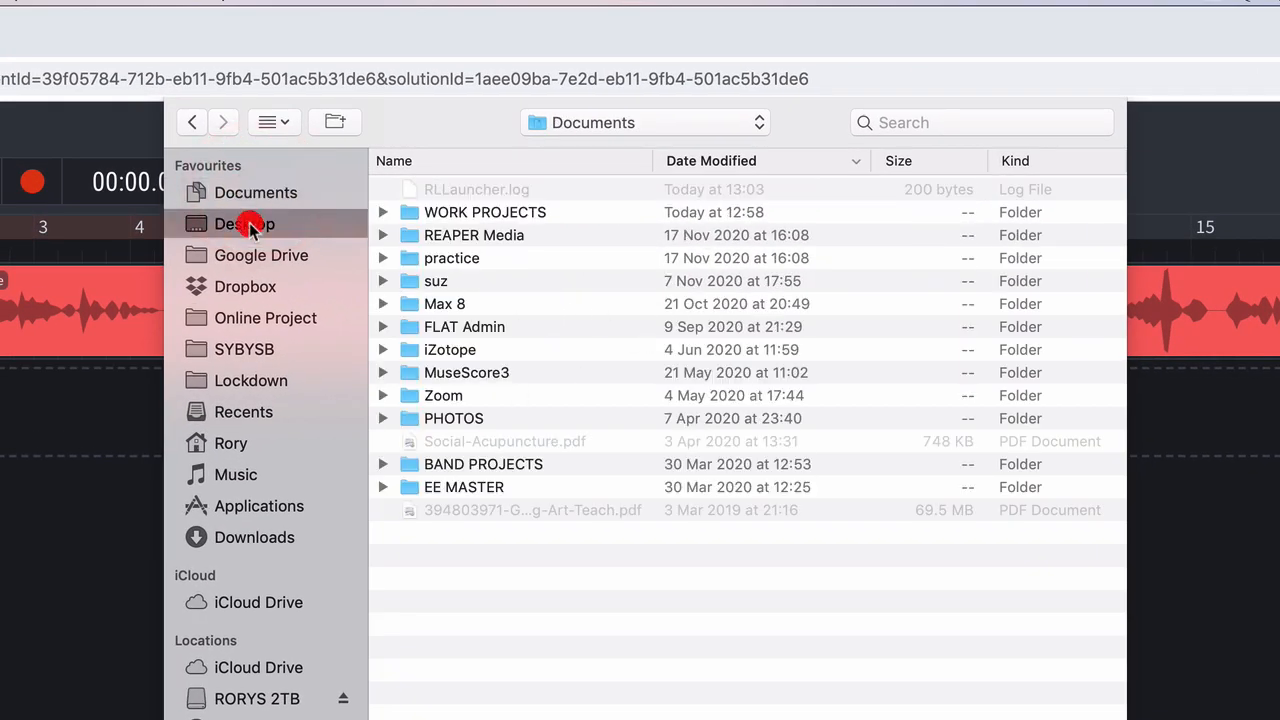
click(245, 223)
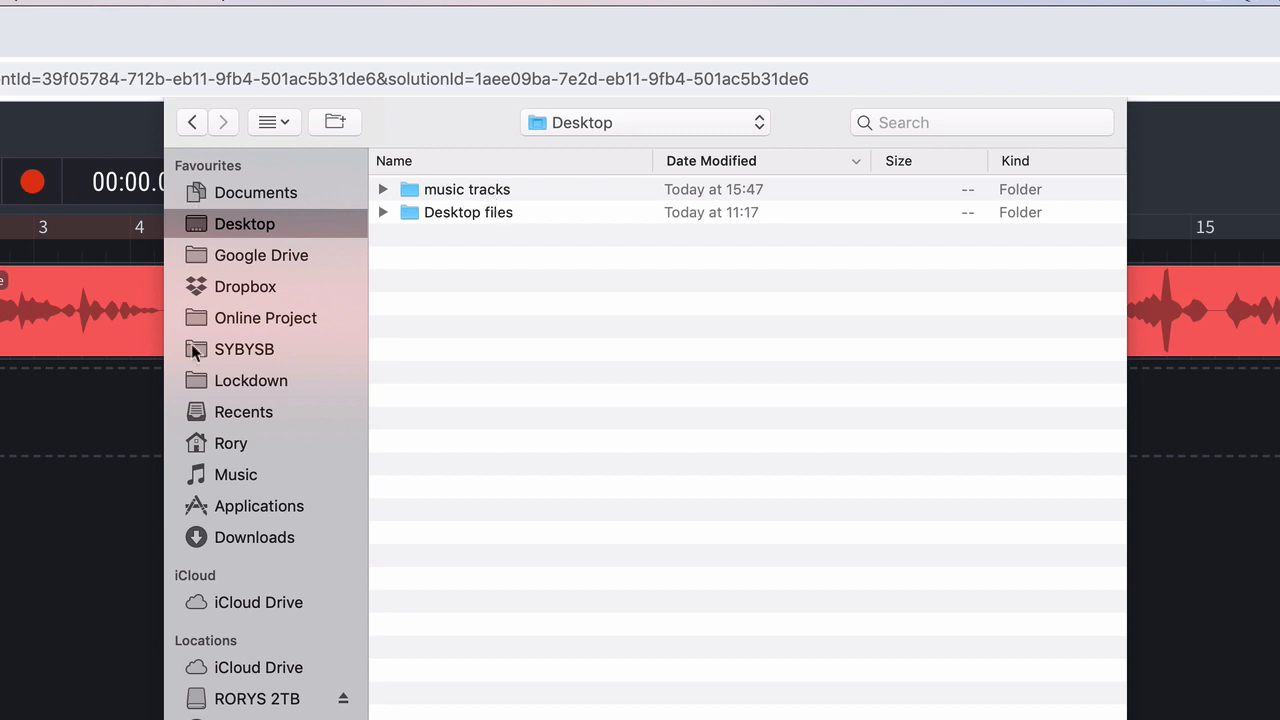
mouse_move(460, 195)
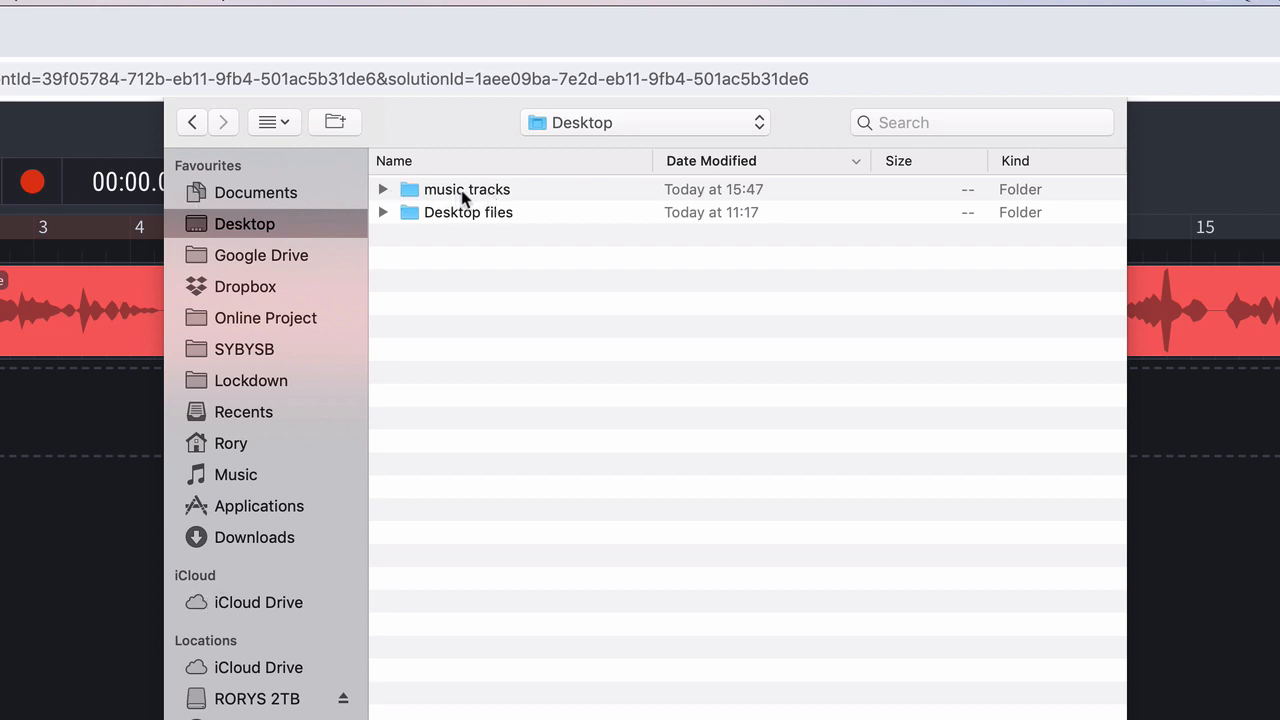
double_click(466, 189)
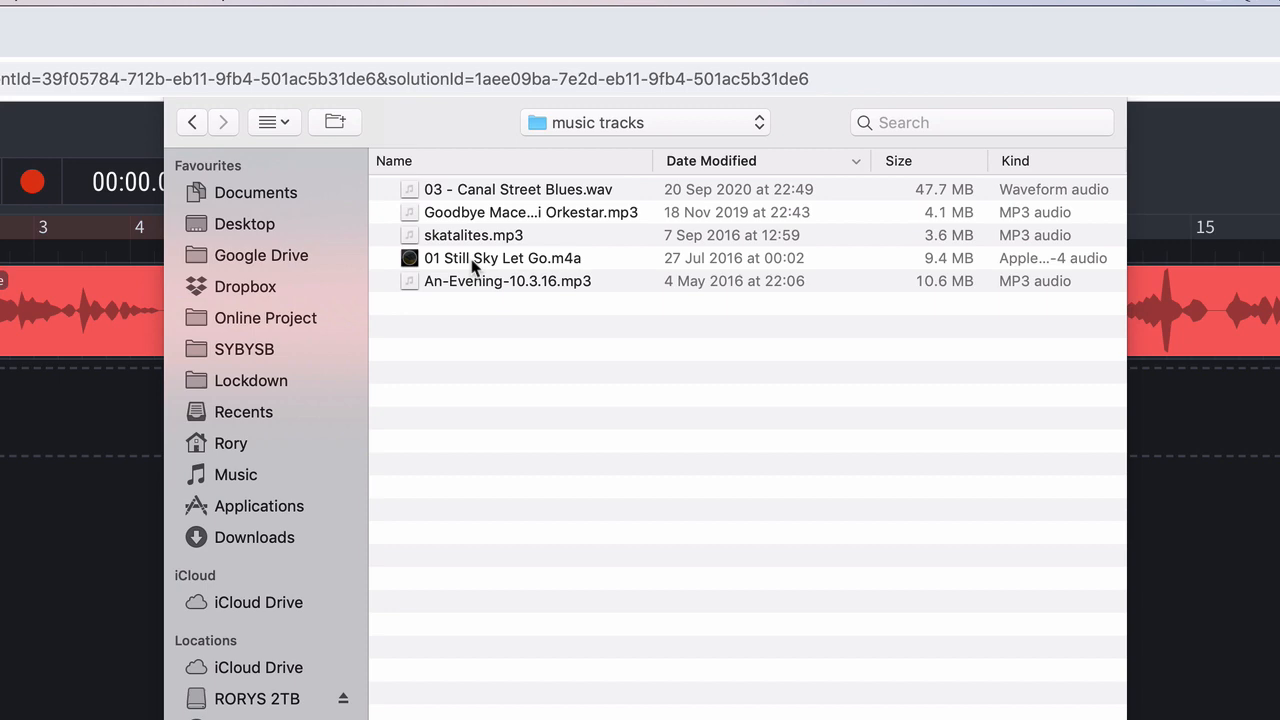
click(502, 257)
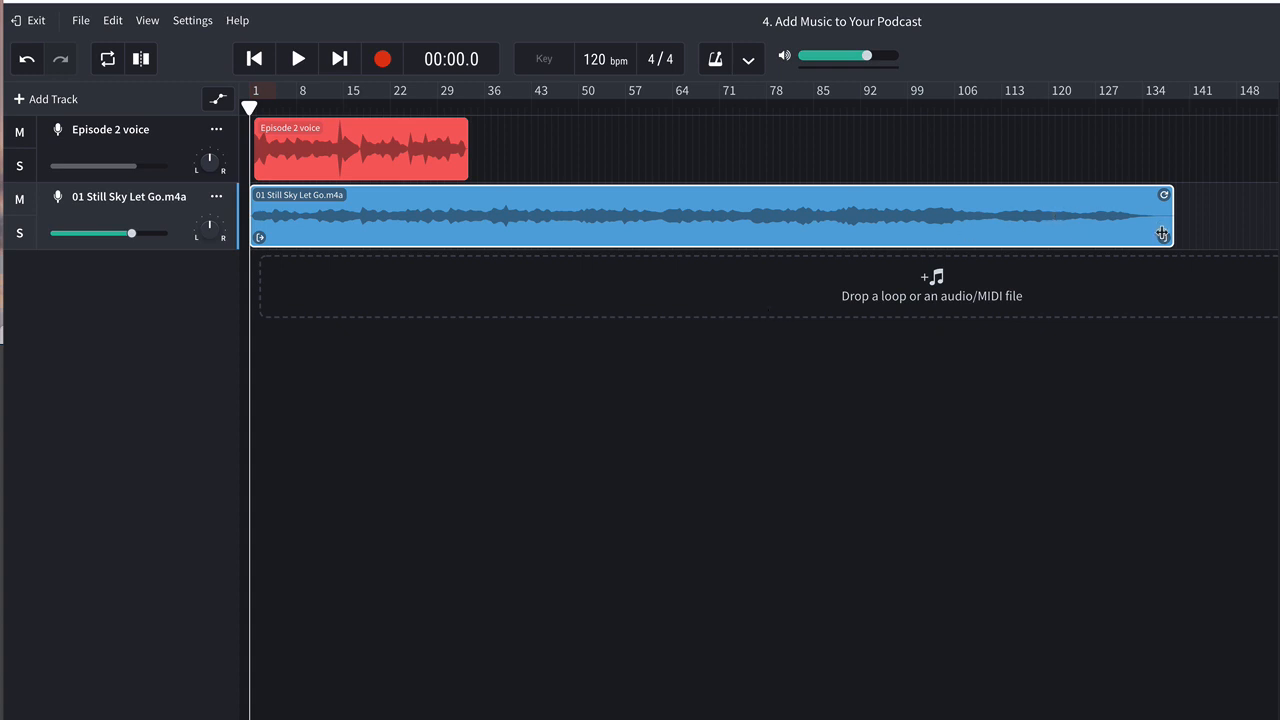
Trim the Still Sky Let Go clip's right edge to end with the Episode 2 voice clip
drag(1163, 216, 650, 216)
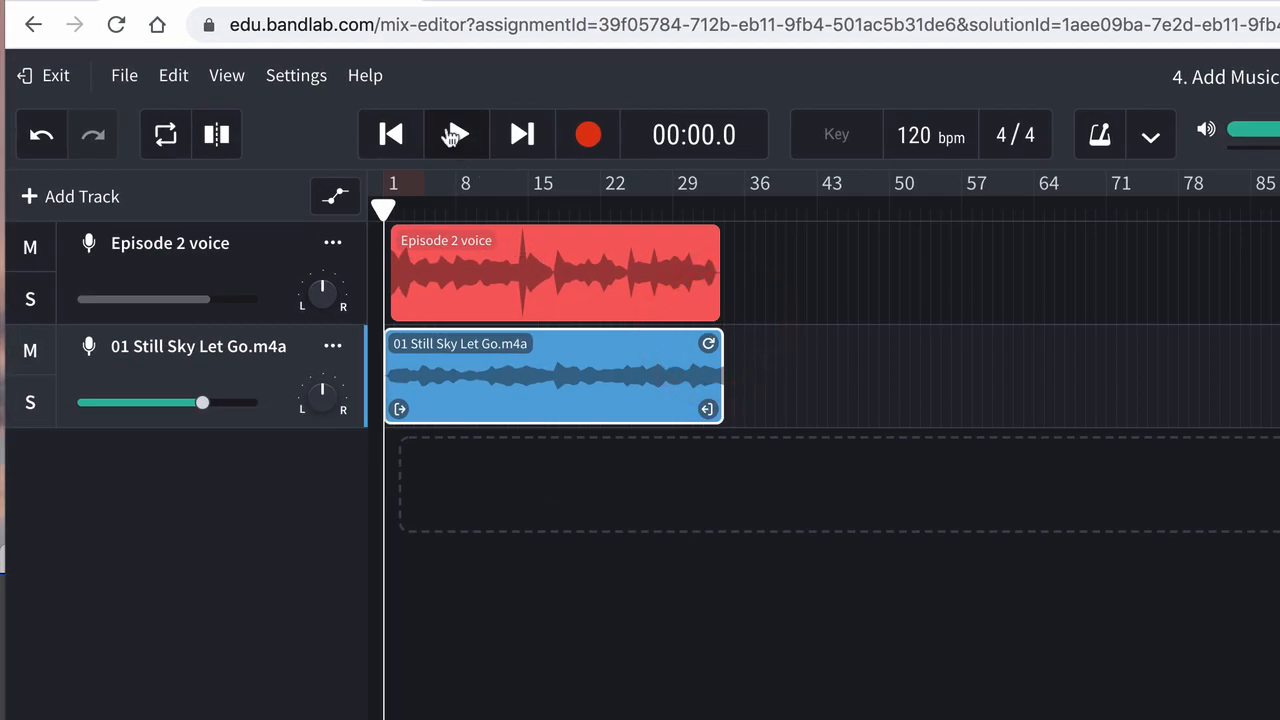
Lower the Still Sky Let Go track below -3.7 dB and play back the mix to check
click(455, 134)
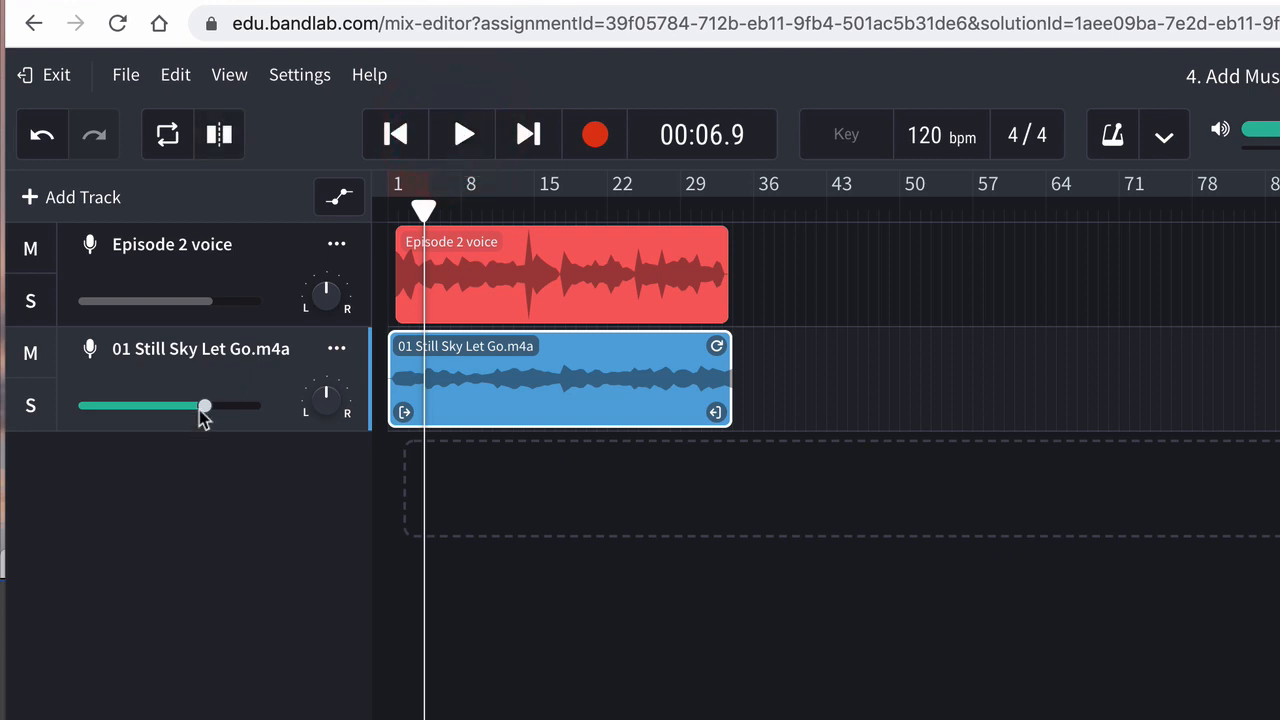
drag(205, 406, 180, 406)
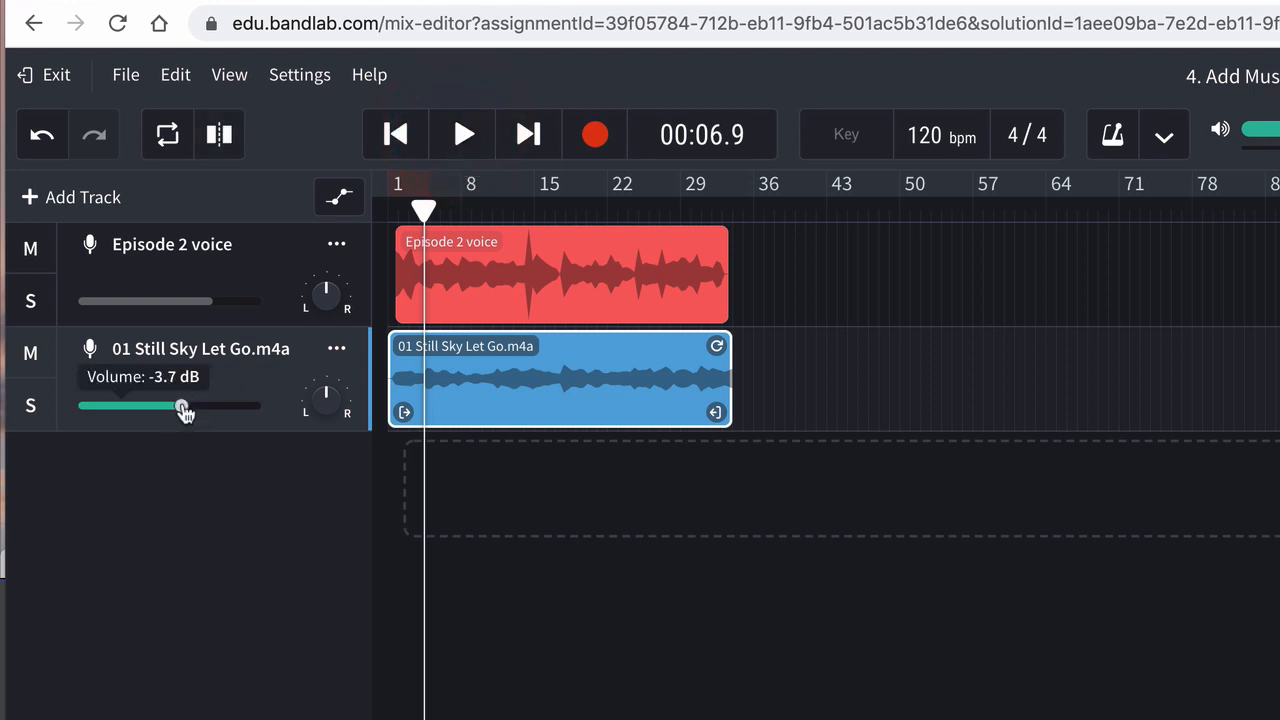
drag(183, 405, 165, 405)
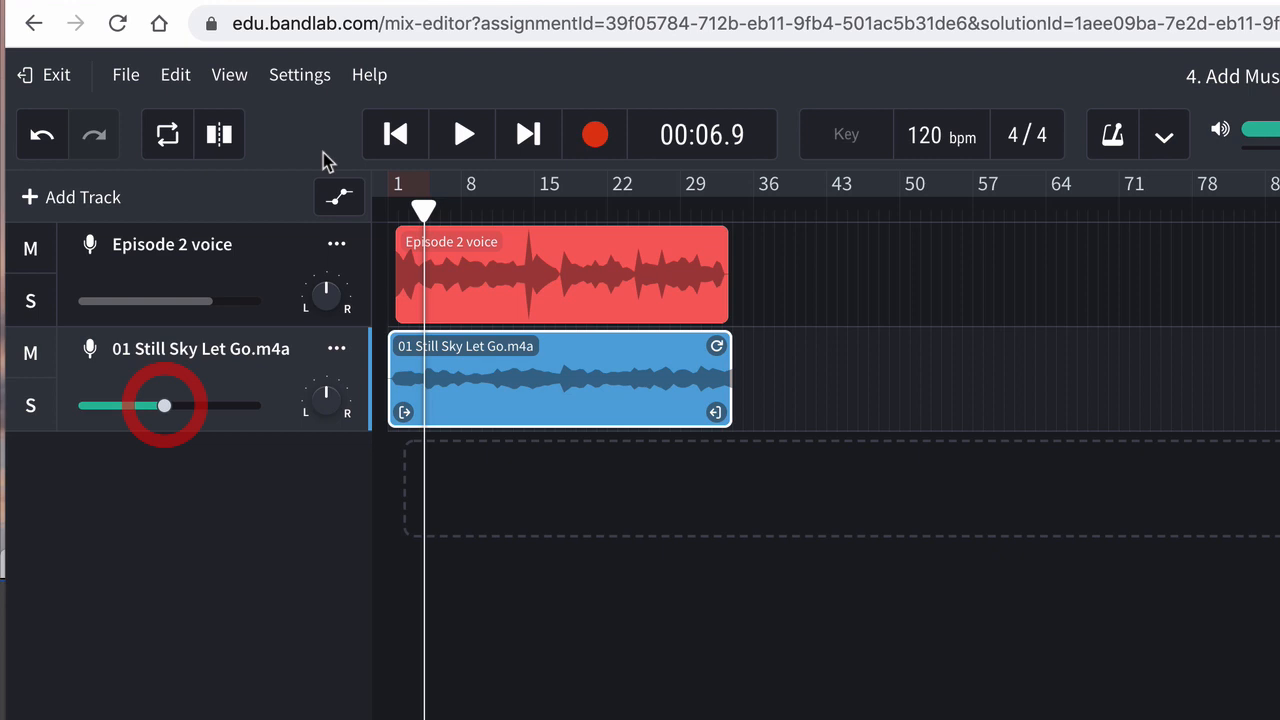
click(463, 134)
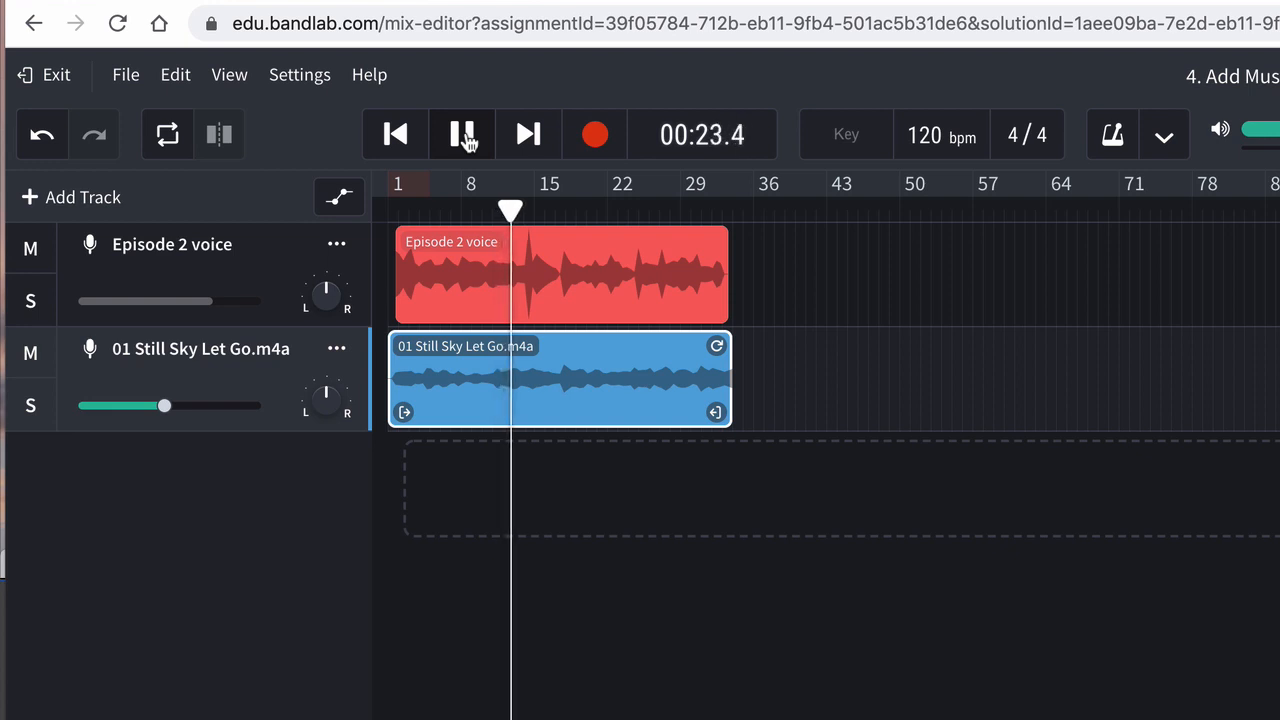
click(463, 134)
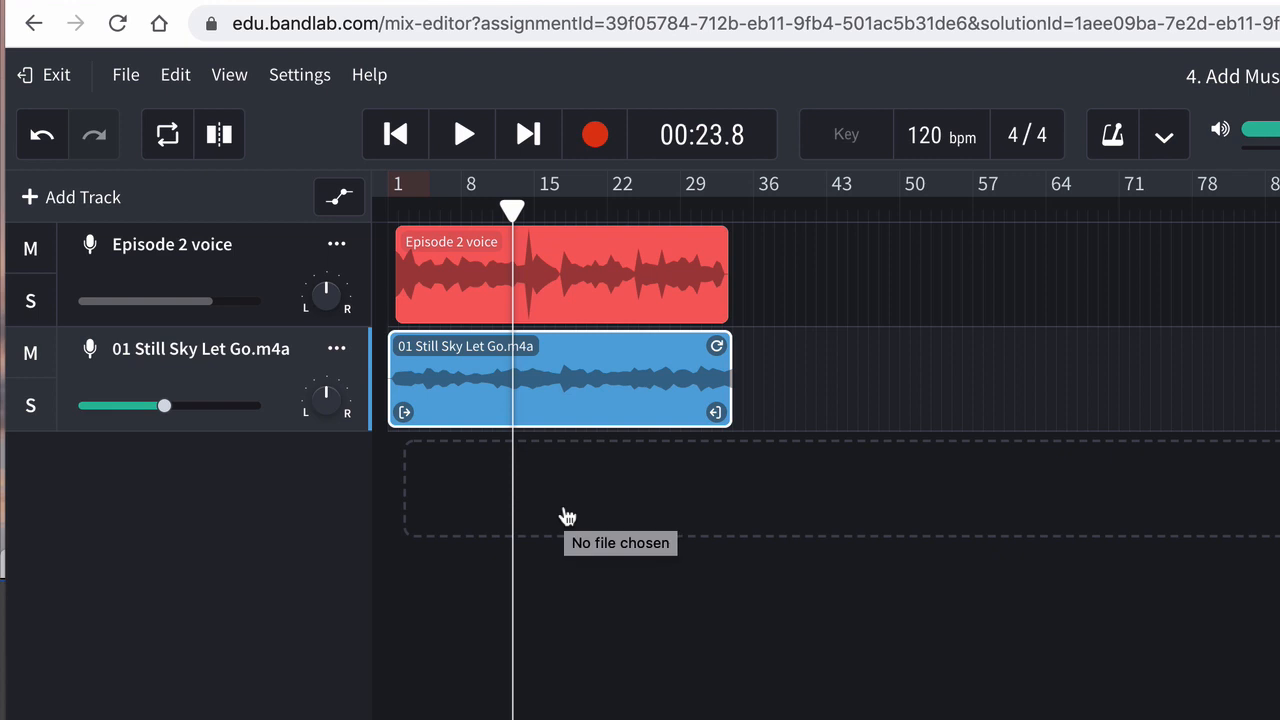
mouse_move(584, 403)
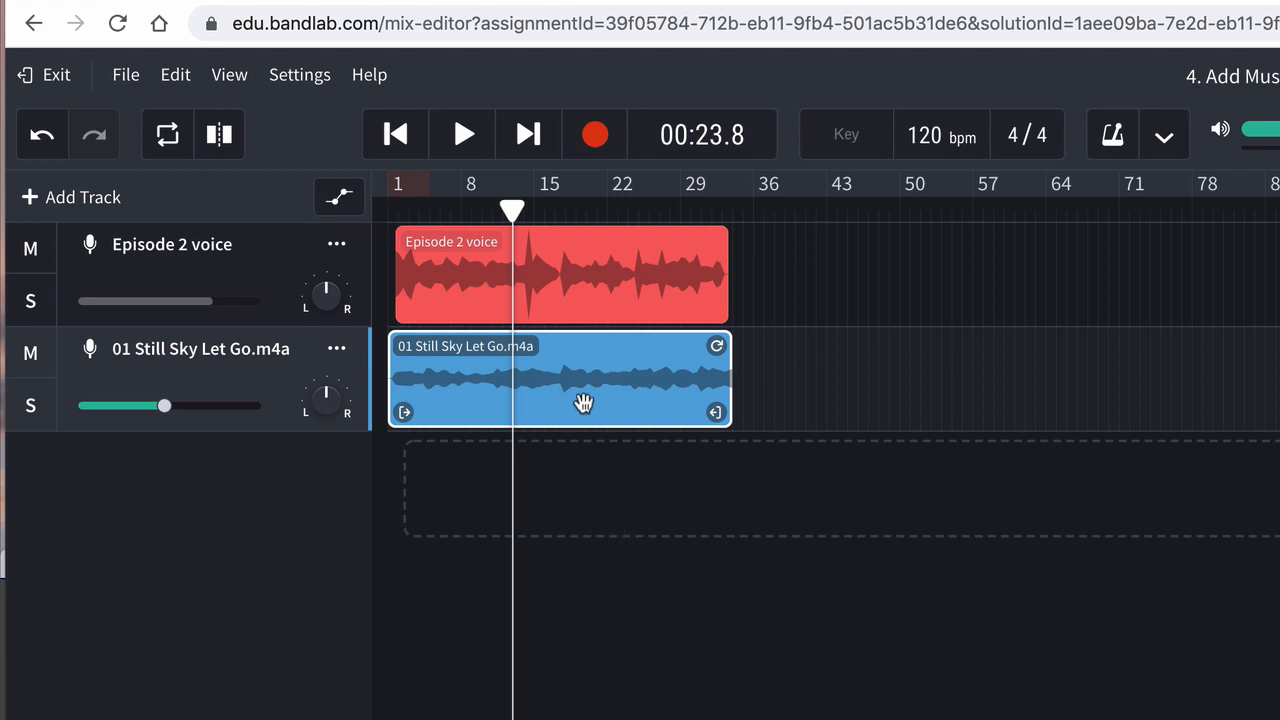
Import '03 - Canal Street Blues.wav' as a new third track
click(423, 183)
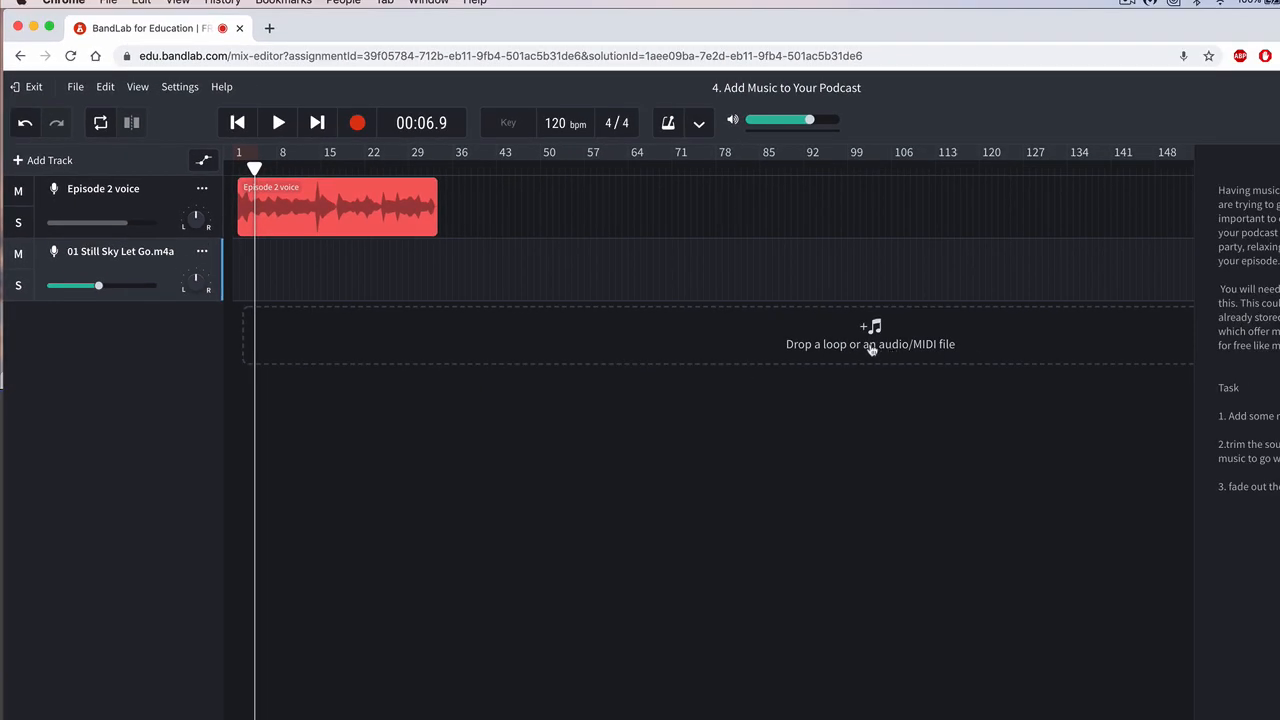
click(870, 343)
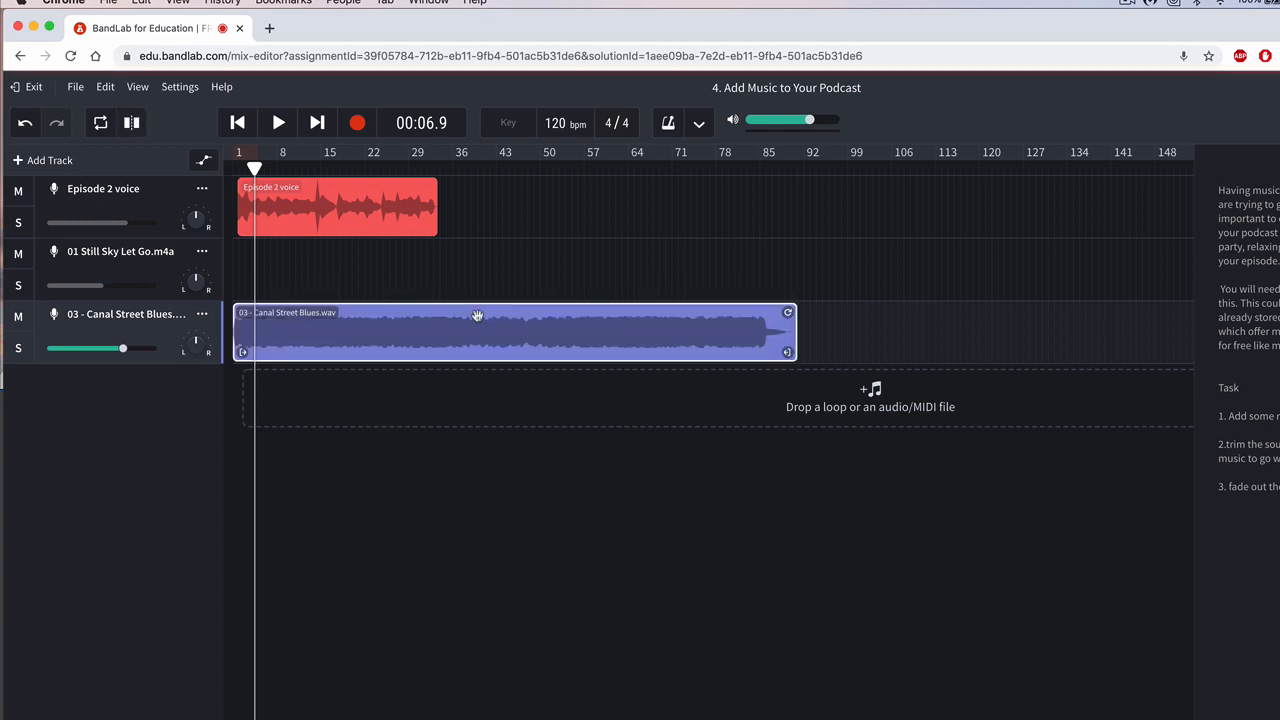
mouse_move(824, 357)
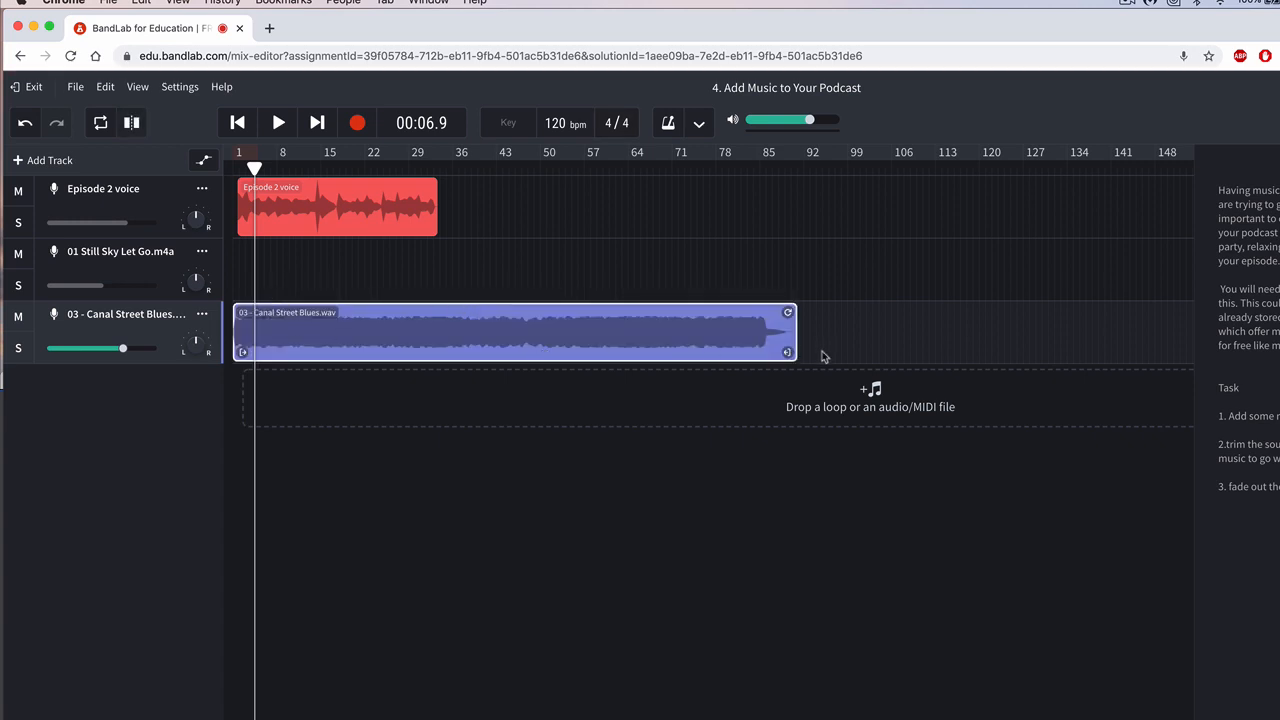
Trim the Canal Street Blues clip down to a short intro and rewind to the start
drag(788, 332, 443, 332)
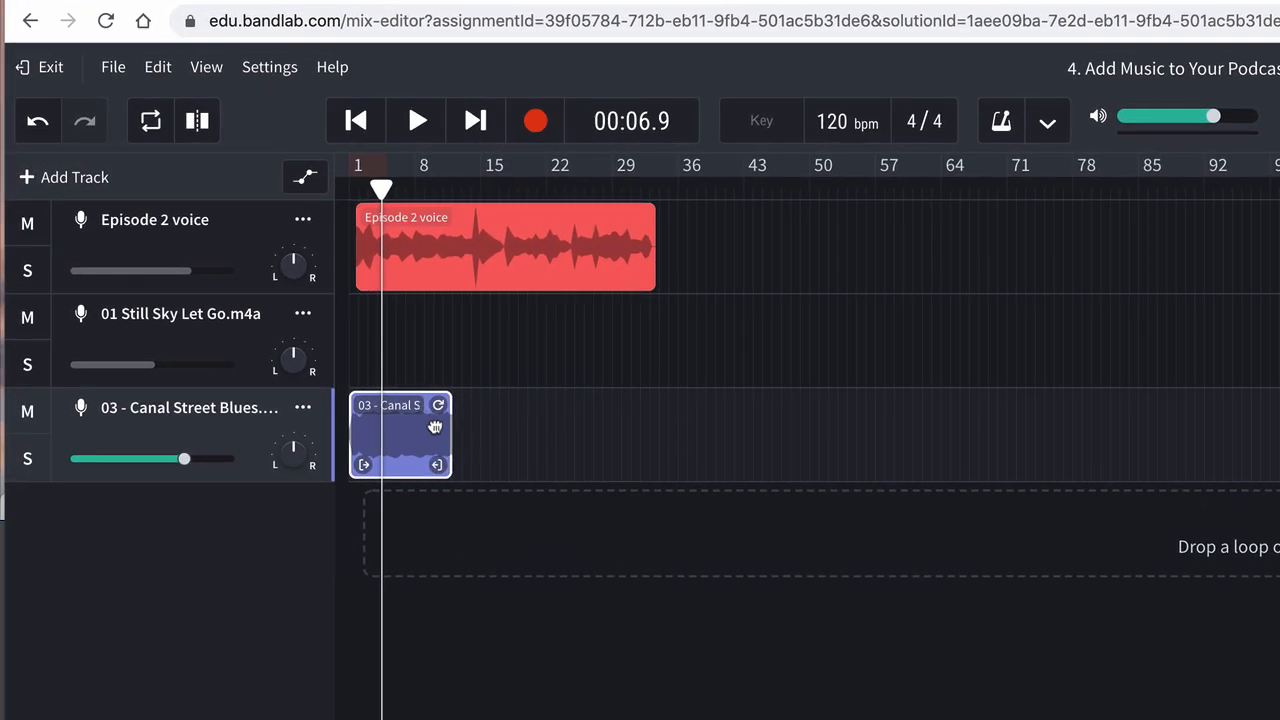
drag(450, 435, 430, 435)
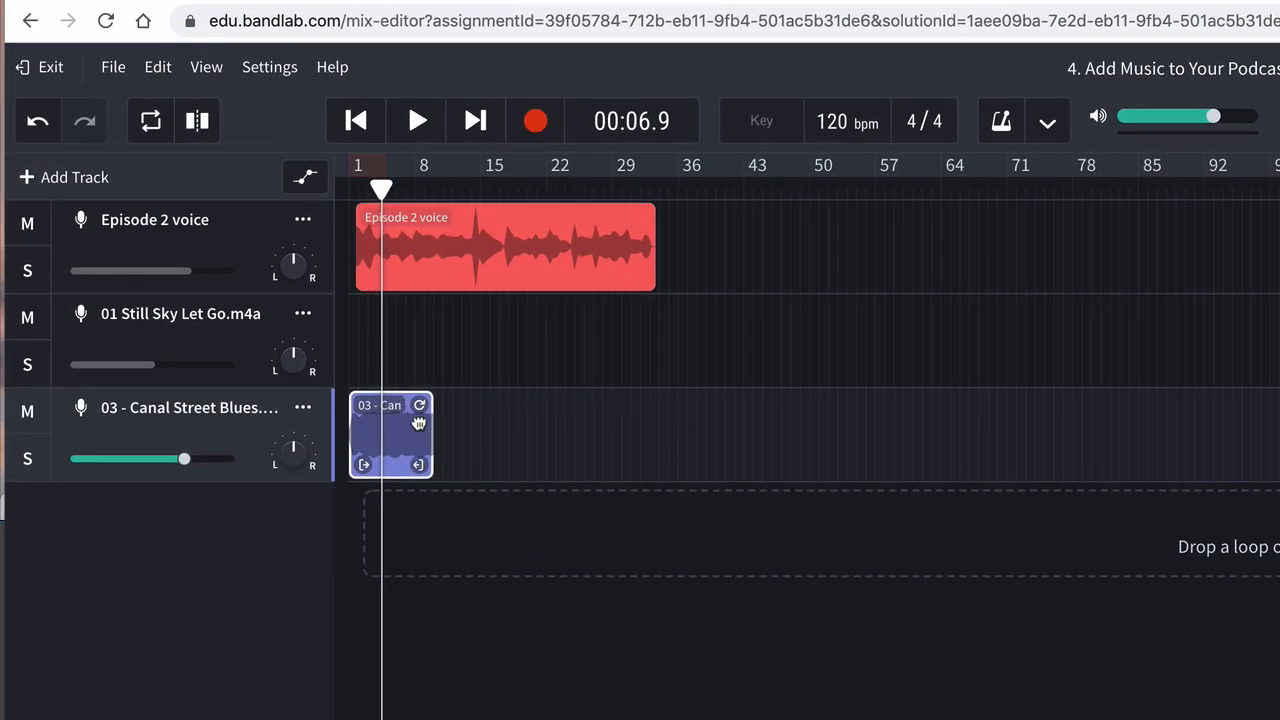
click(355, 120)
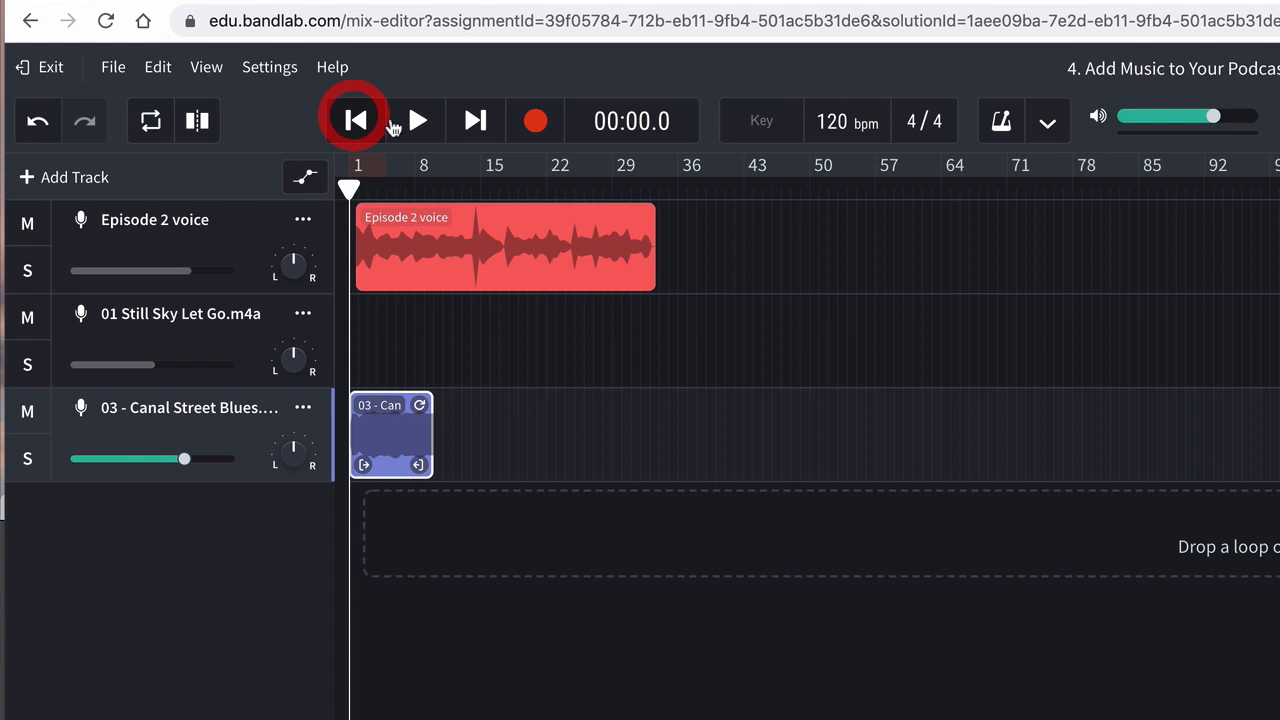
mouse_move(417, 120)
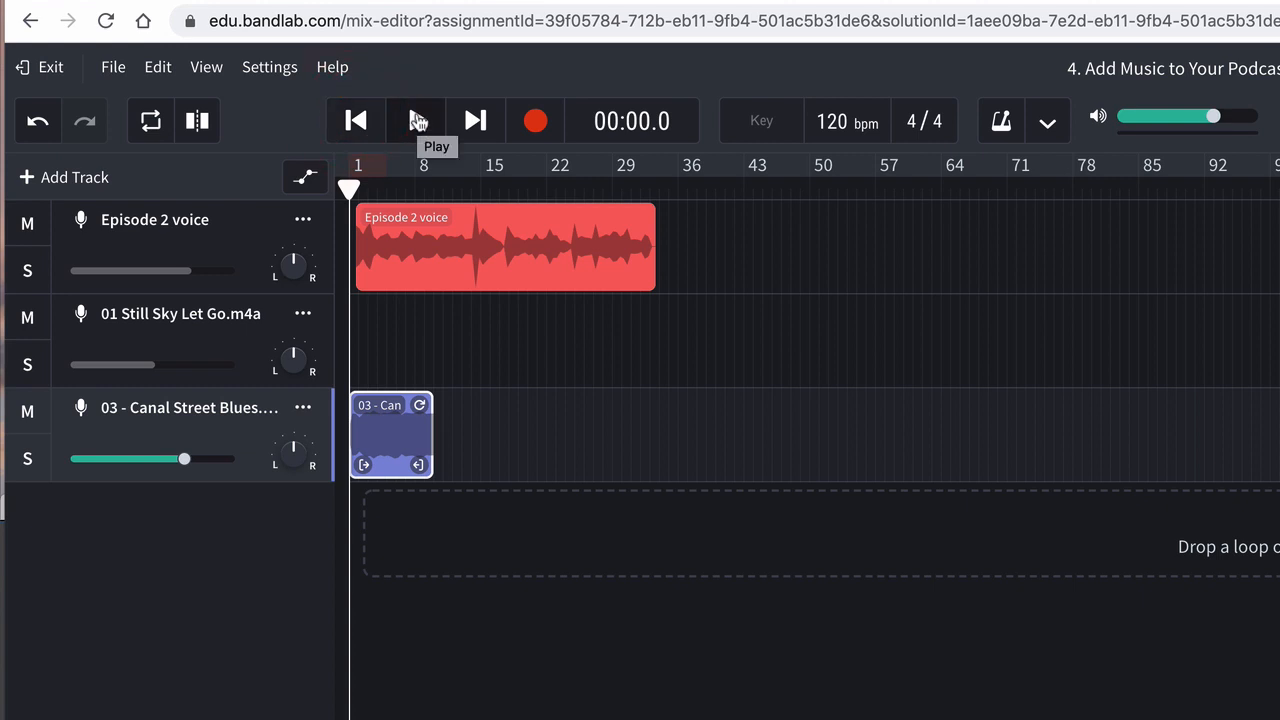
Play the mix while lowering the Canal Street Blues volume to about -7 dB, then pause
click(416, 120)
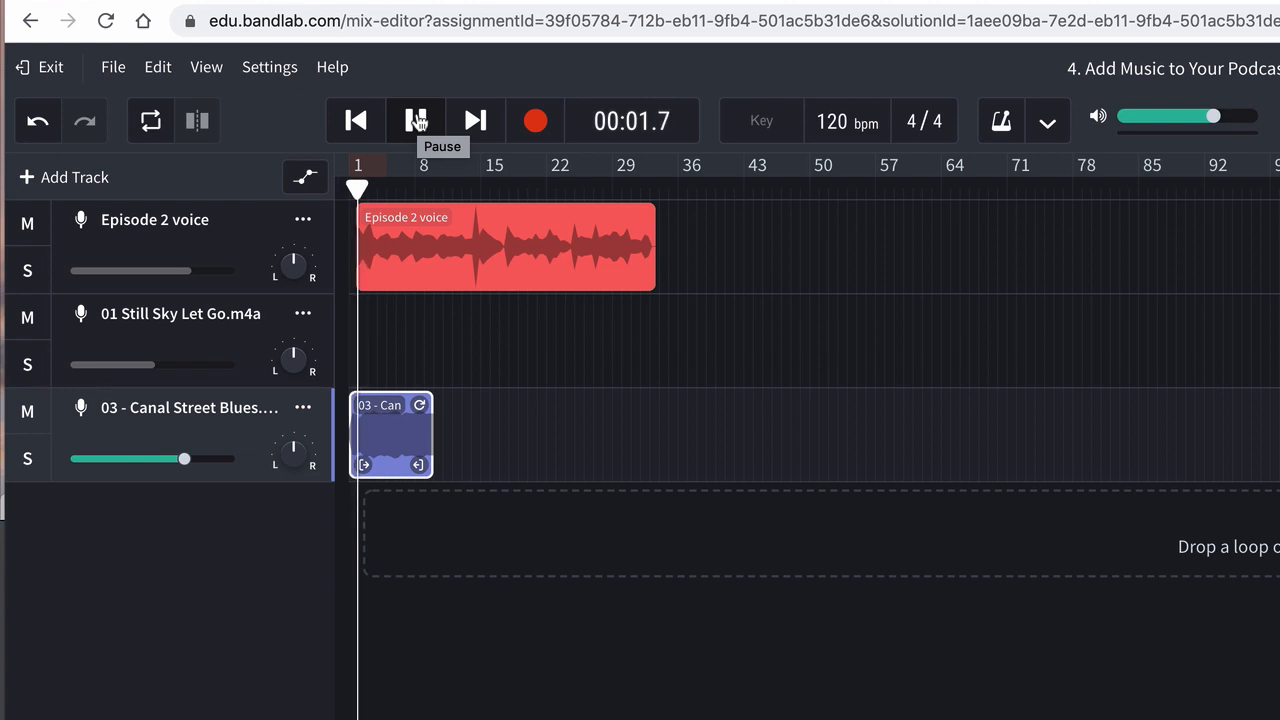
click(416, 120)
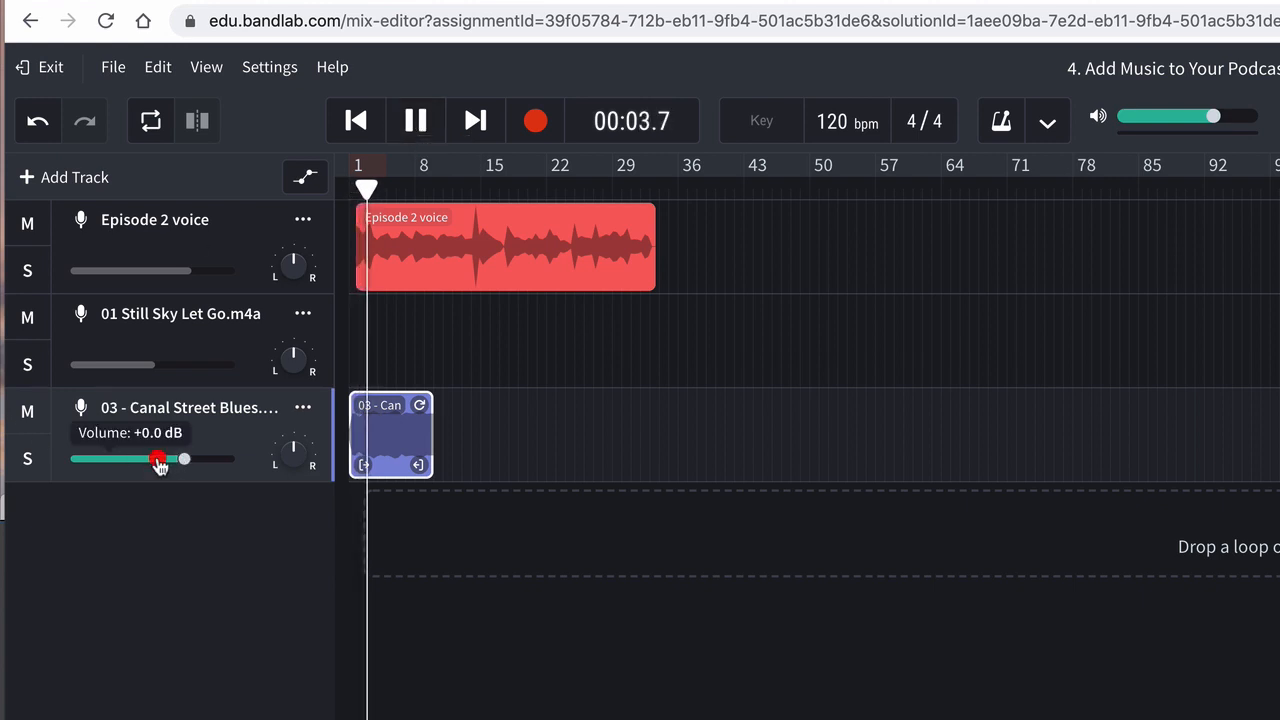
drag(158, 459, 147, 459)
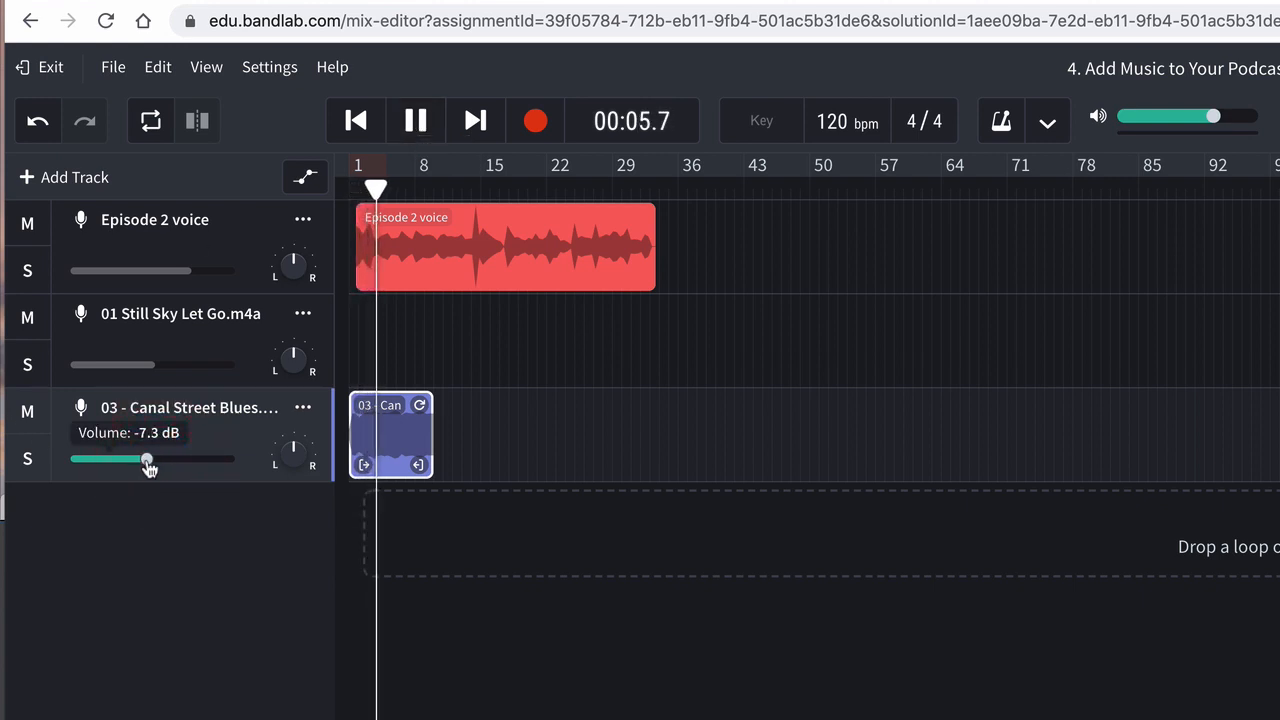
drag(147, 459, 126, 462)
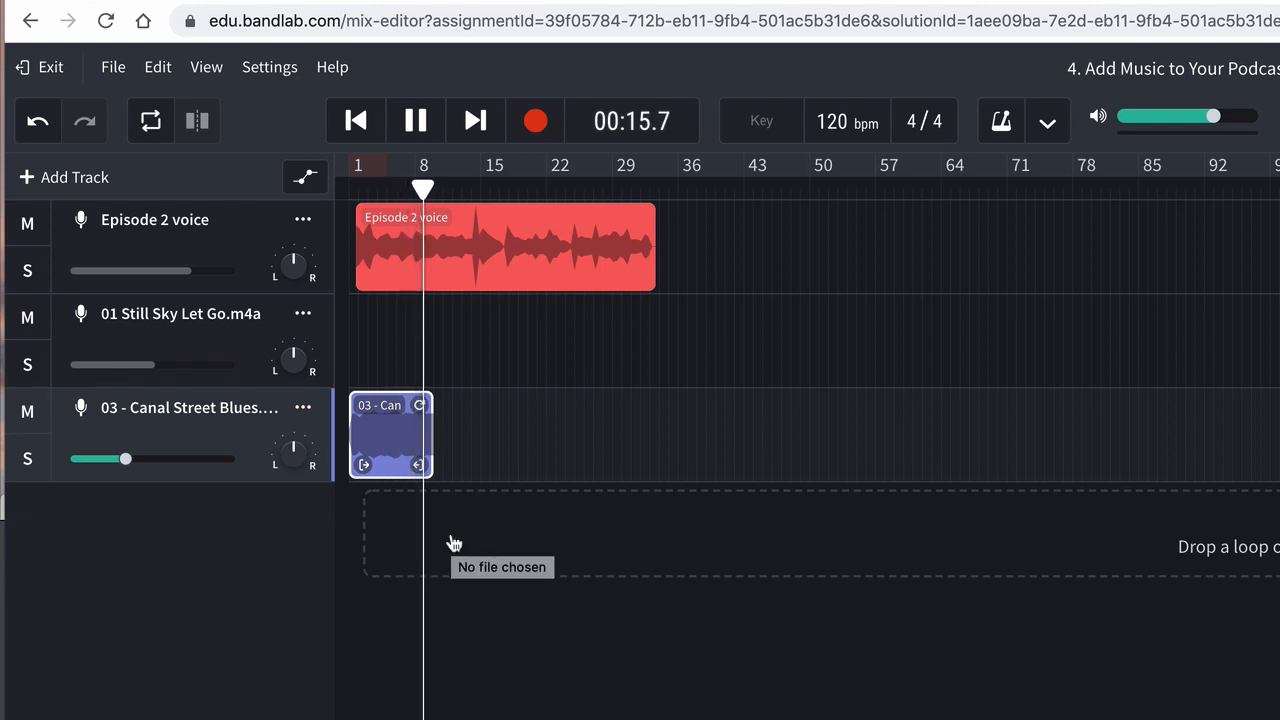
click(415, 120)
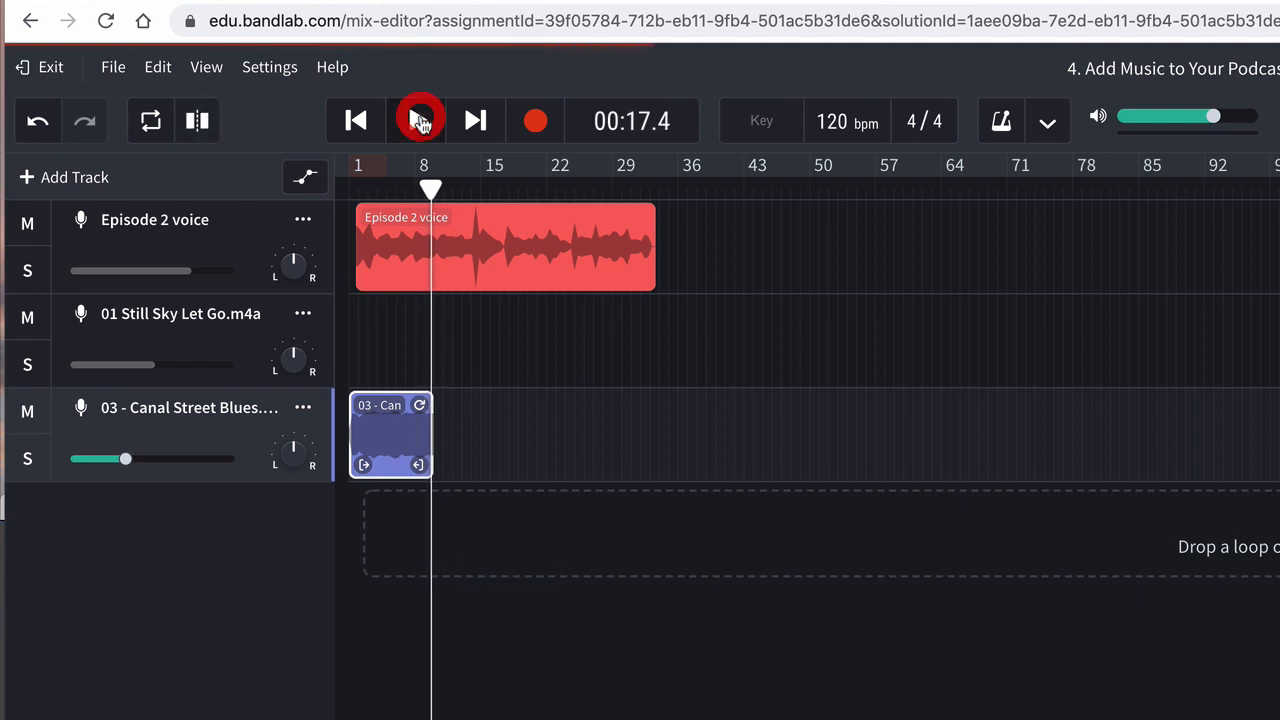
click(417, 120)
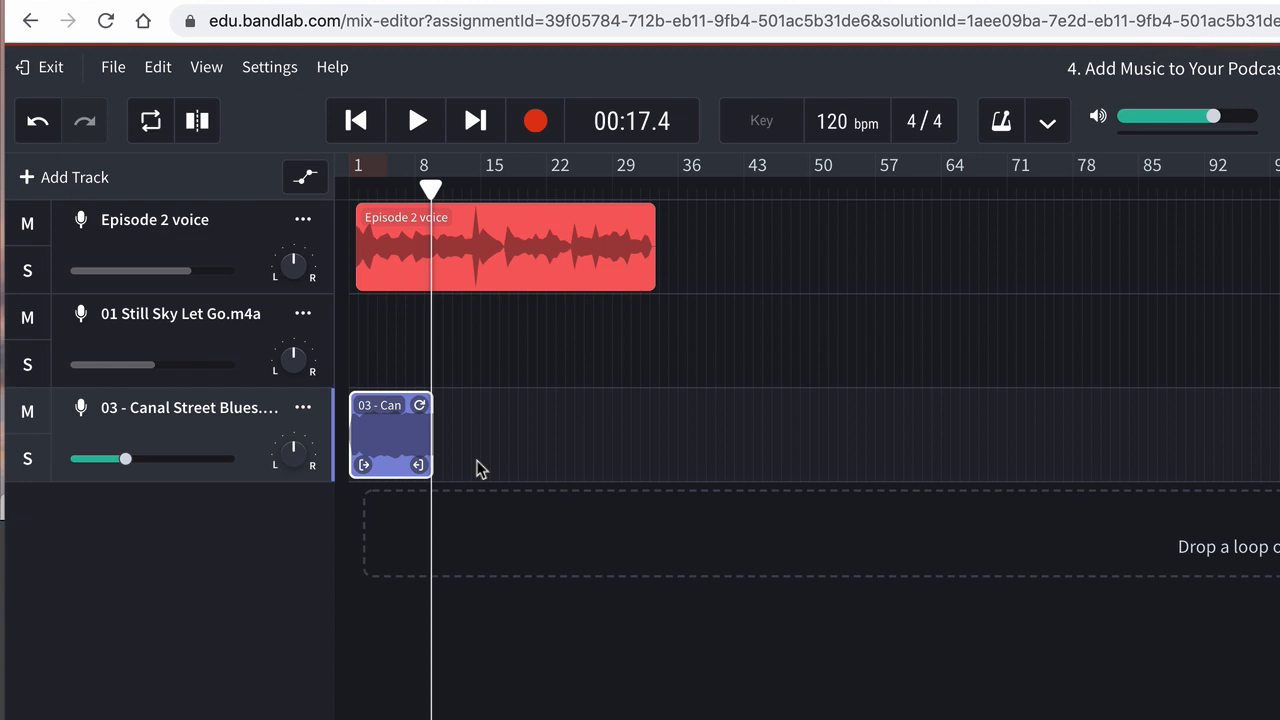
mouse_move(390, 340)
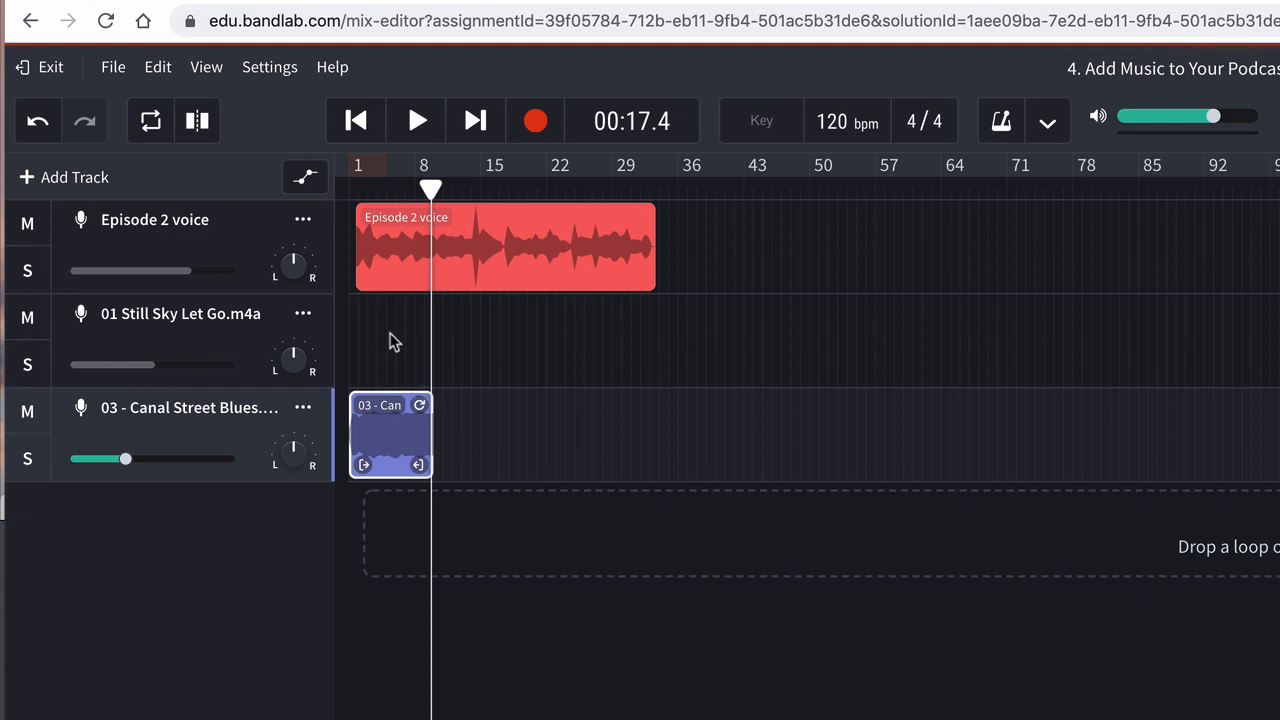
mouse_move(427, 488)
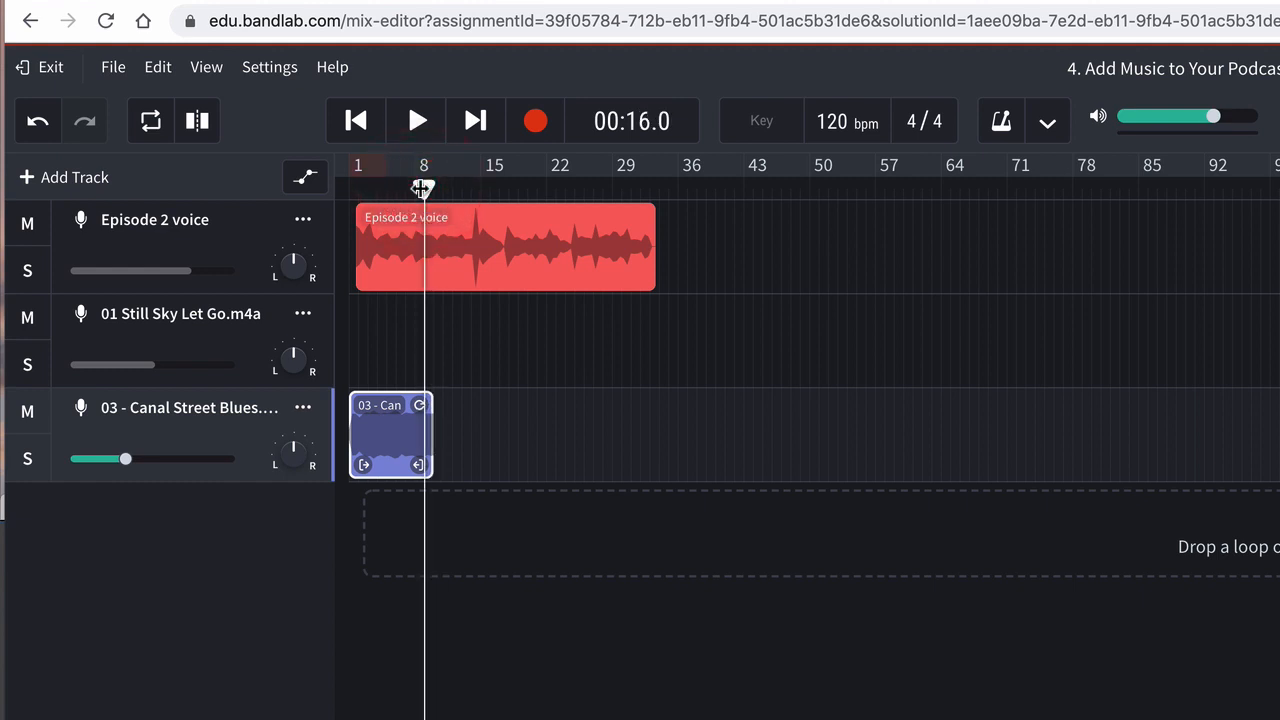
click(416, 120)
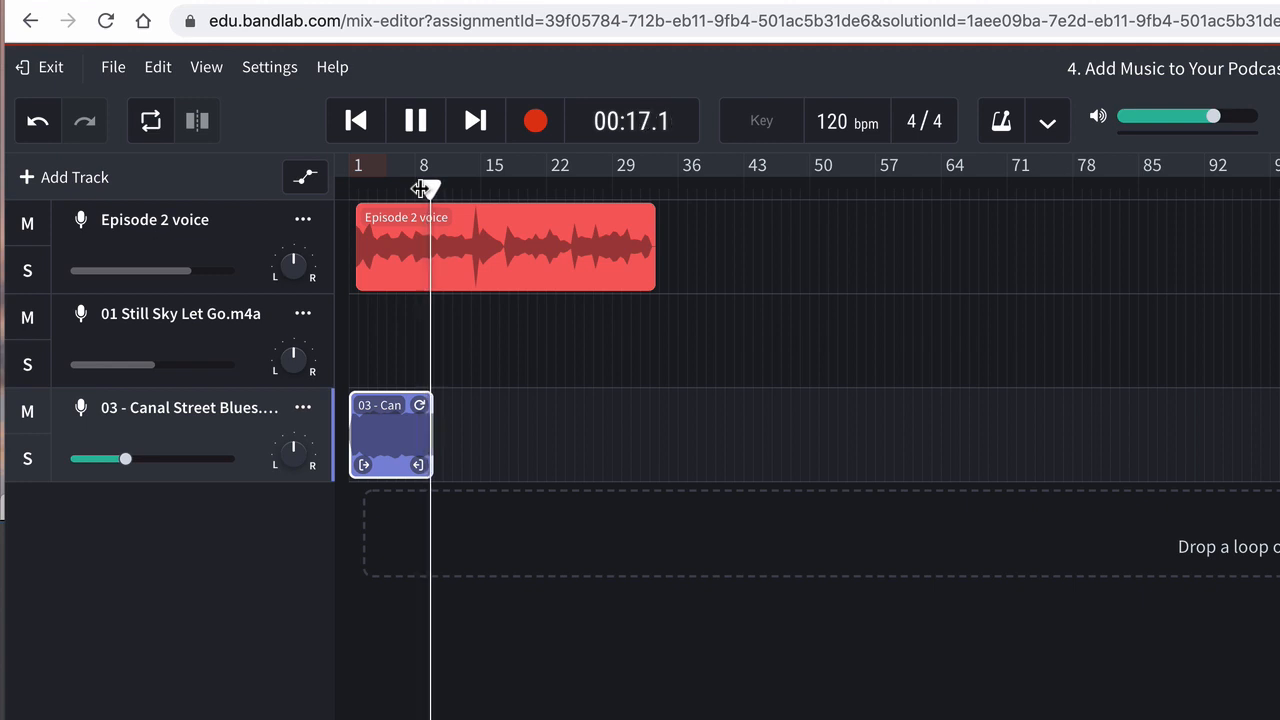
click(415, 120)
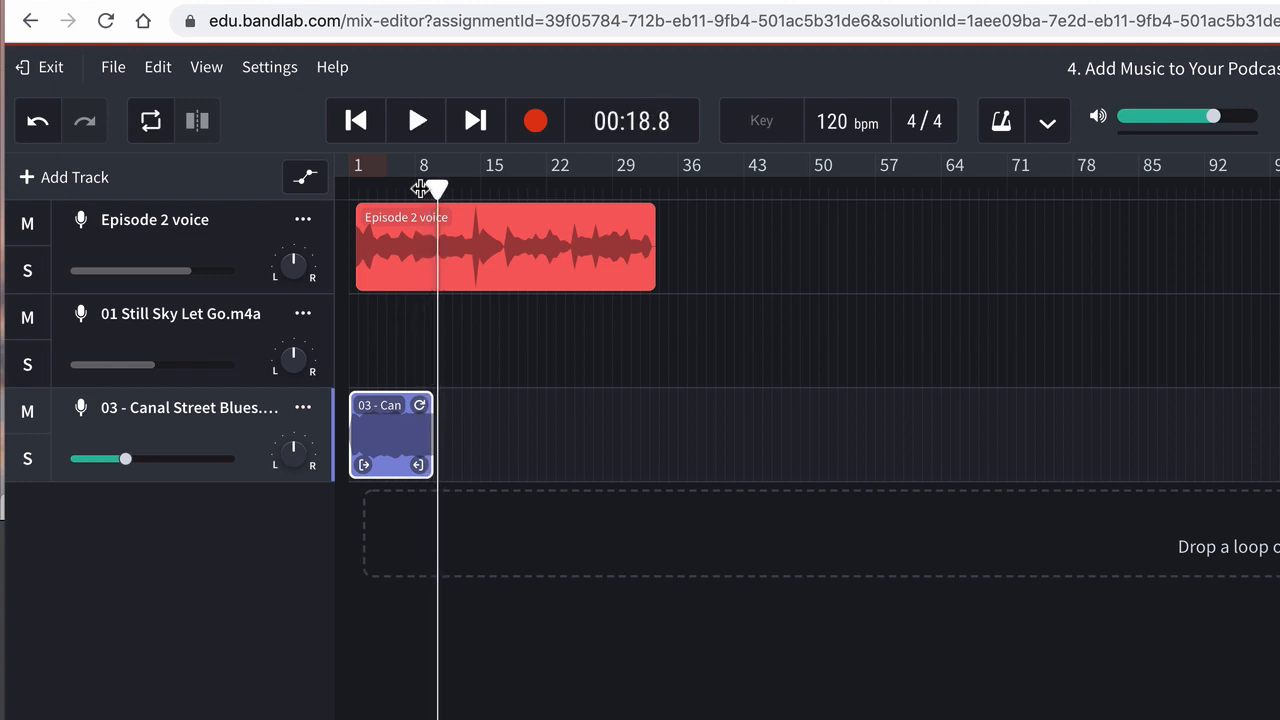
mouse_move(499, 650)
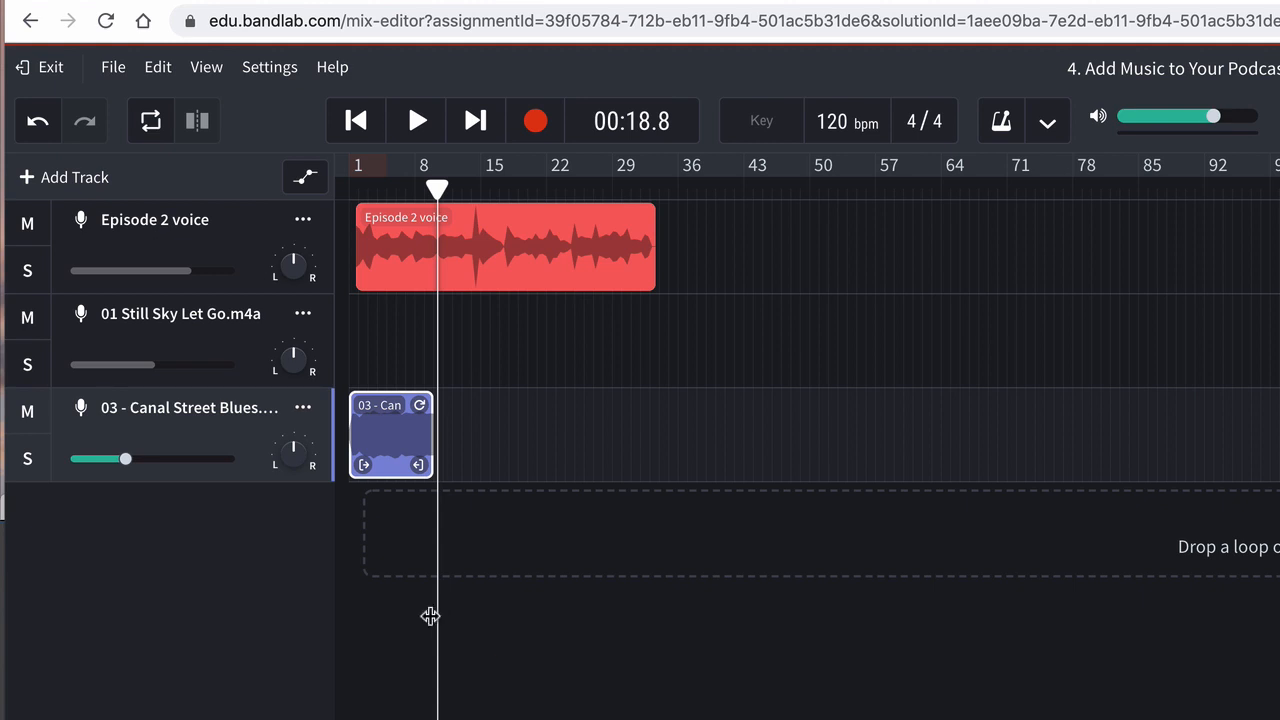
mouse_move(423, 644)
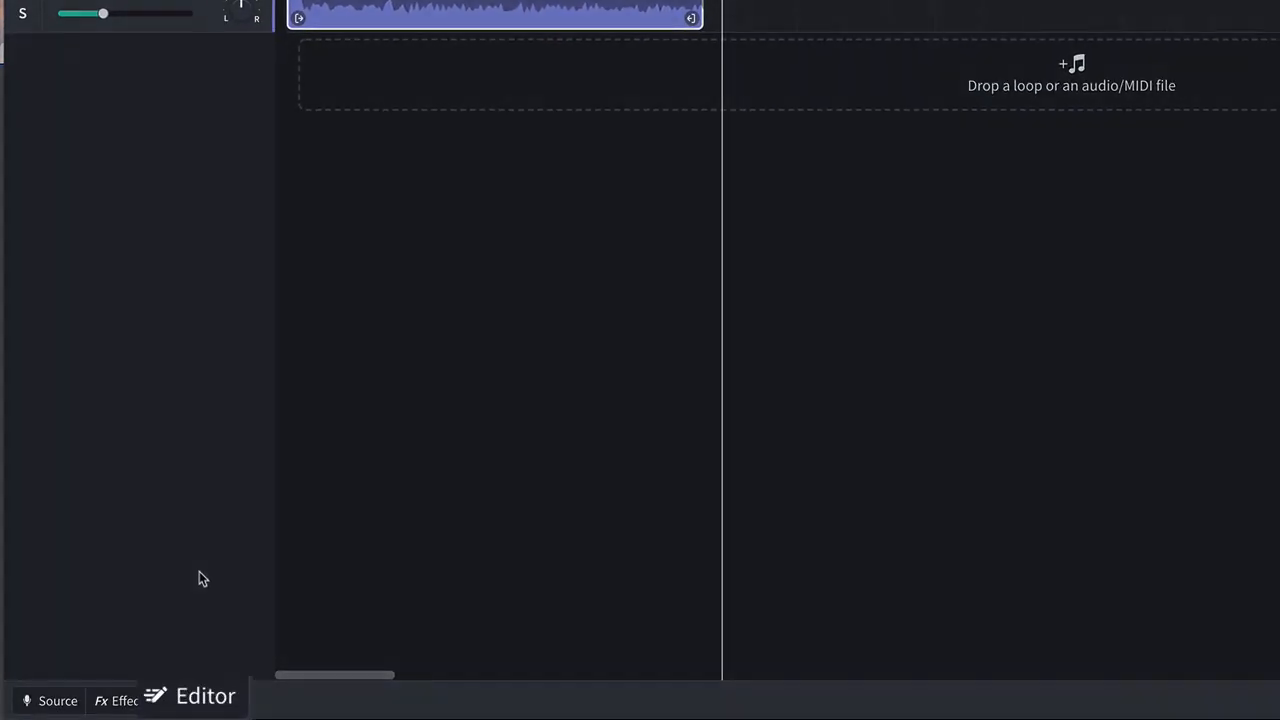
Add a fade-out spanning most of the Canal Street Blues clip in the Editor
click(201, 700)
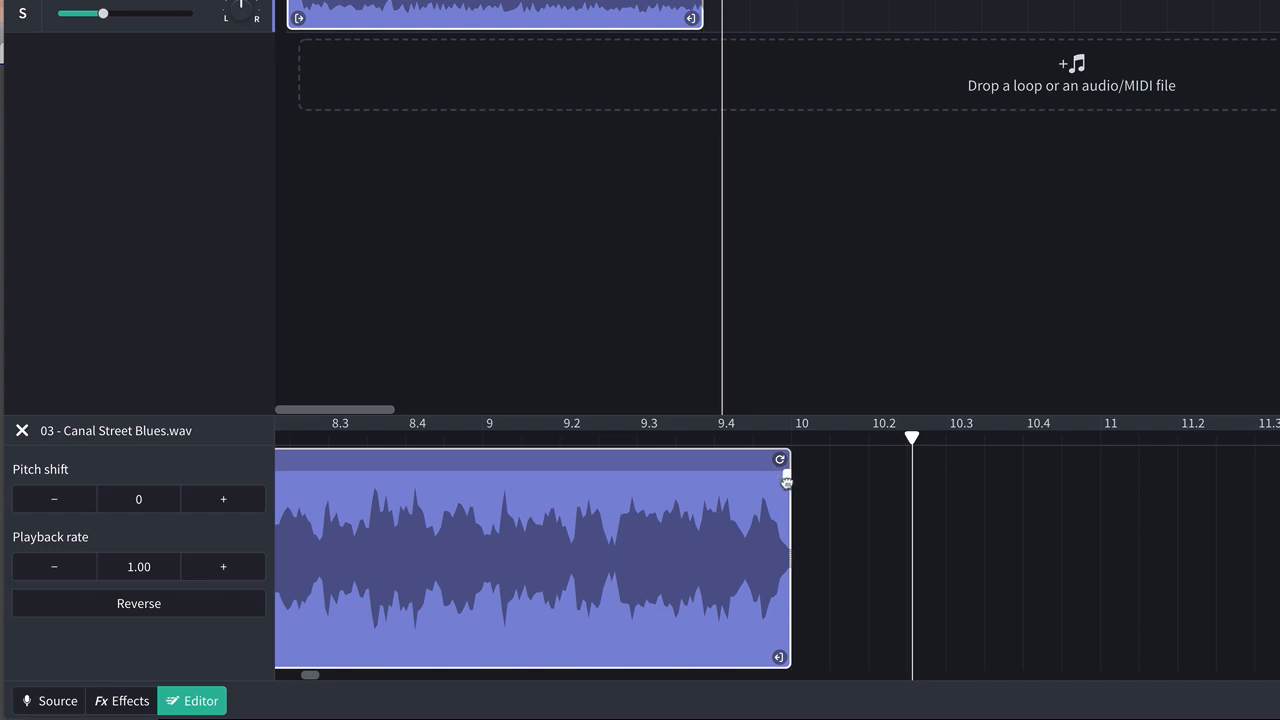
drag(780, 475, 540, 475)
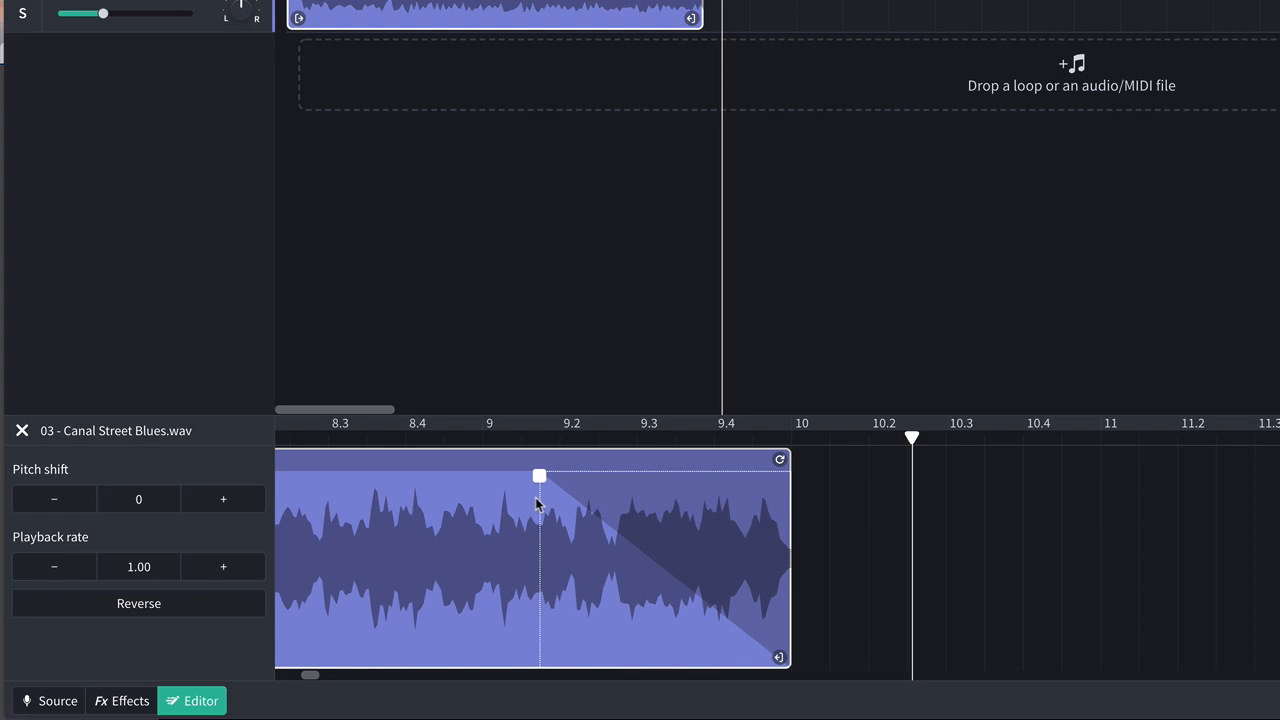
drag(540, 476, 297, 476)
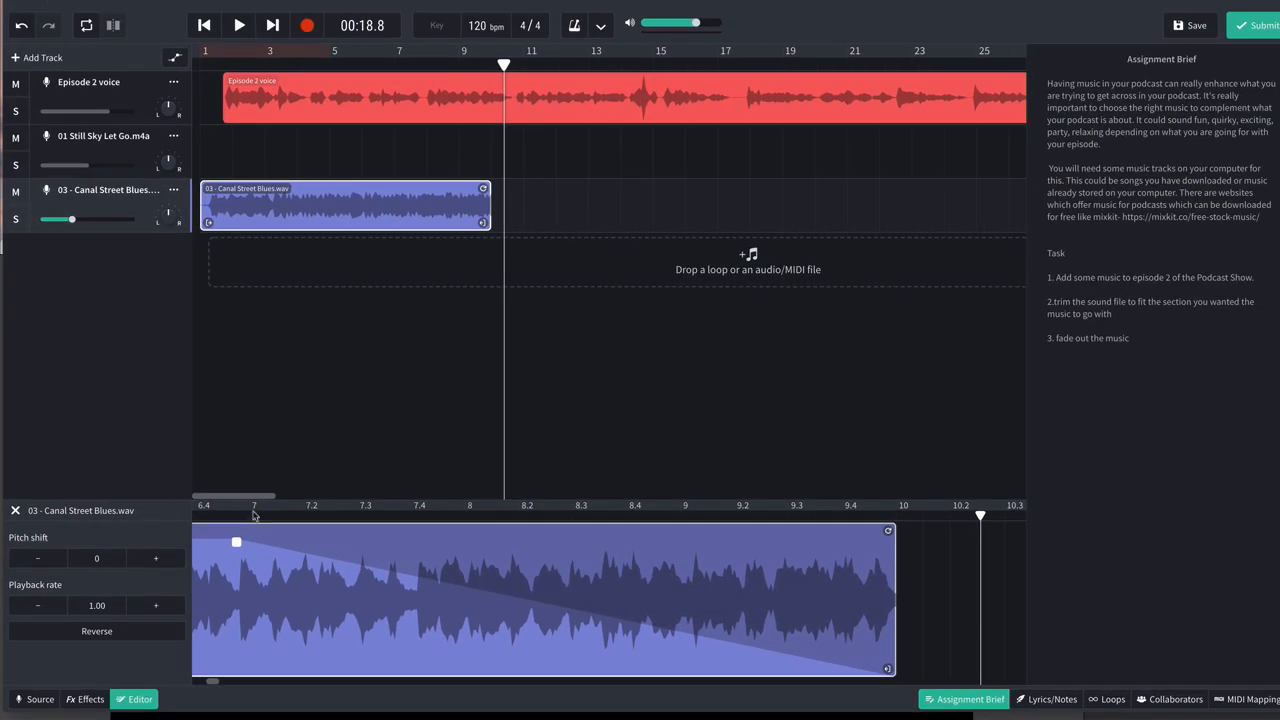
mouse_move(413, 228)
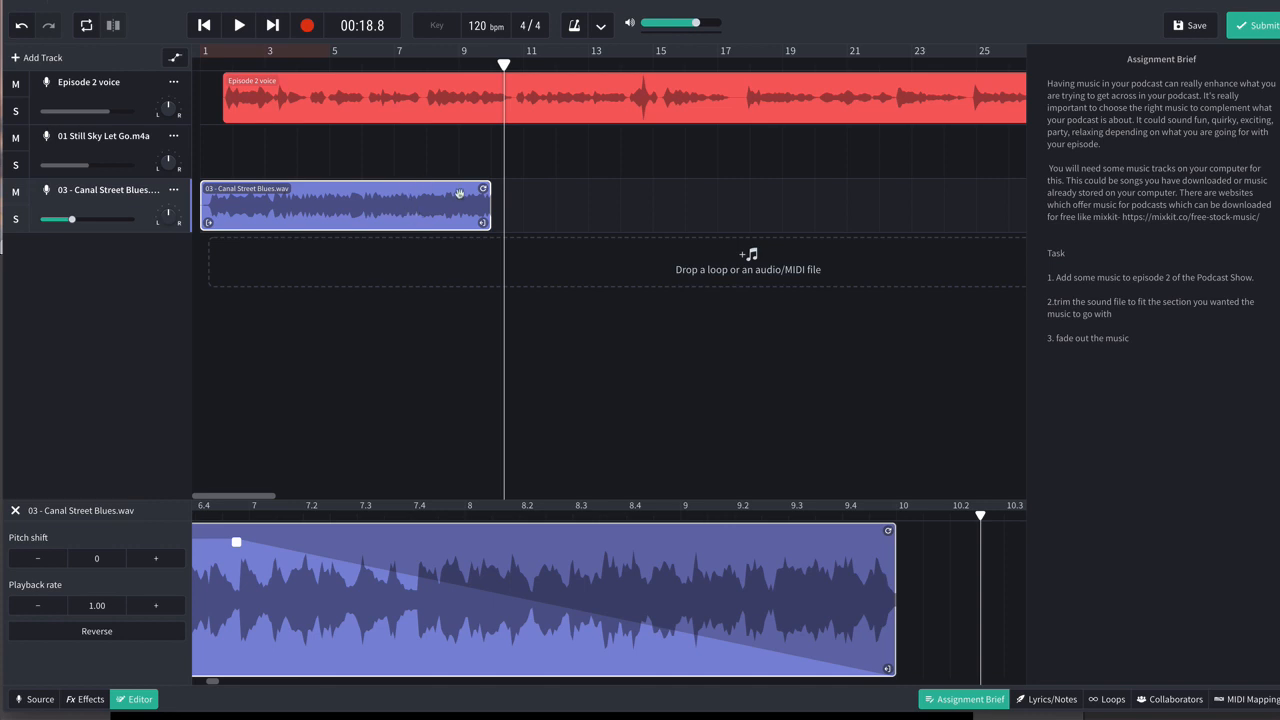
Play the mix to hear the Canal Street Blues fade, then pause near 23 seconds
click(238, 25)
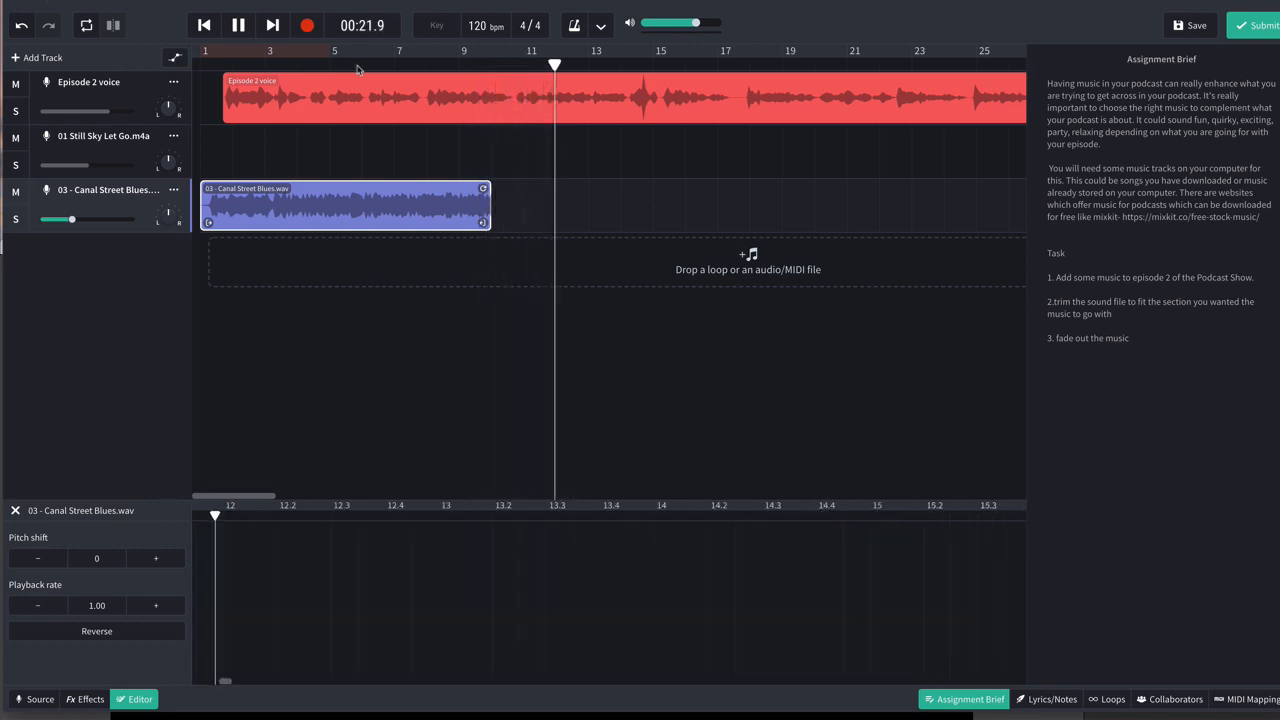
click(238, 25)
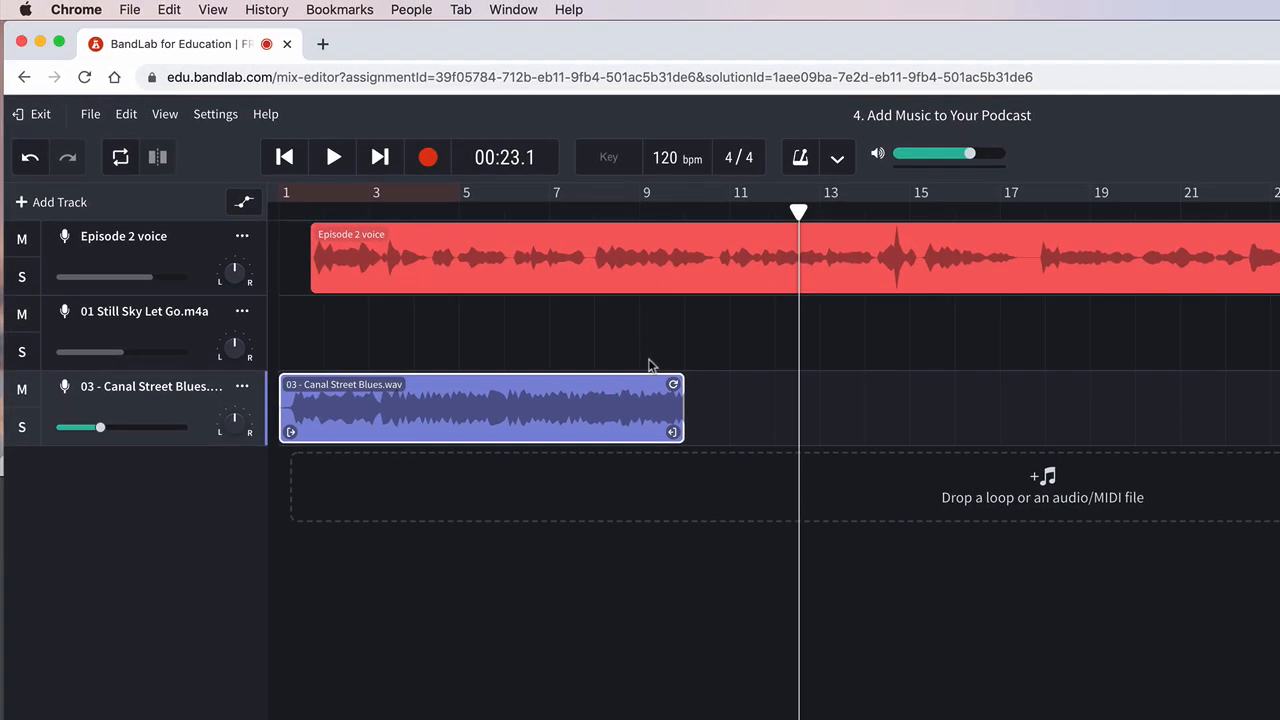
mouse_move(180, 388)
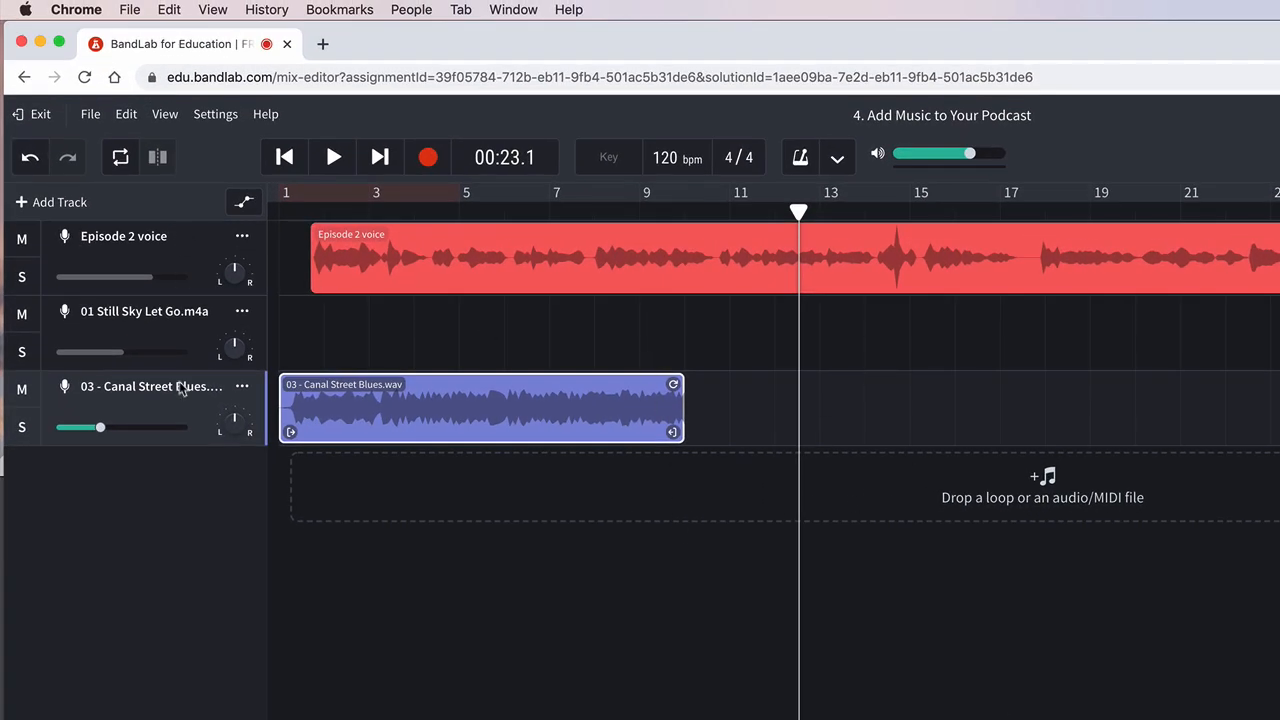
Import another copy of '01 Still Sky Let Go.m4a' as a fourth track
click(965, 492)
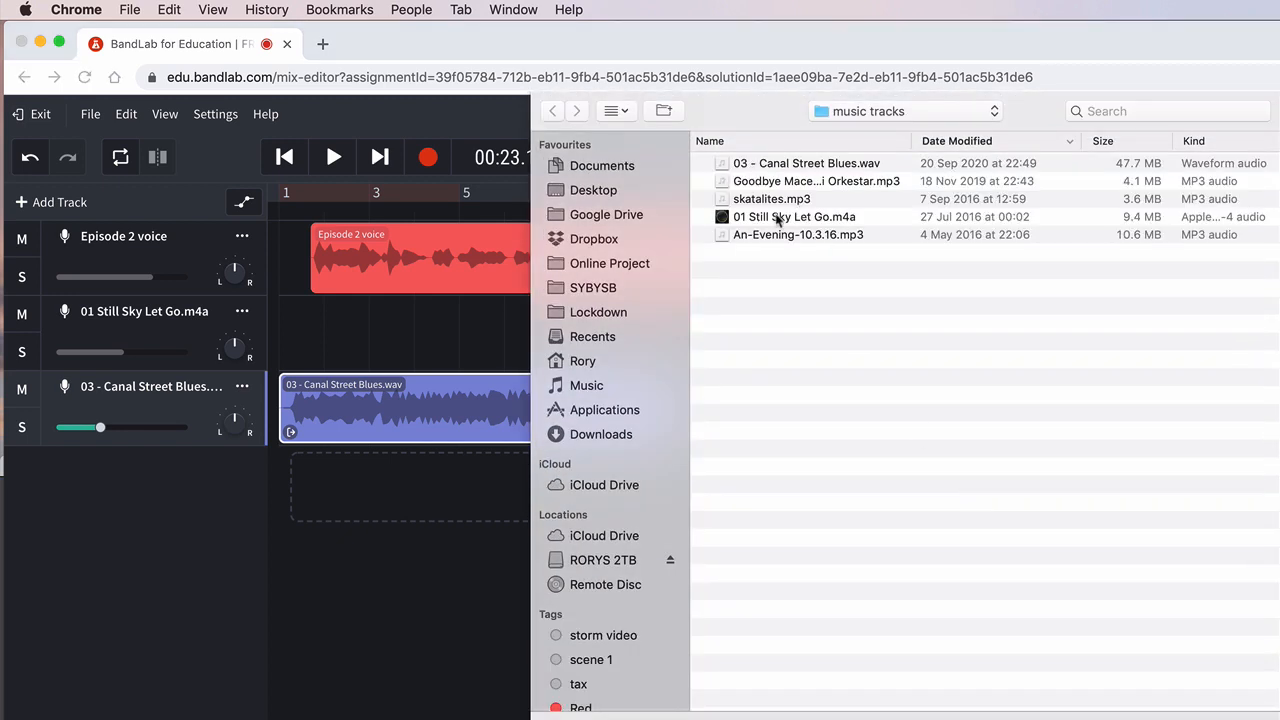
click(794, 216)
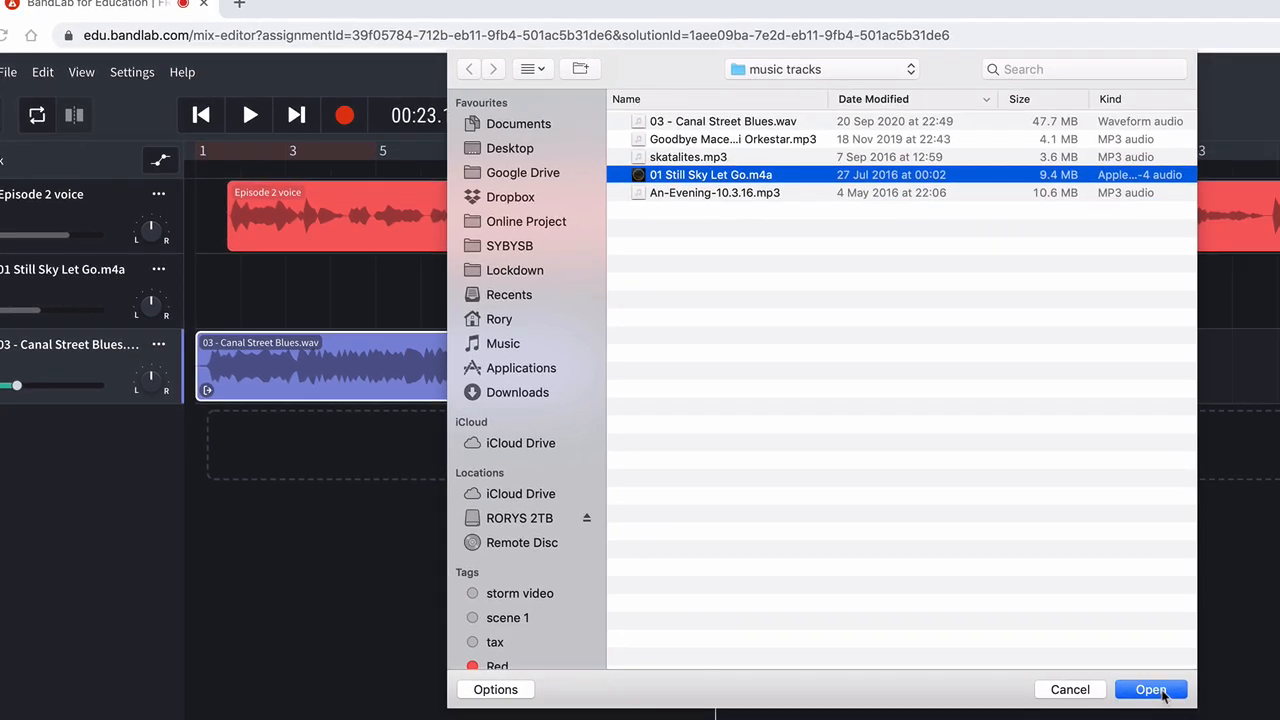
click(1151, 689)
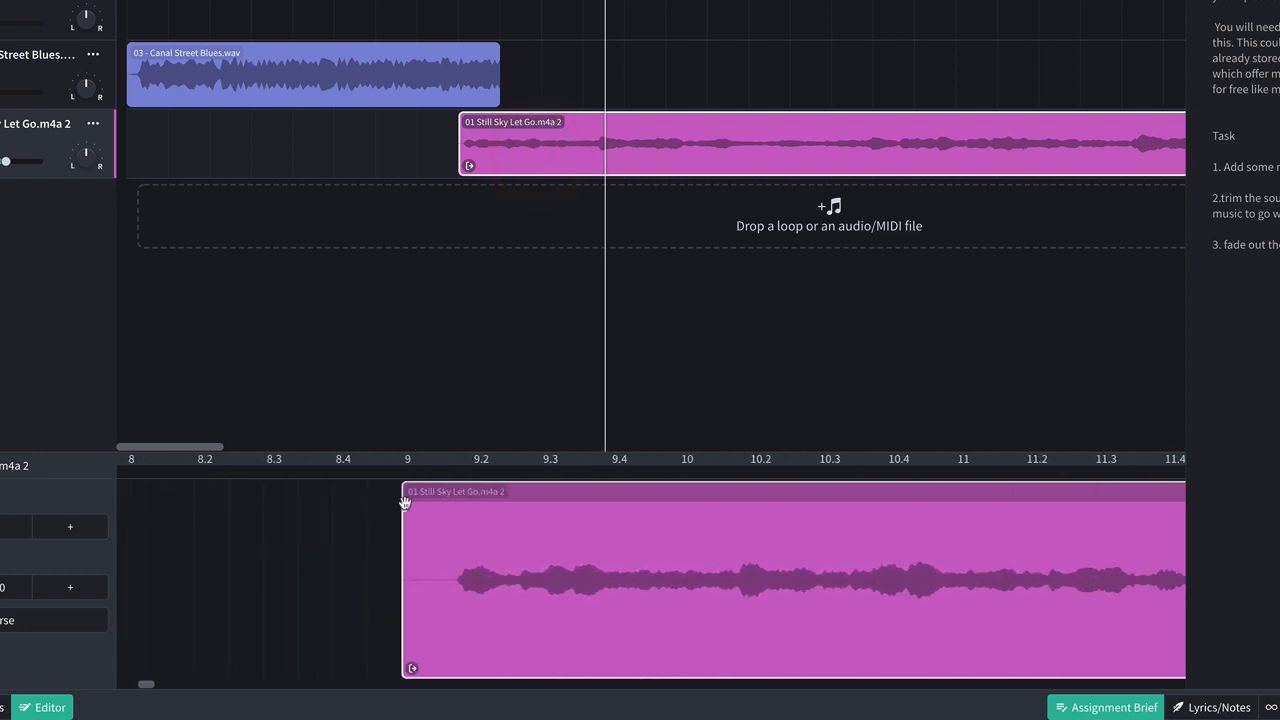
Give the second Still Sky Let Go clip a long fade-in and play the crossfade
drag(405, 505, 1041, 505)
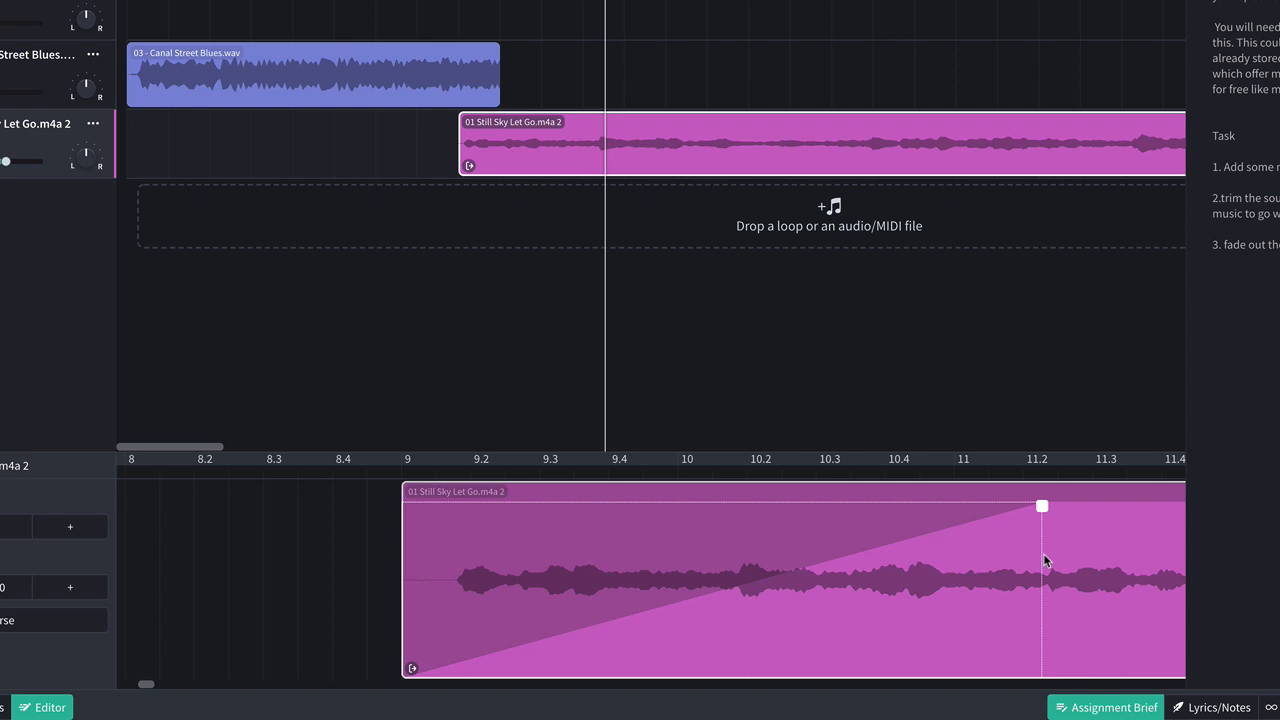
drag(1042, 505, 1105, 505)
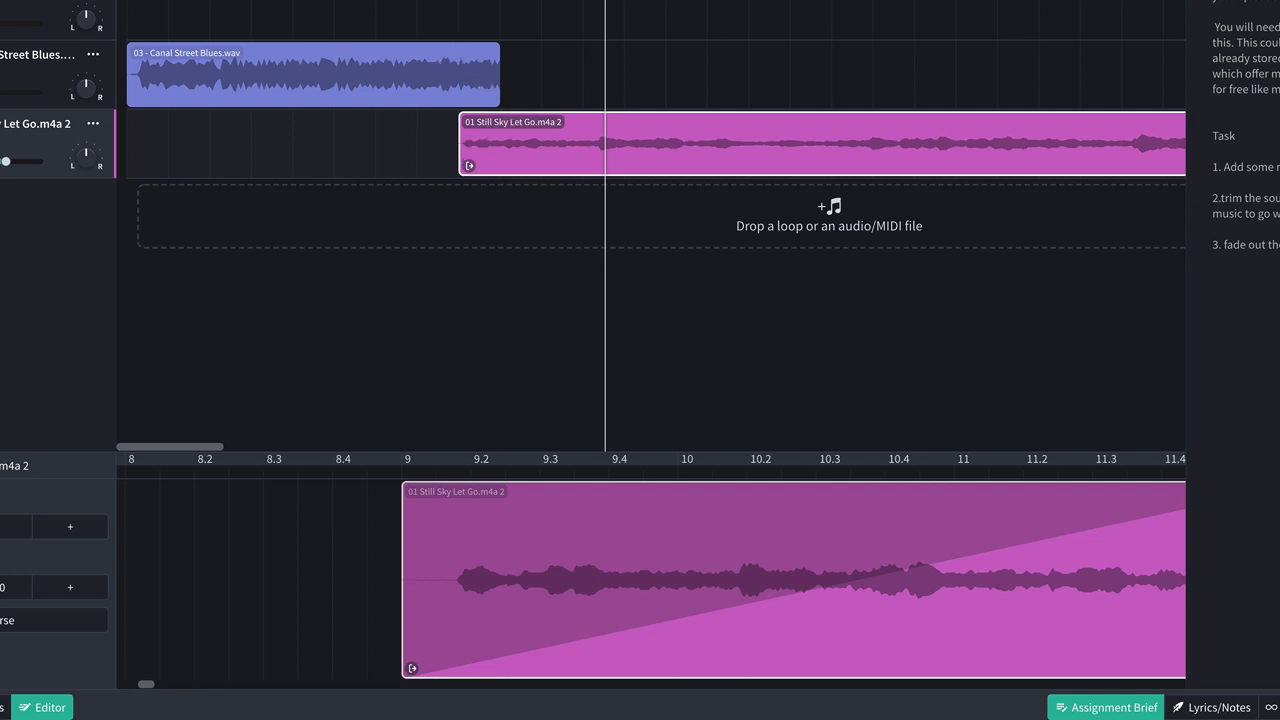
click(285, 471)
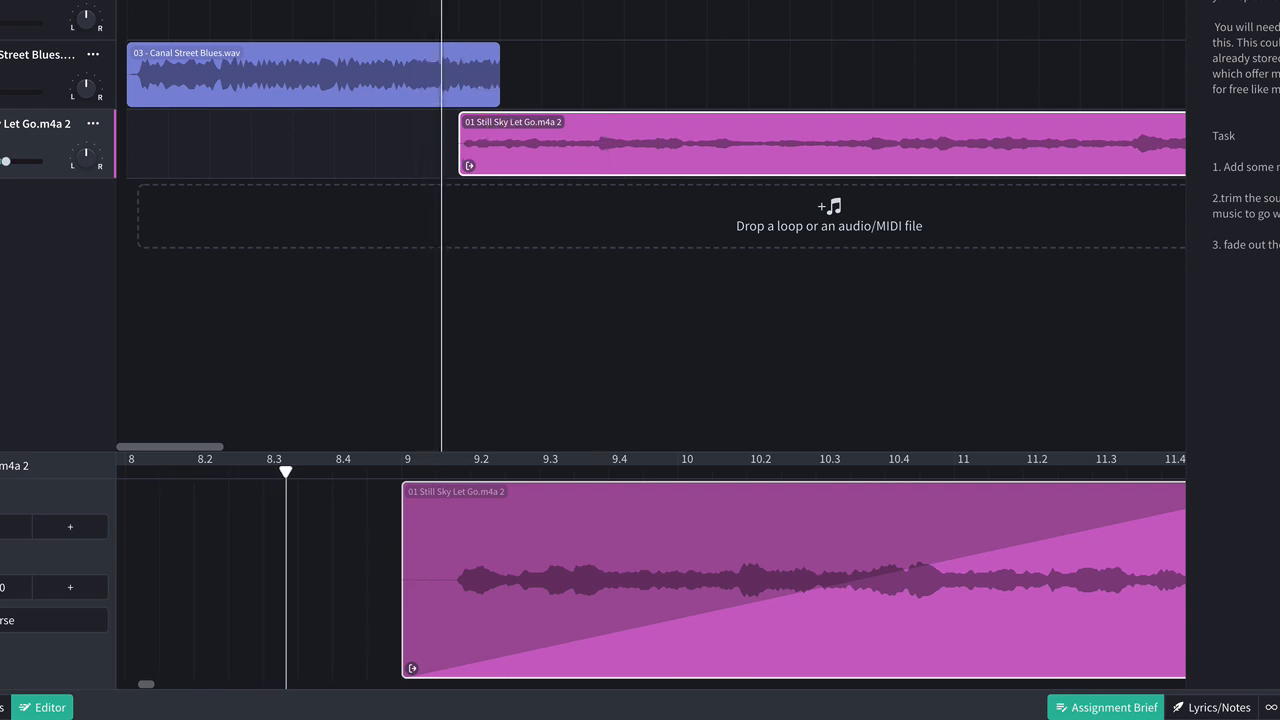
click(570, 470)
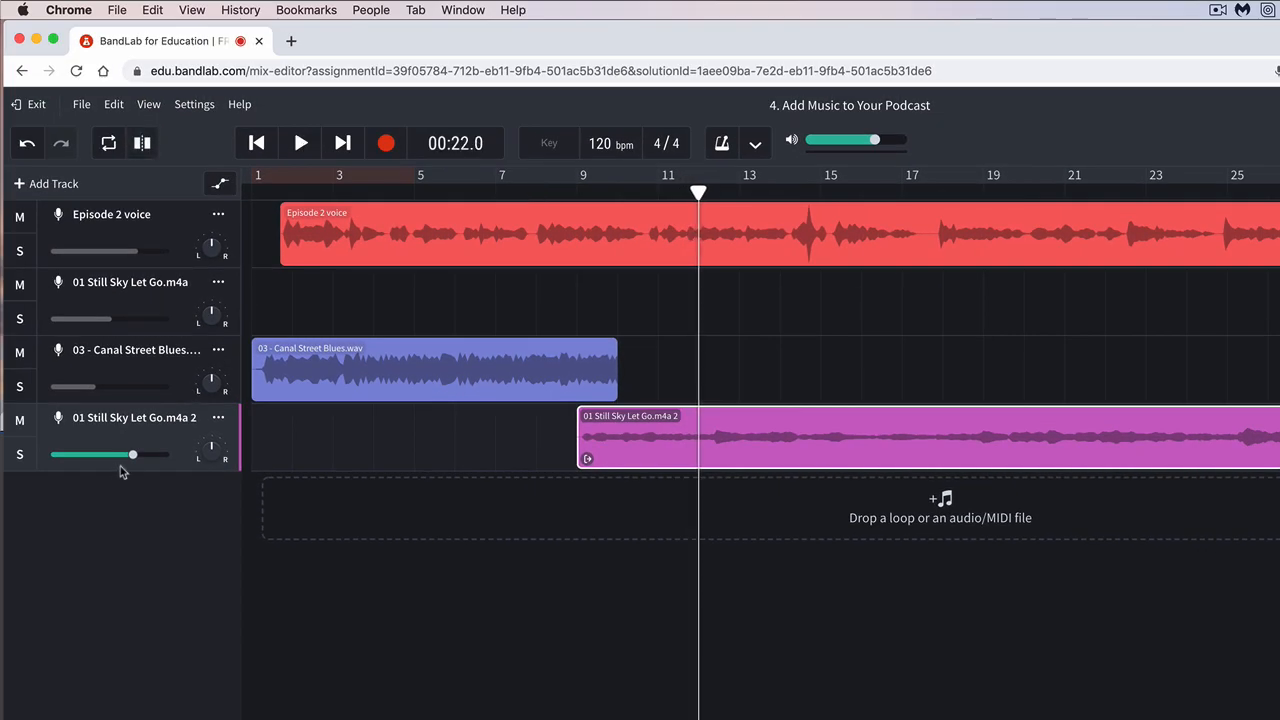
Turn down the second Still Sky Let Go clip and start its fade-out
drag(127, 455, 99, 455)
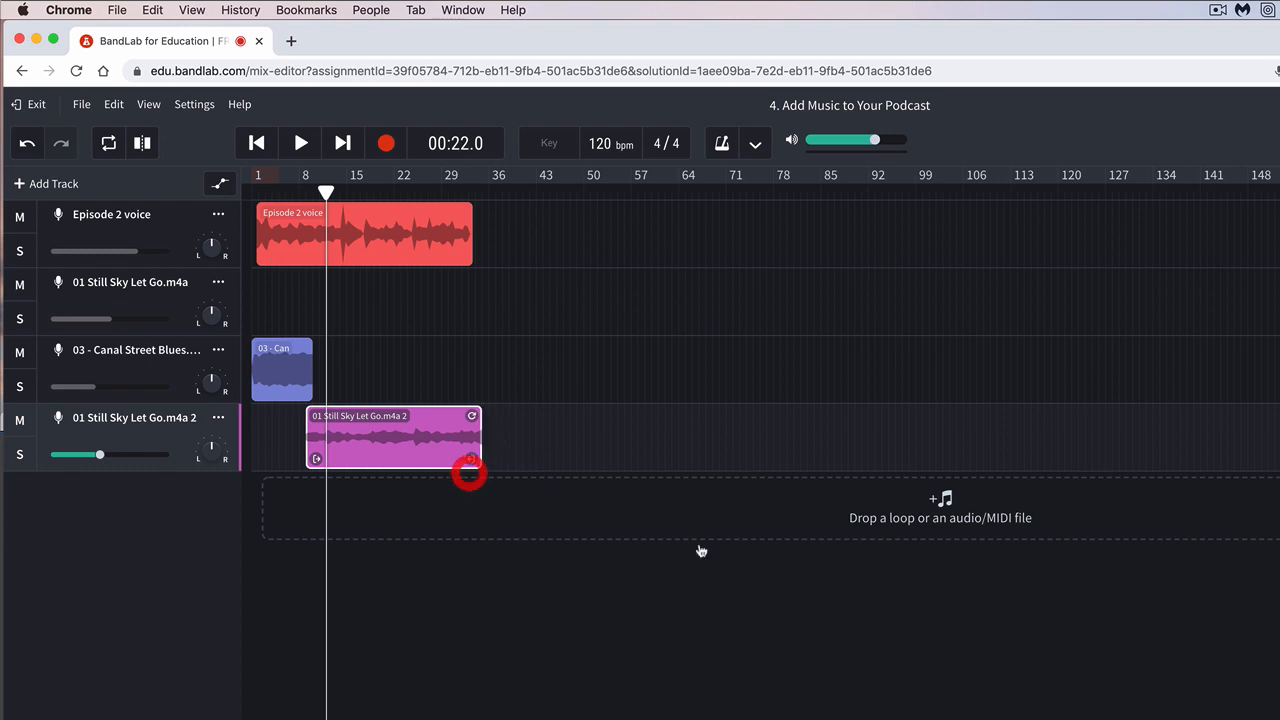
click(470, 190)
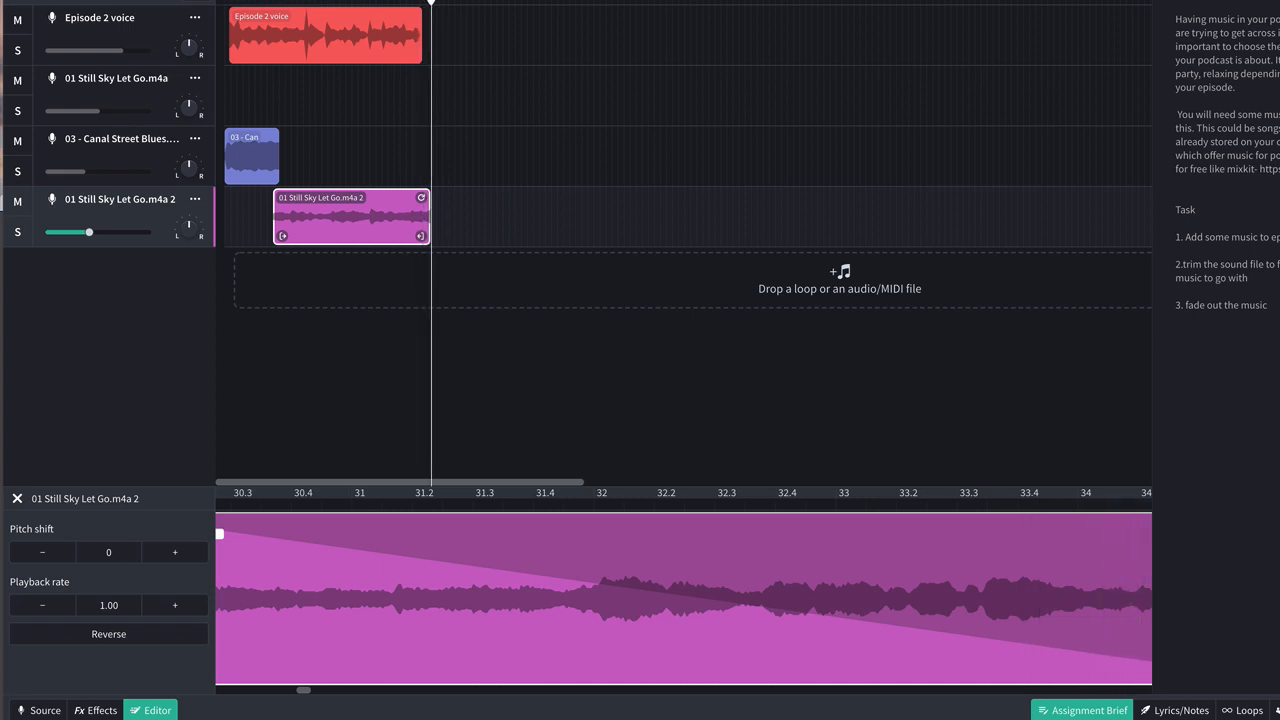
mouse_move(394, 196)
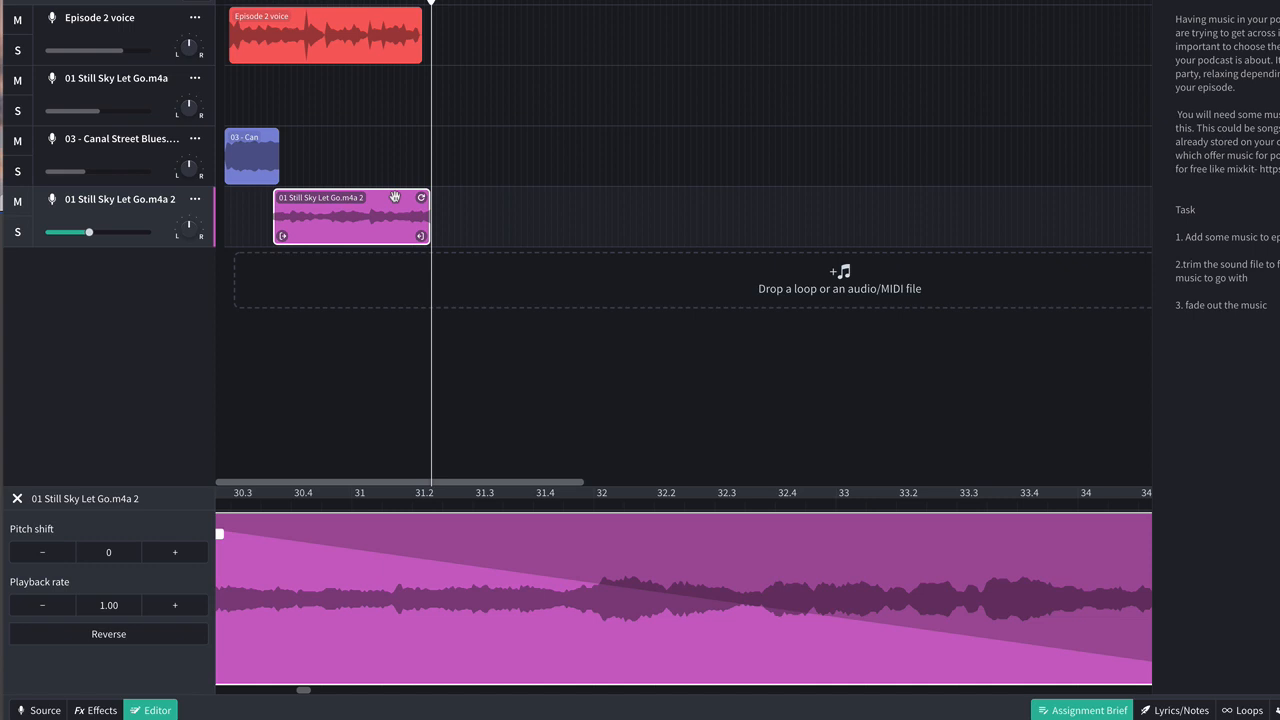
mouse_move(408, 168)
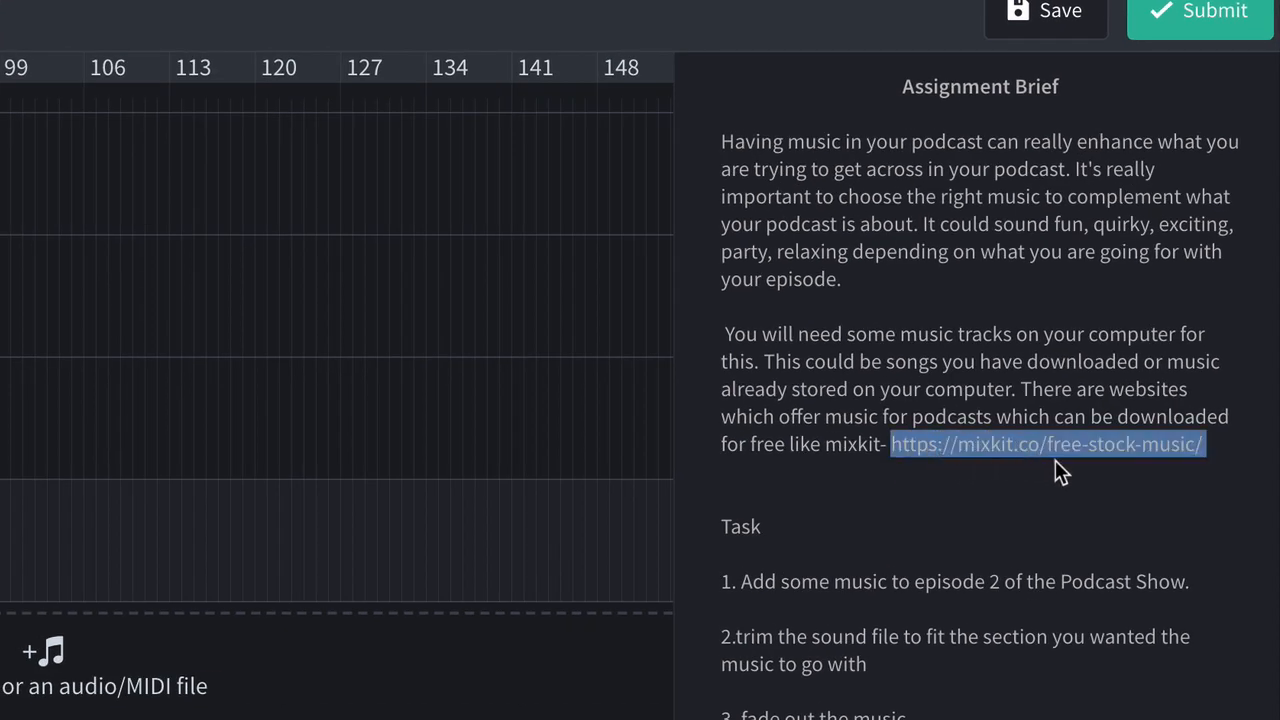
Copy the Mixkit free music link address from the Assignment Brief
right_click(1047, 444)
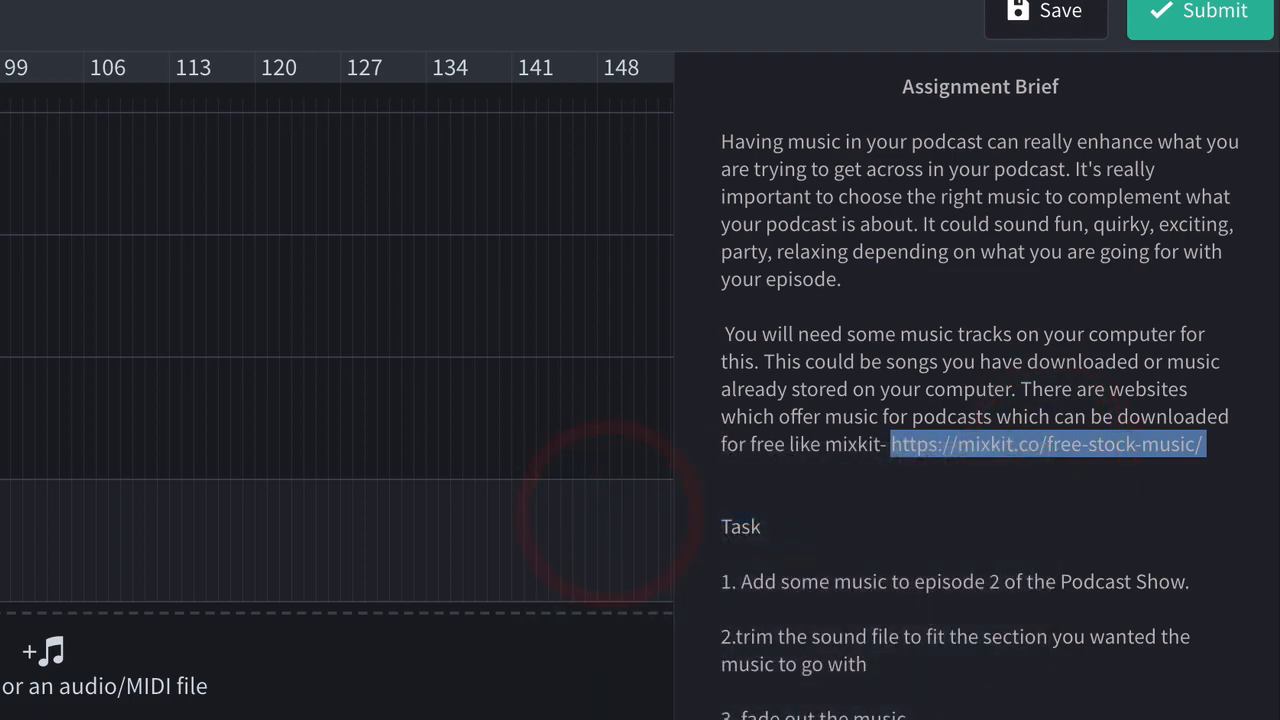
click(1169, 96)
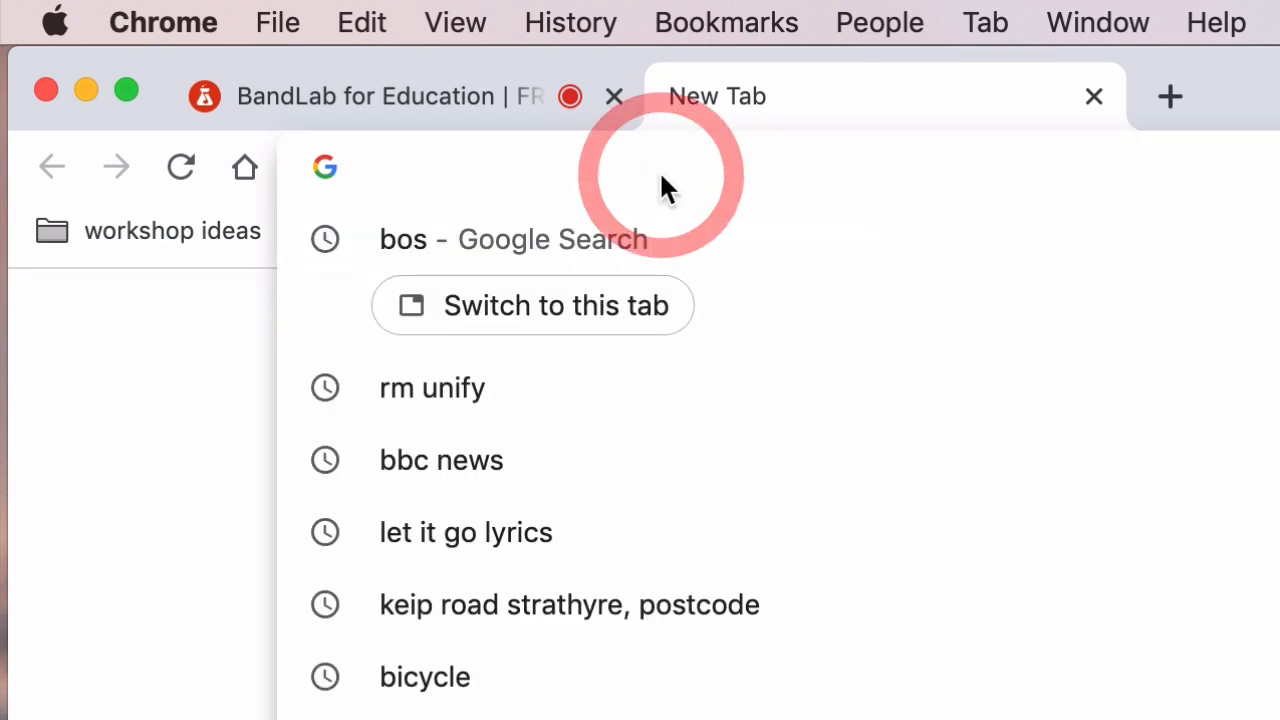
text(https://mixkit.co/free-stock-music/)
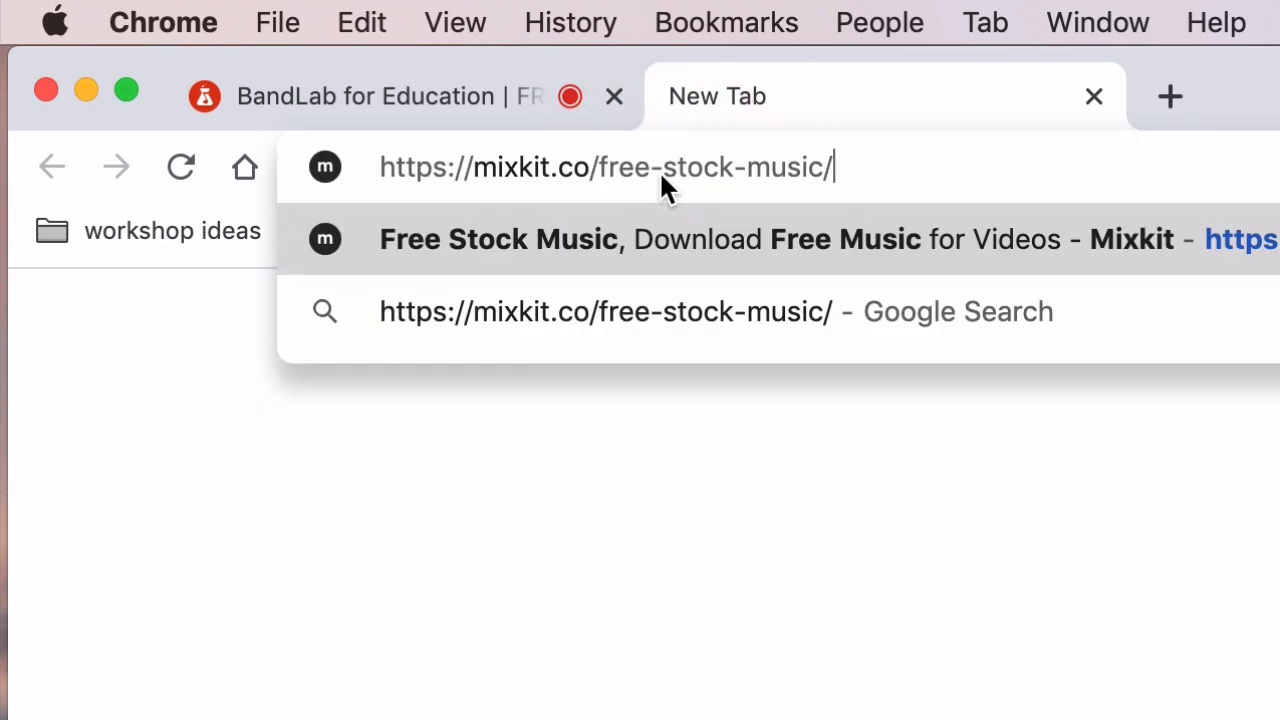
key(Return)
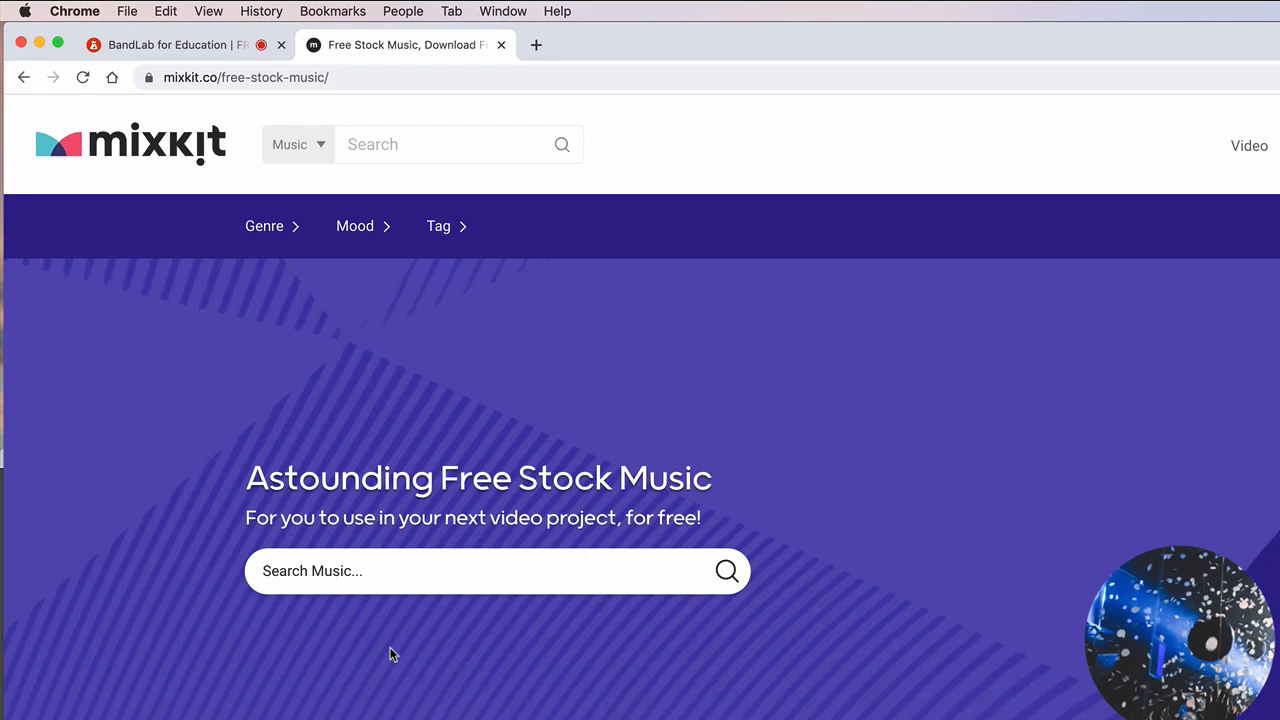
scroll(down, 3)
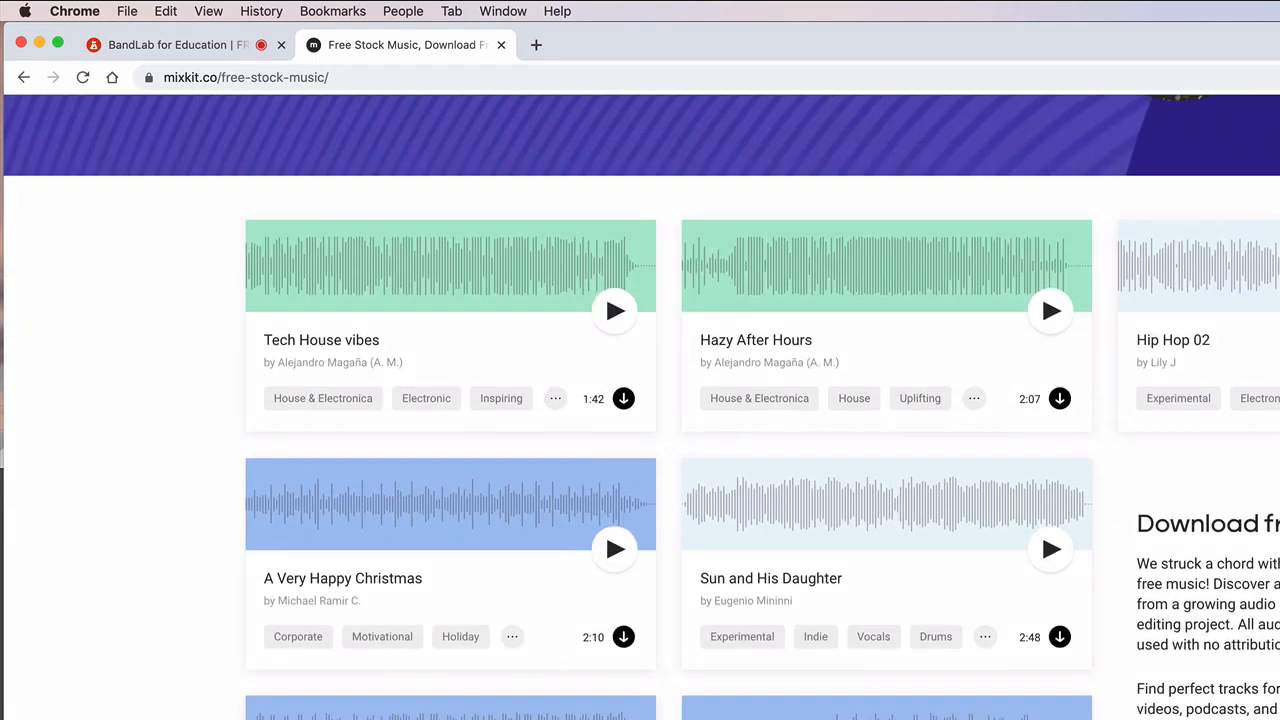
scroll(down, 3)
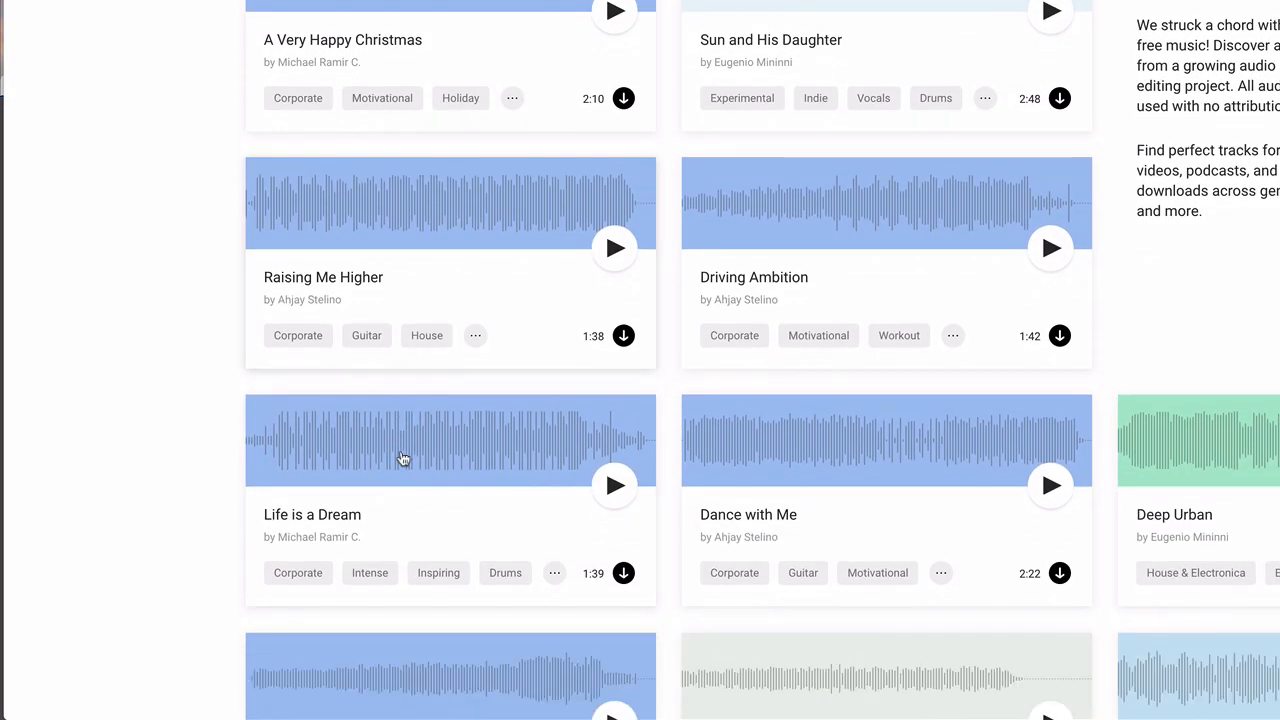
mouse_move(617, 485)
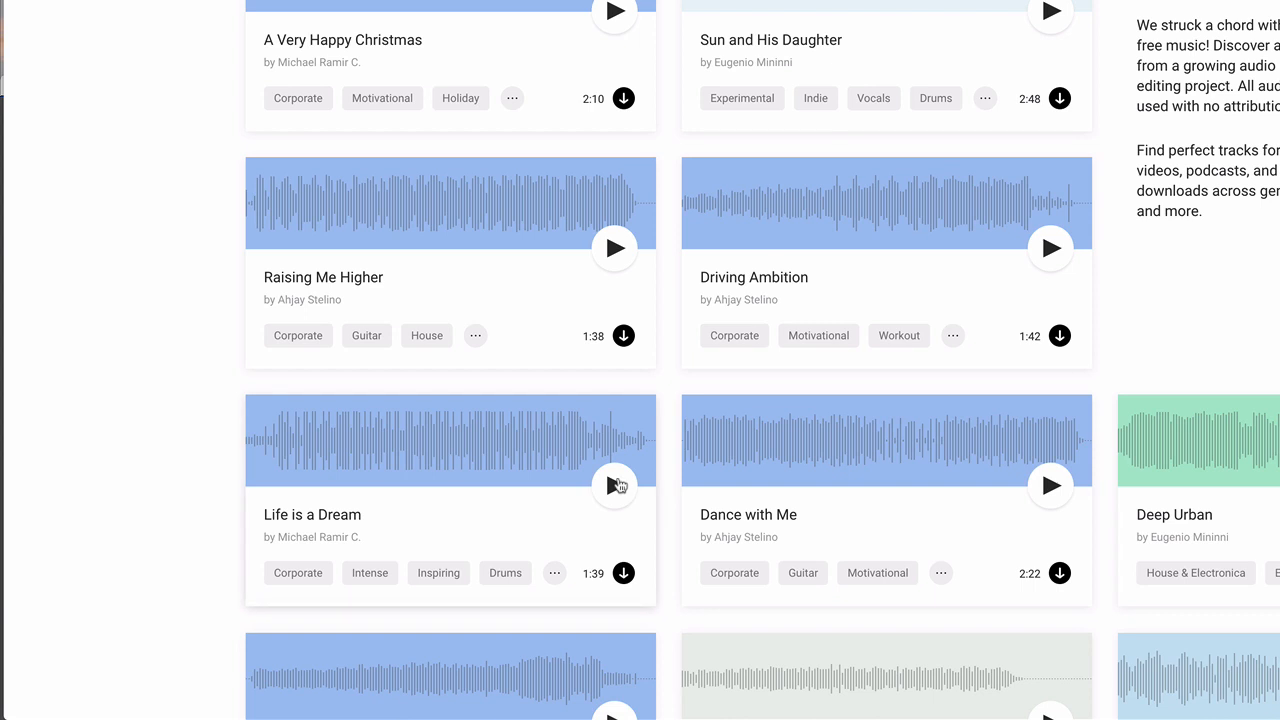
Preview the Life is a Dream track, then download it
click(614, 485)
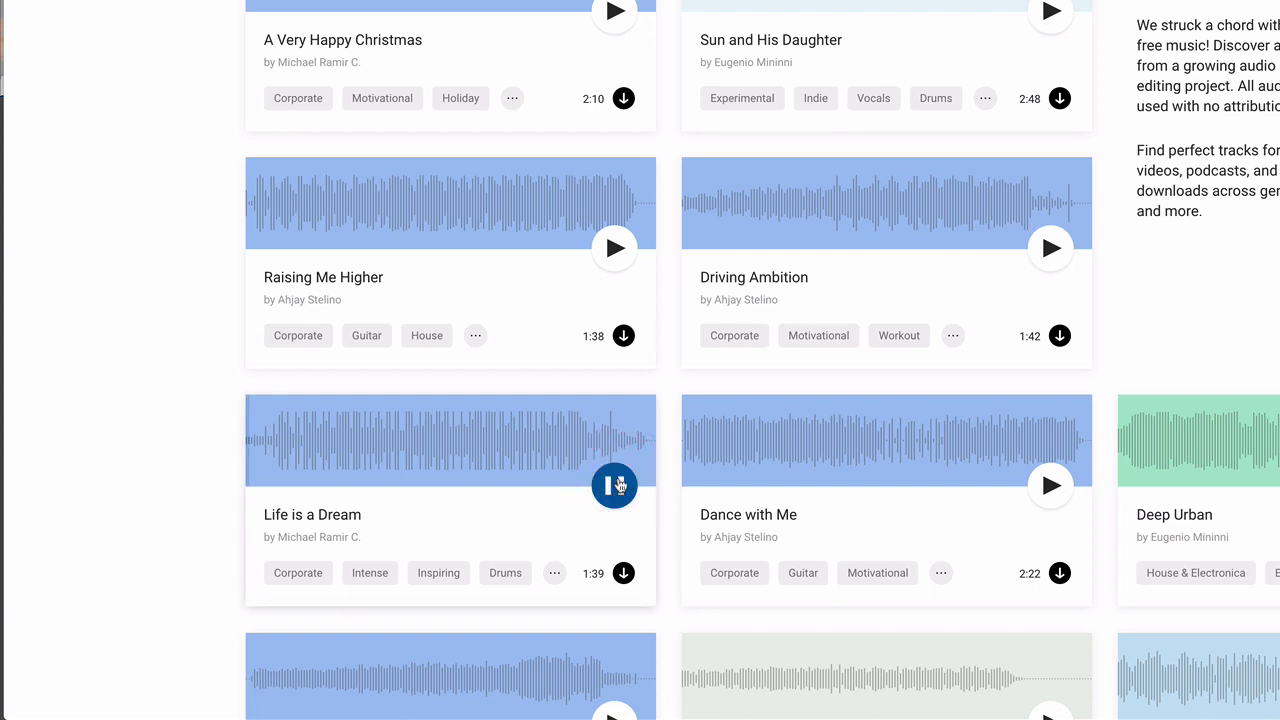
click(614, 485)
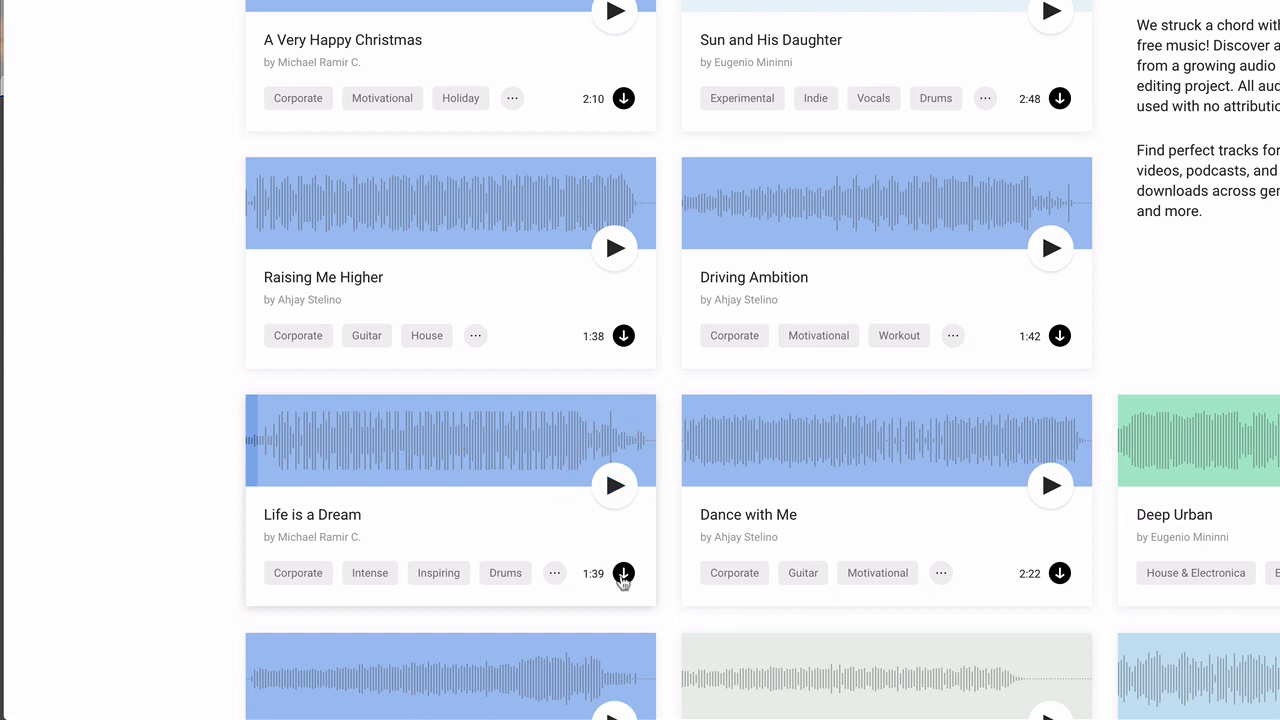
click(623, 573)
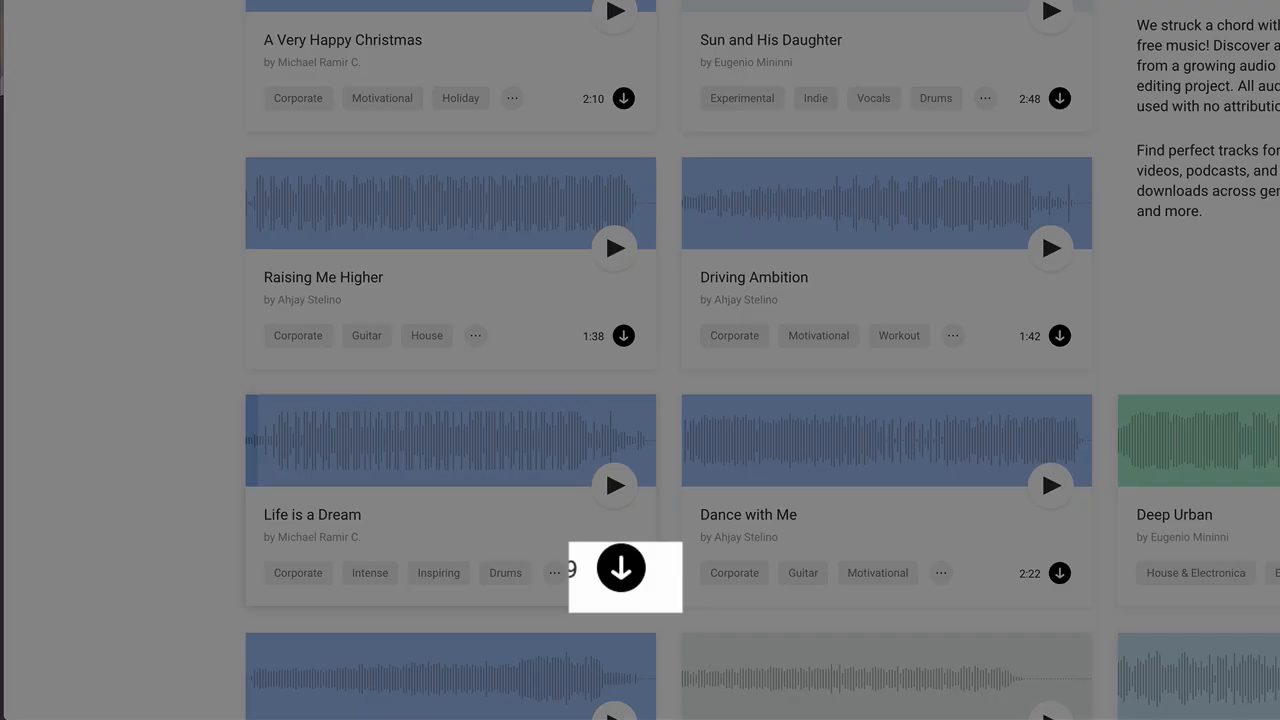
click(623, 573)
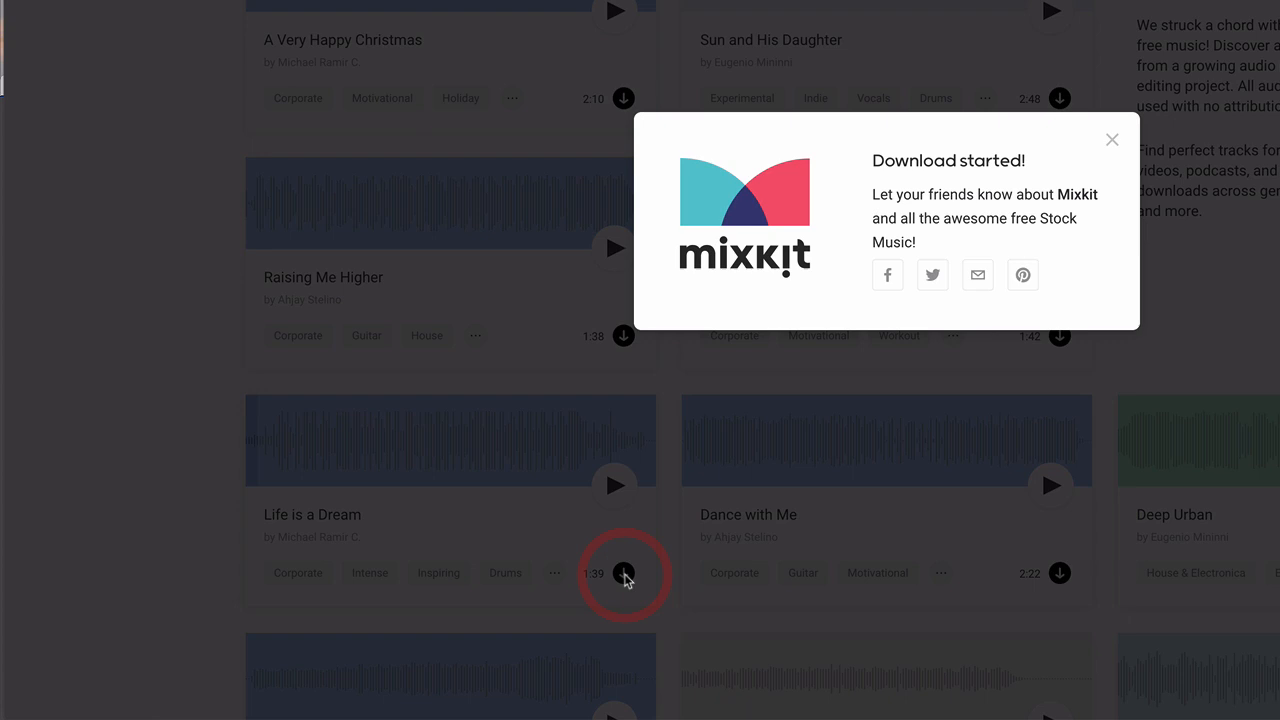
click(624, 573)
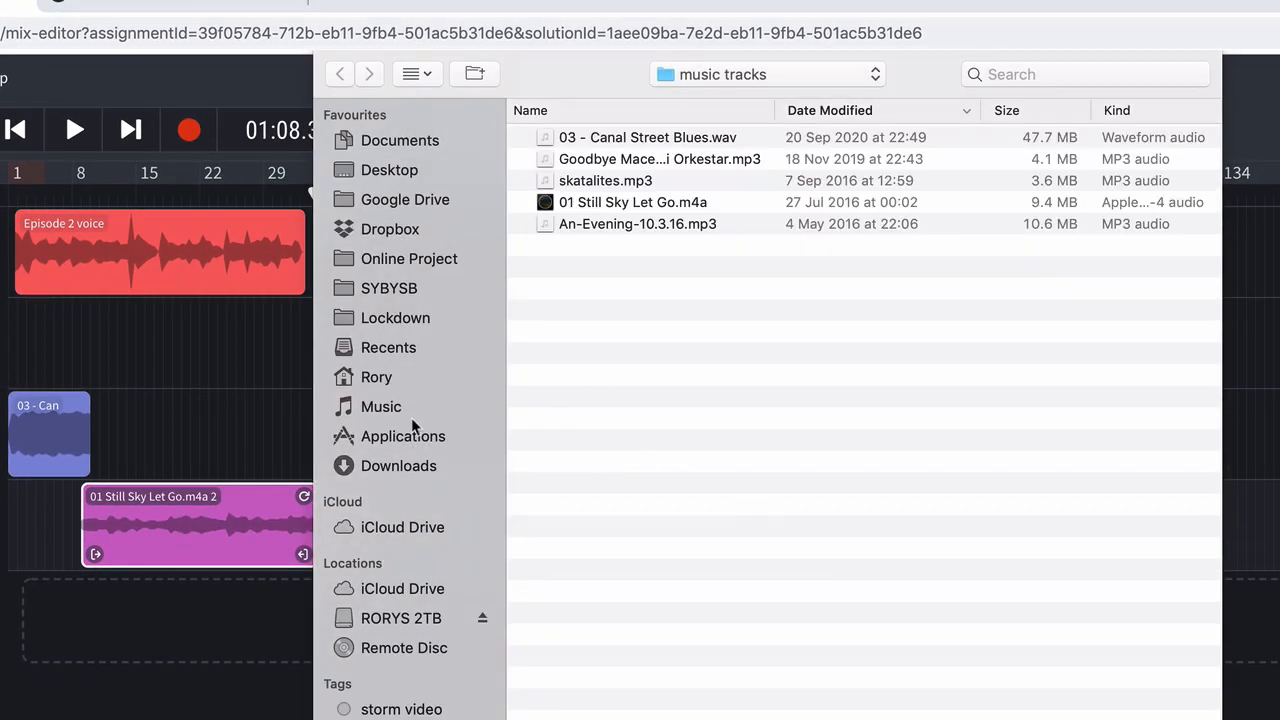
Browse to the Downloads folder holding mixkit-life-is-a-dream-837.mp3
click(398, 465)
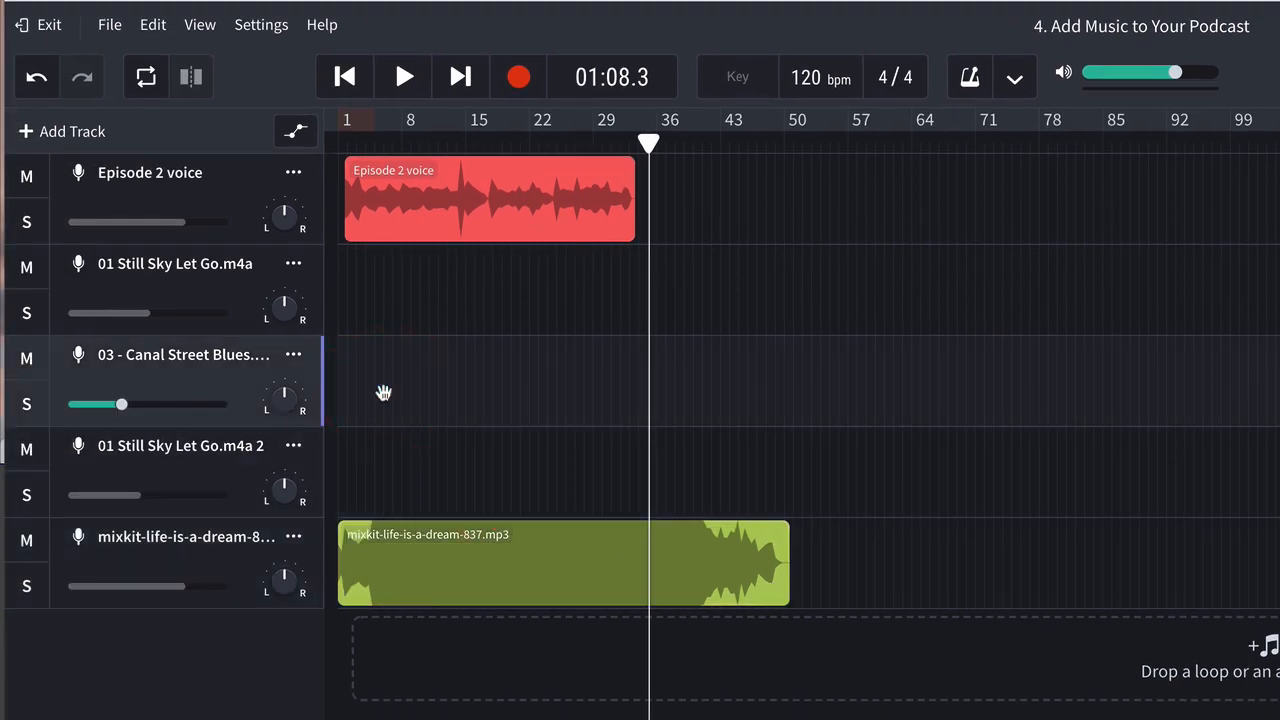
Play the mix, set the Life is a Dream volume to about -15 dB, then pause
click(403, 77)
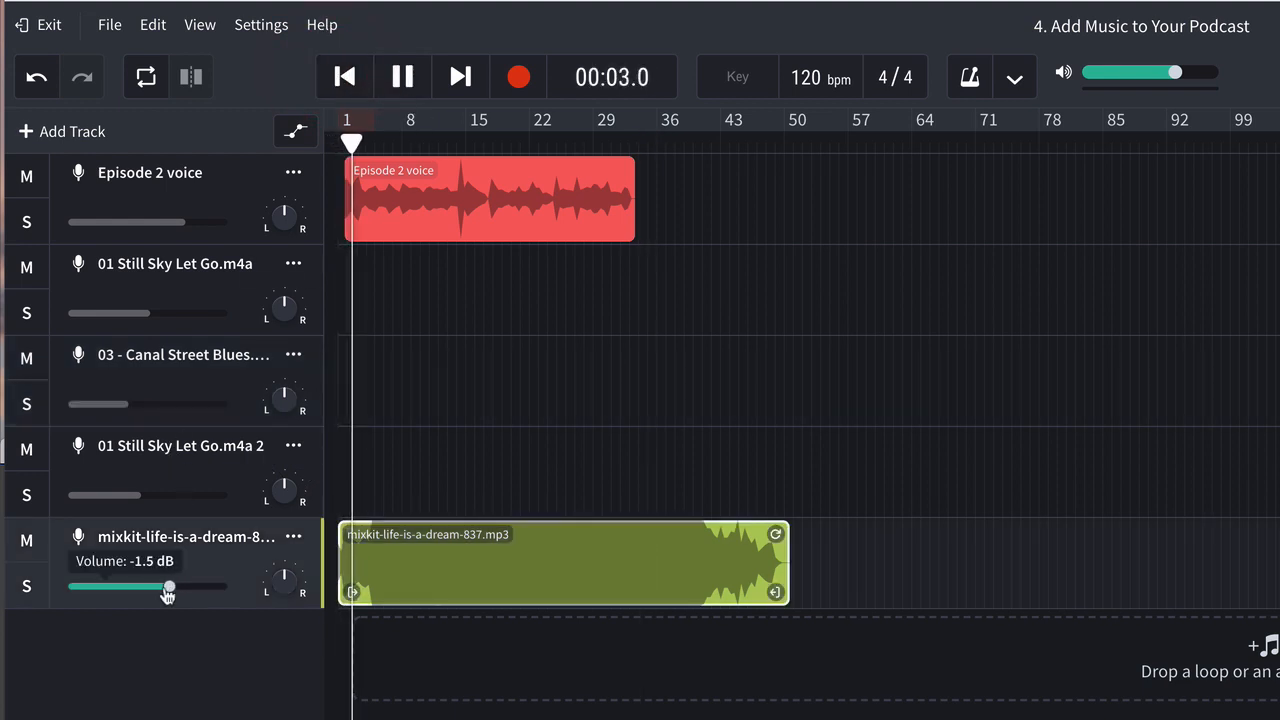
drag(168, 587, 143, 587)
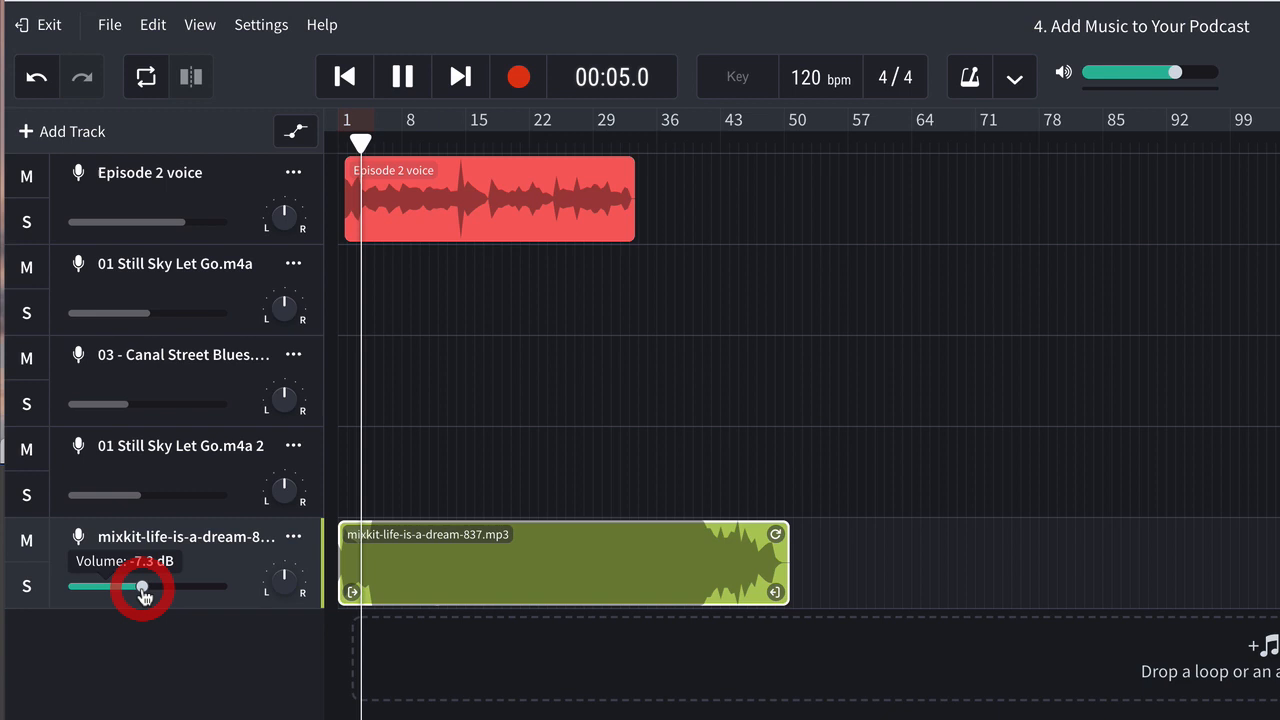
drag(144, 586, 130, 586)
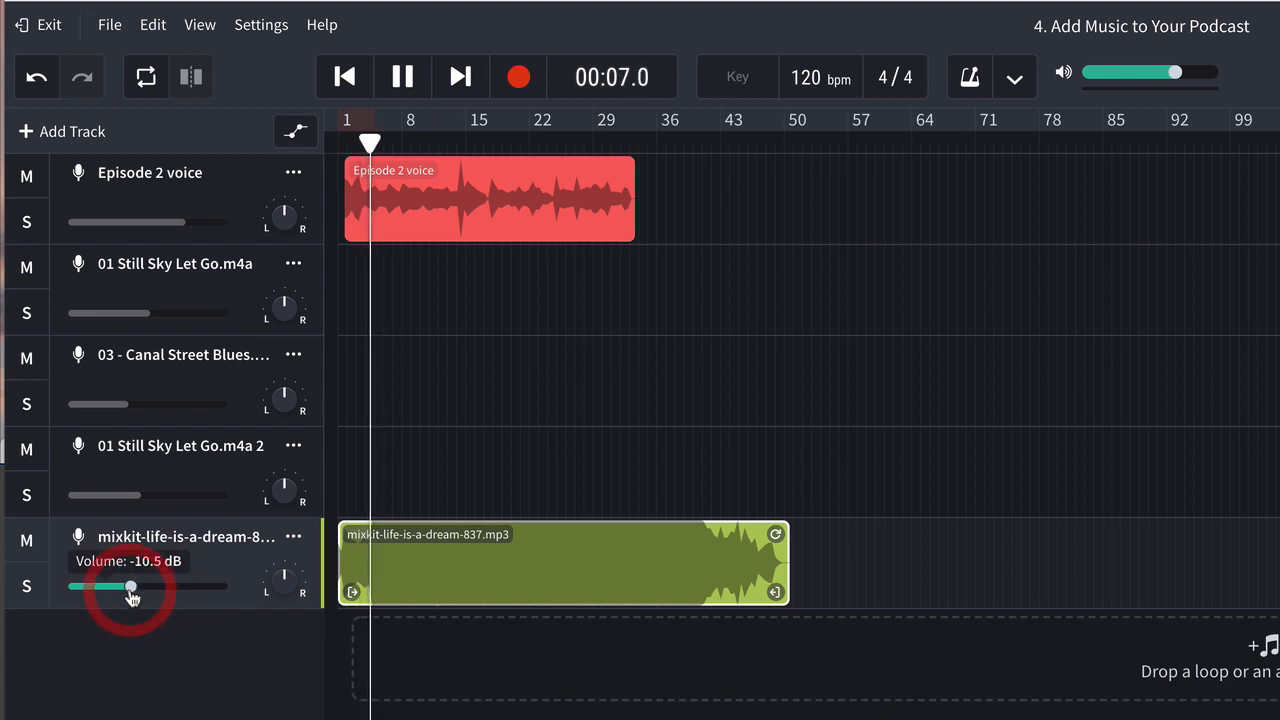
drag(130, 586, 100, 586)
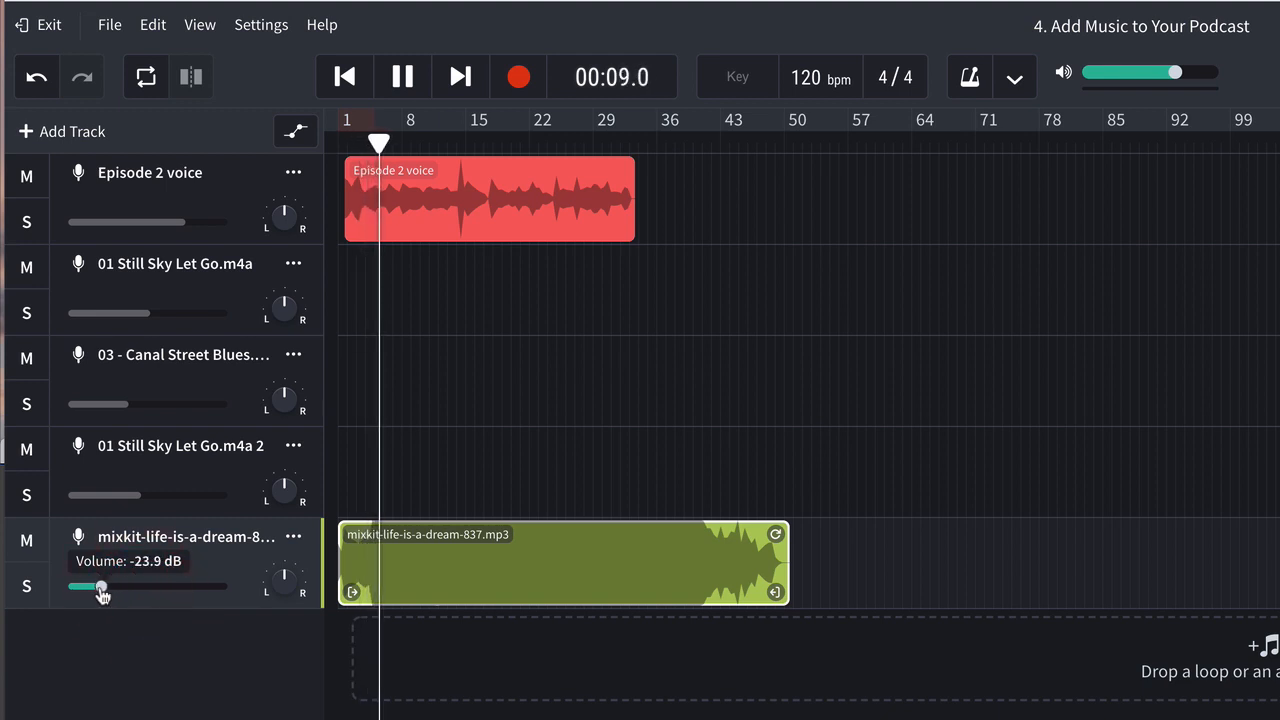
drag(100, 587, 117, 587)
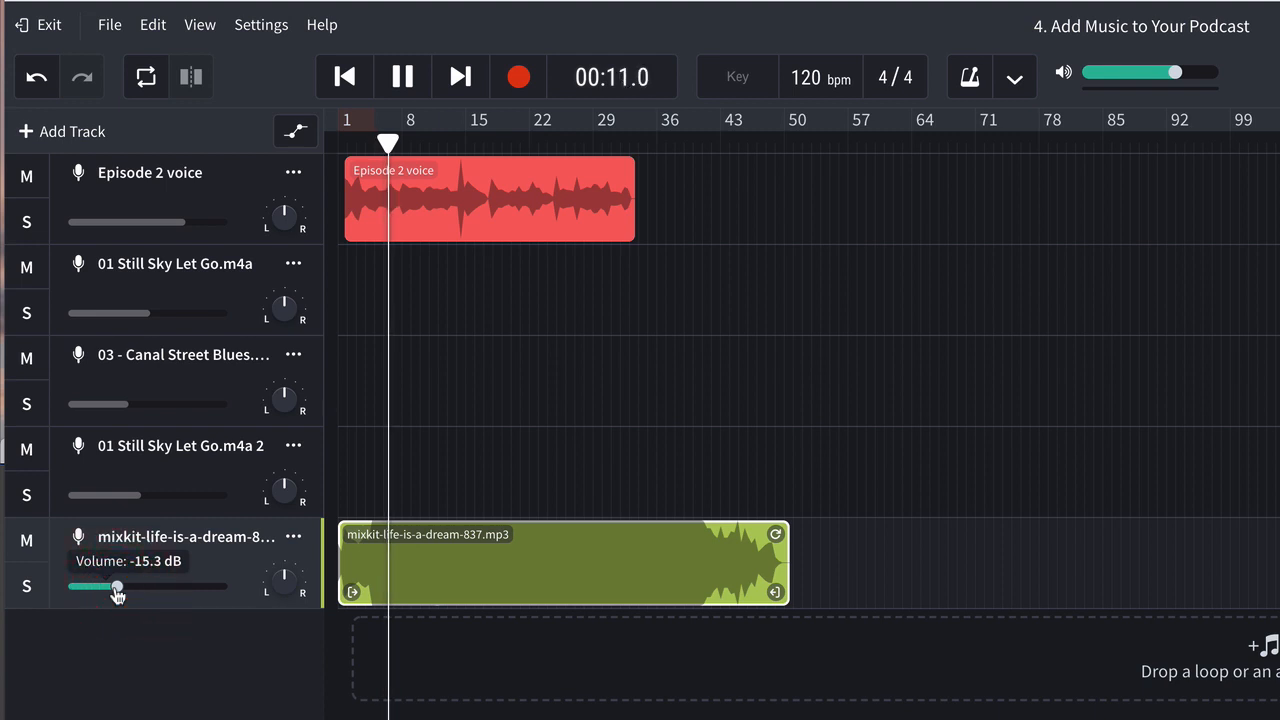
click(402, 77)
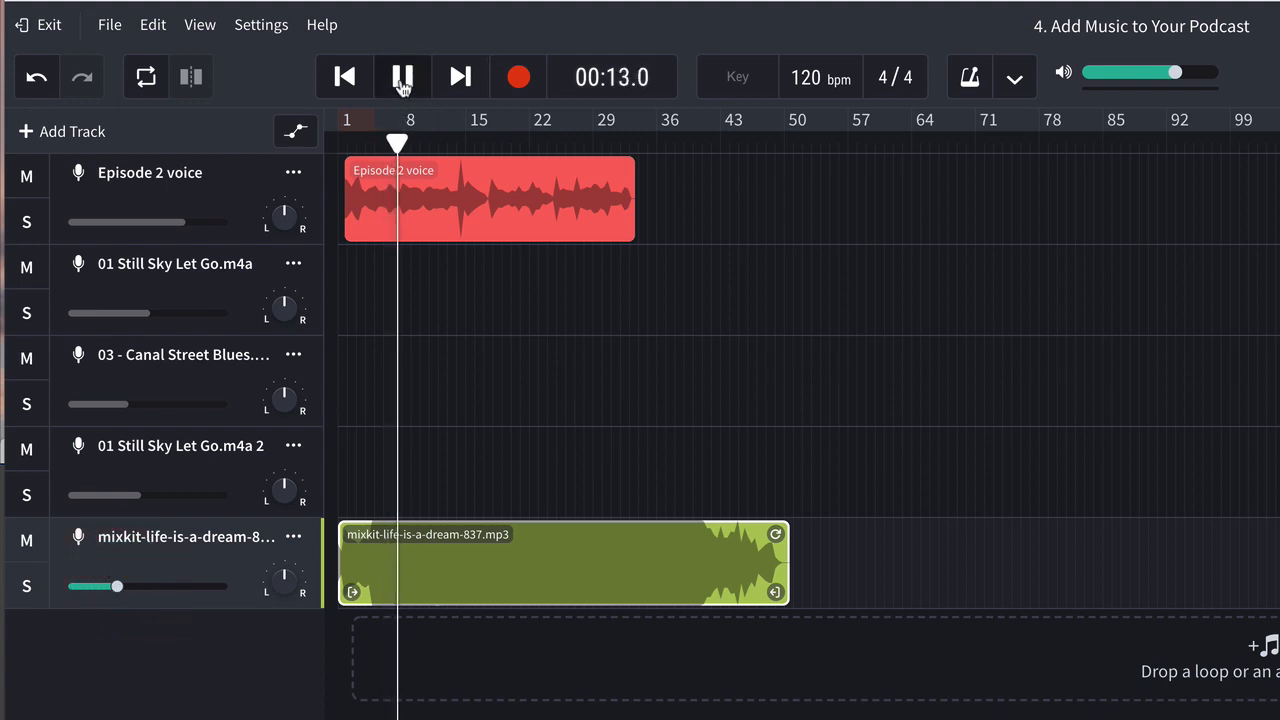
click(402, 77)
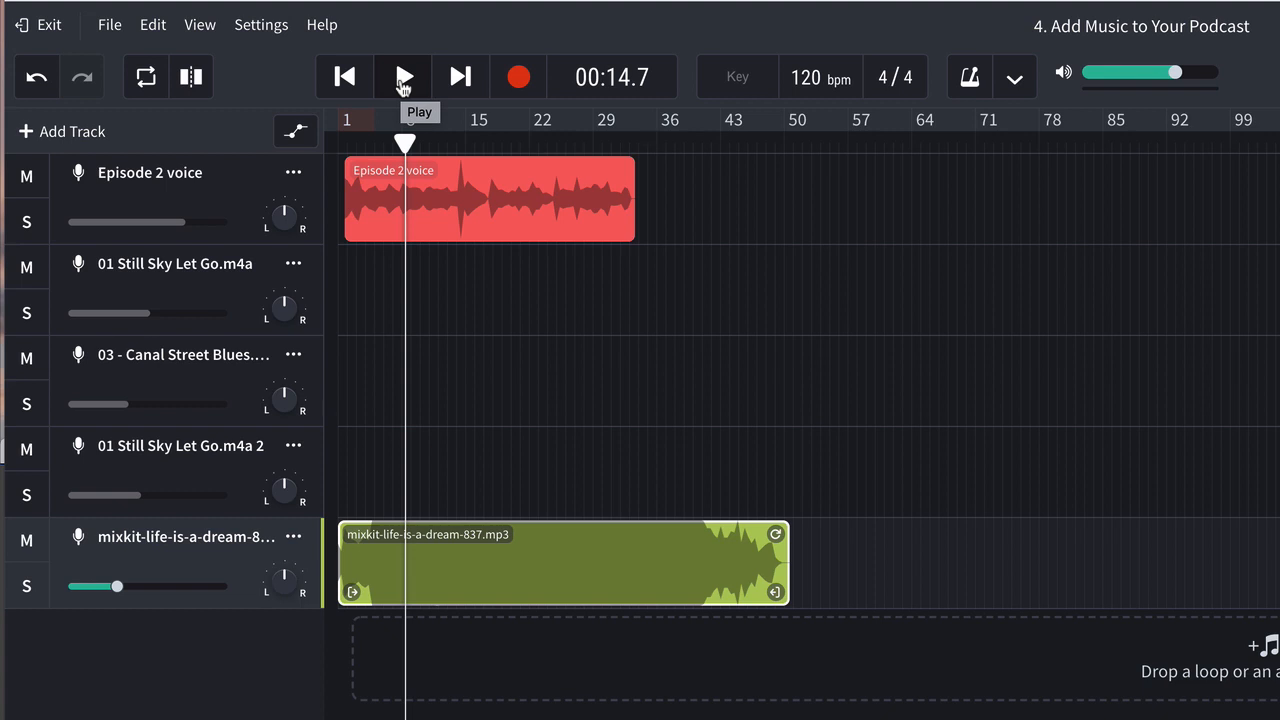
mouse_move(538, 415)
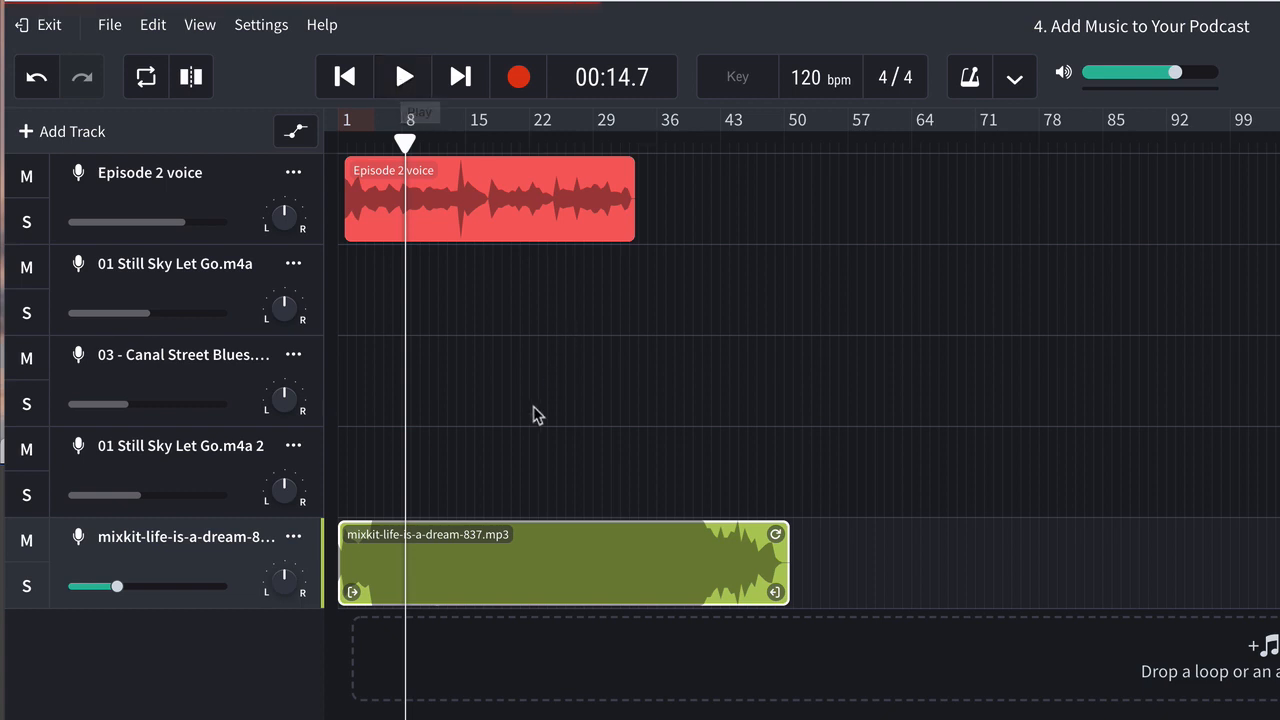